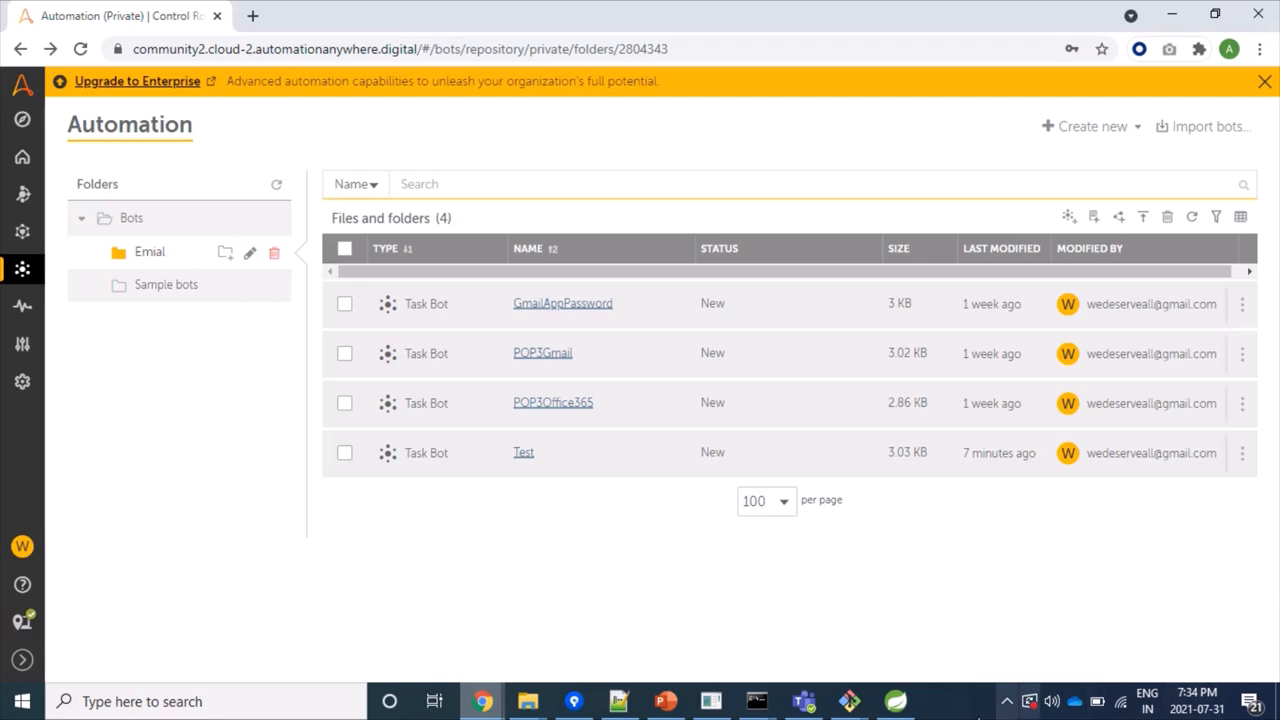
mouse_move(484, 700)
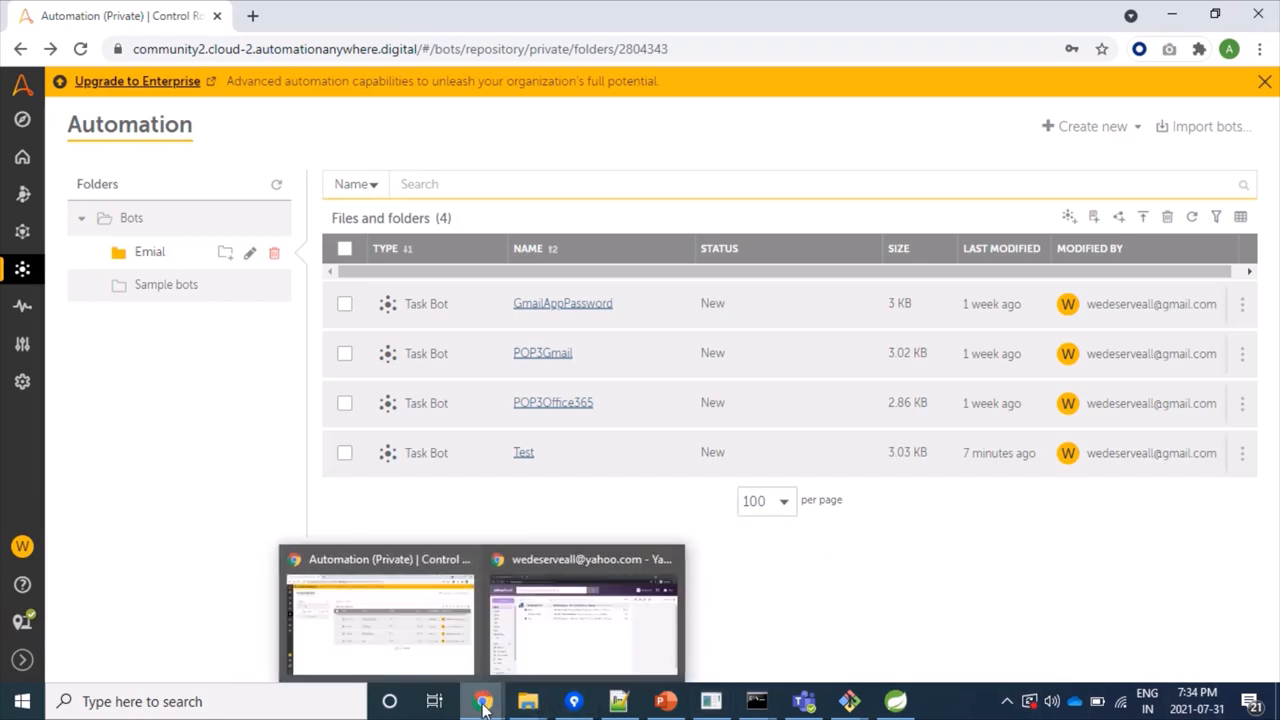
From the Yahoo Mail inbox, reach the account's Personal info page via the profile menu.
click(584, 612)
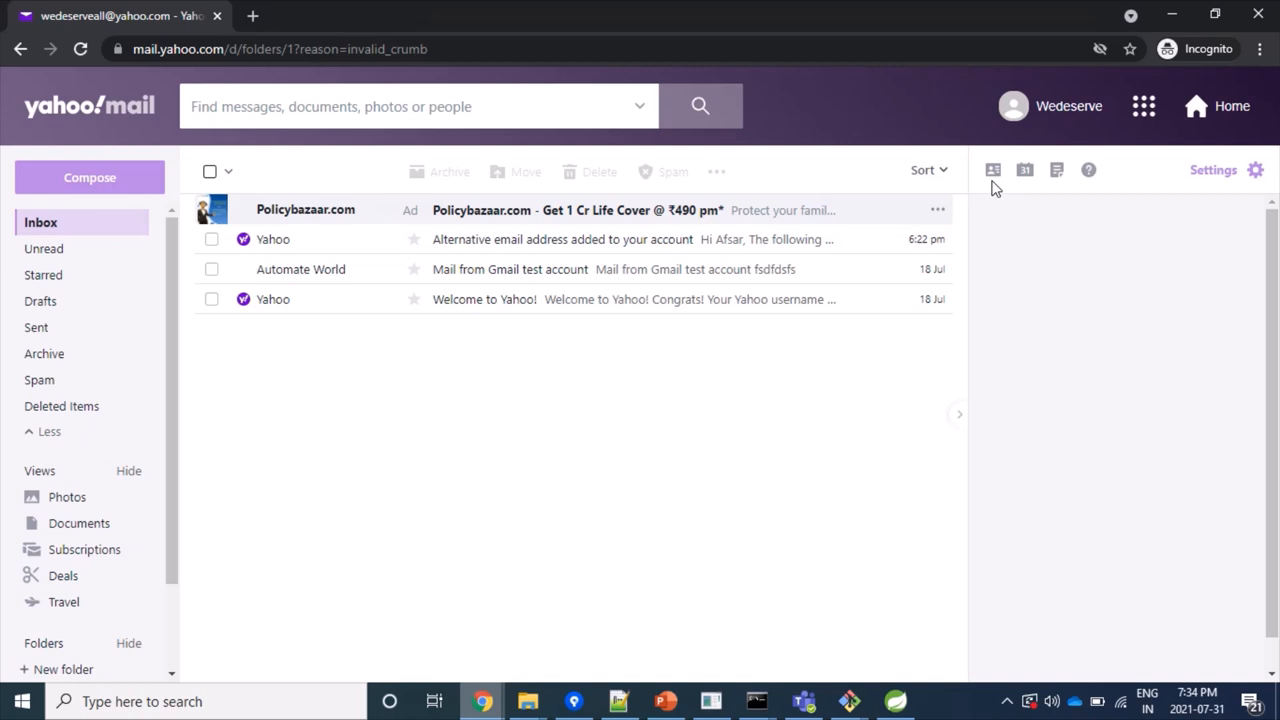
click(1014, 106)
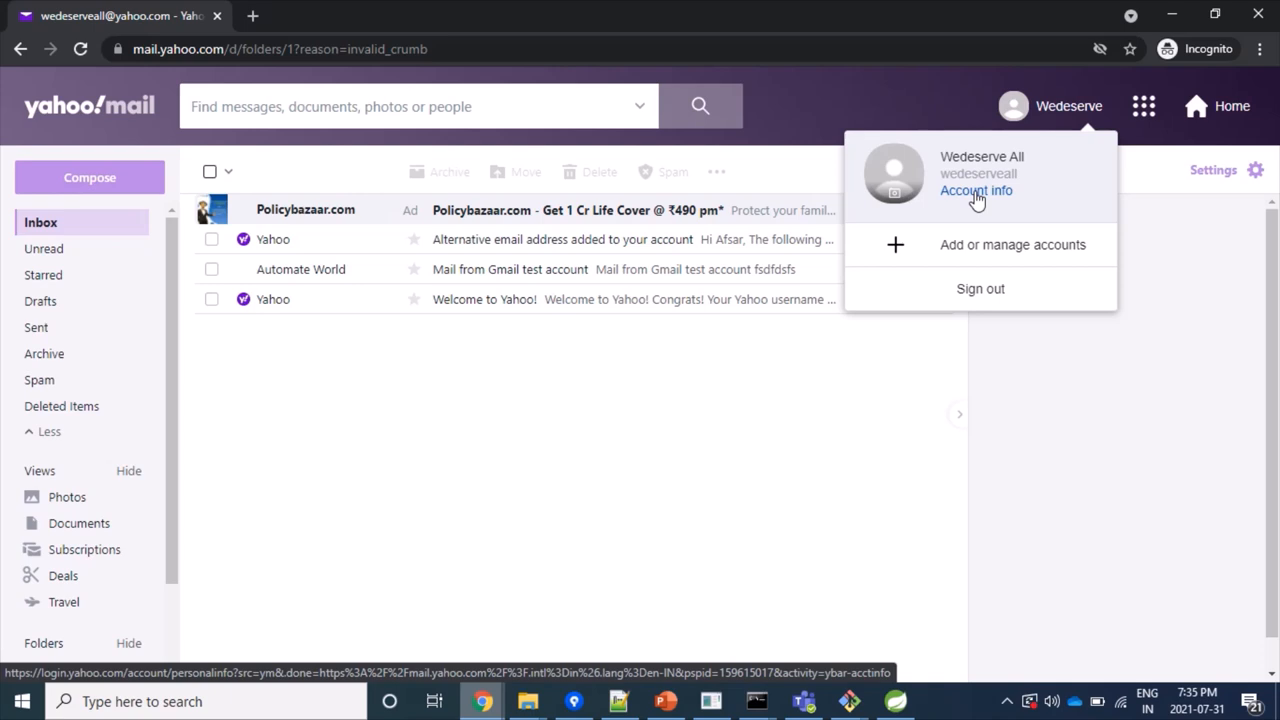
click(976, 190)
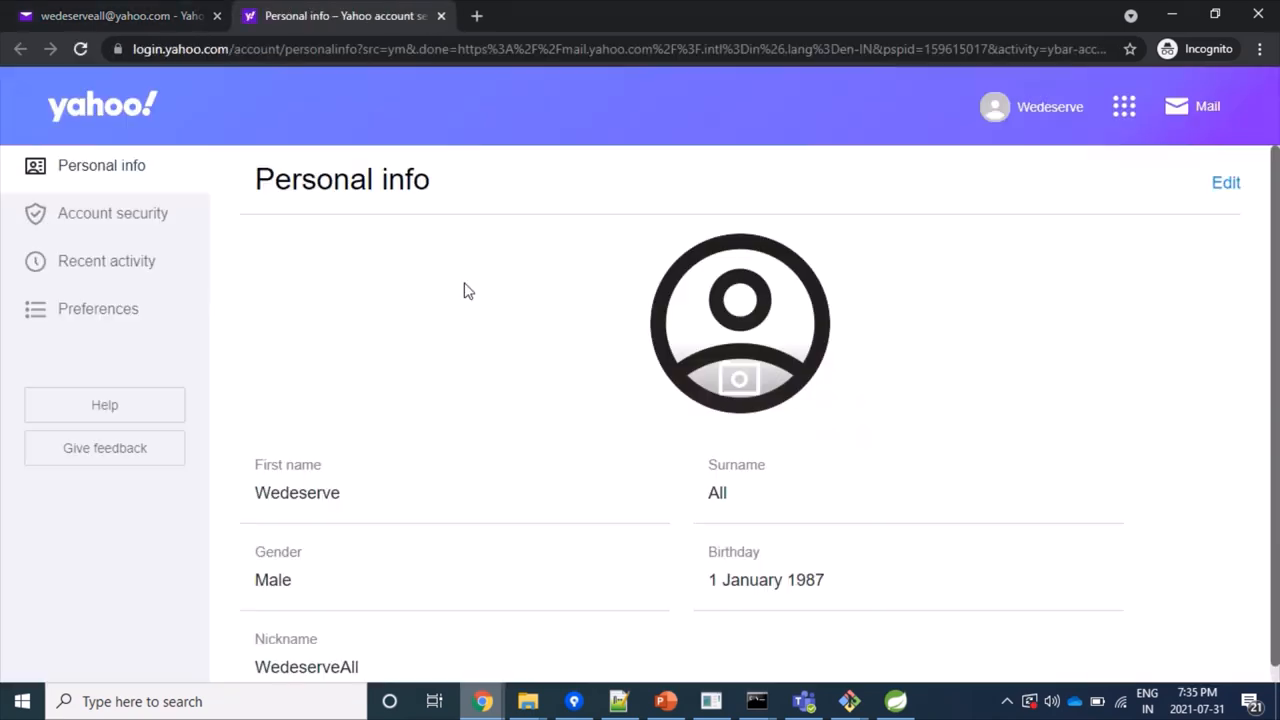
mouse_move(112, 212)
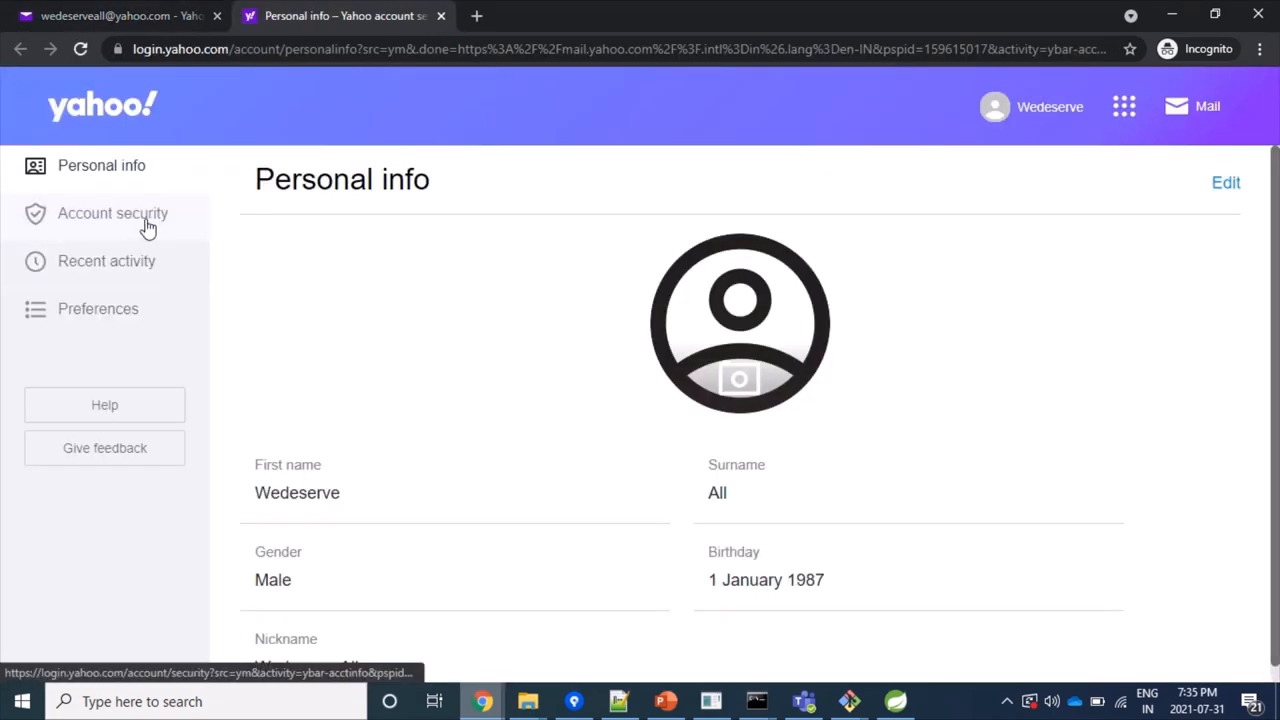
mouse_move(130, 218)
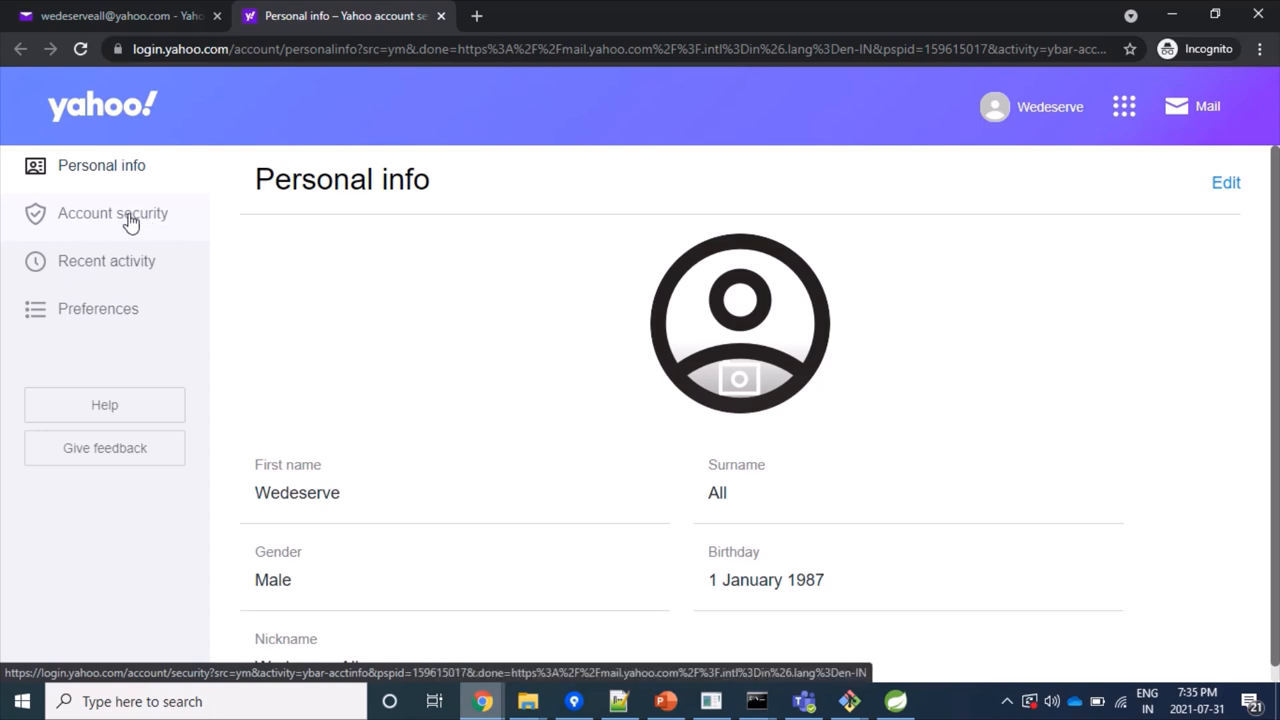
Enter Account security and re-verify sign-in with the account password.
click(112, 212)
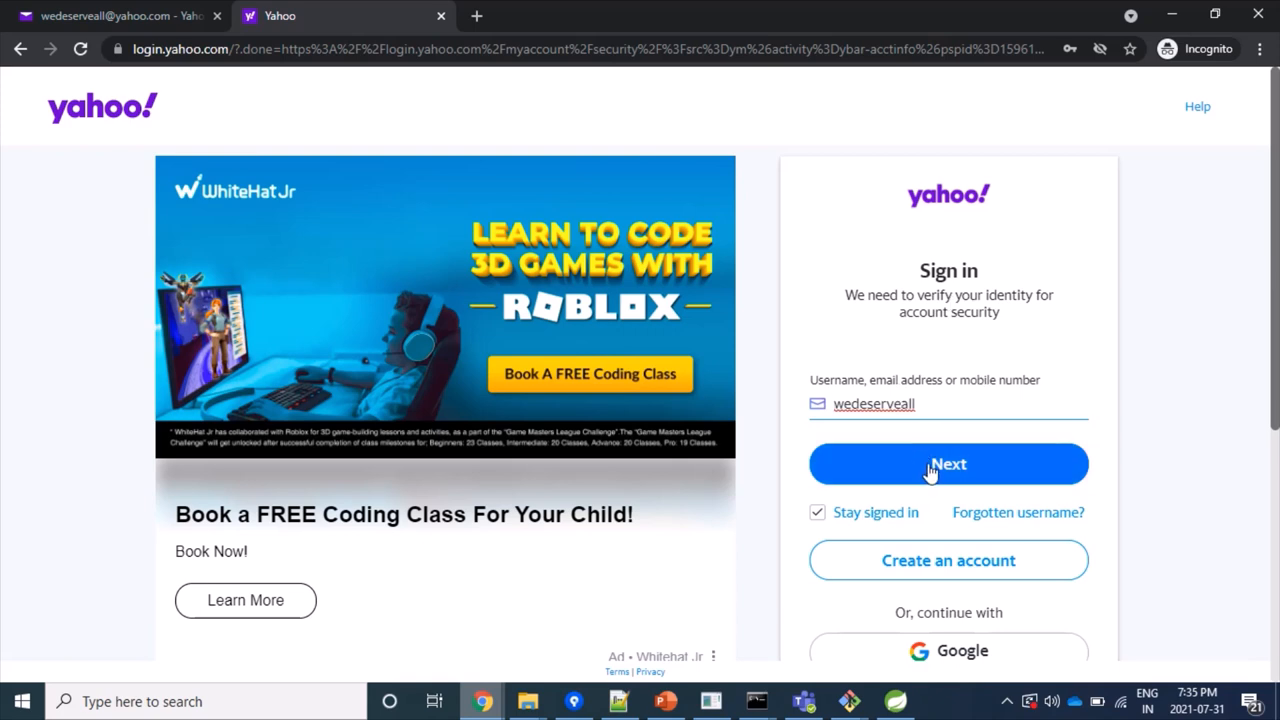
mouse_move(880, 476)
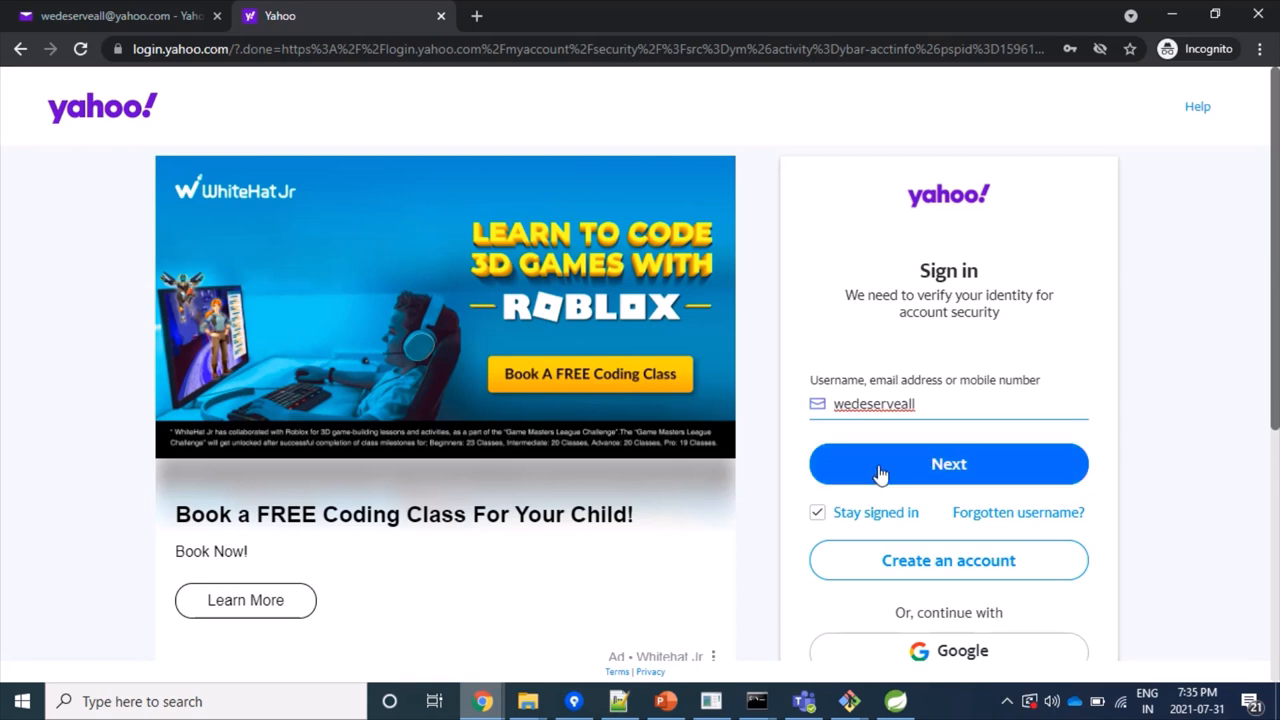
click(948, 464)
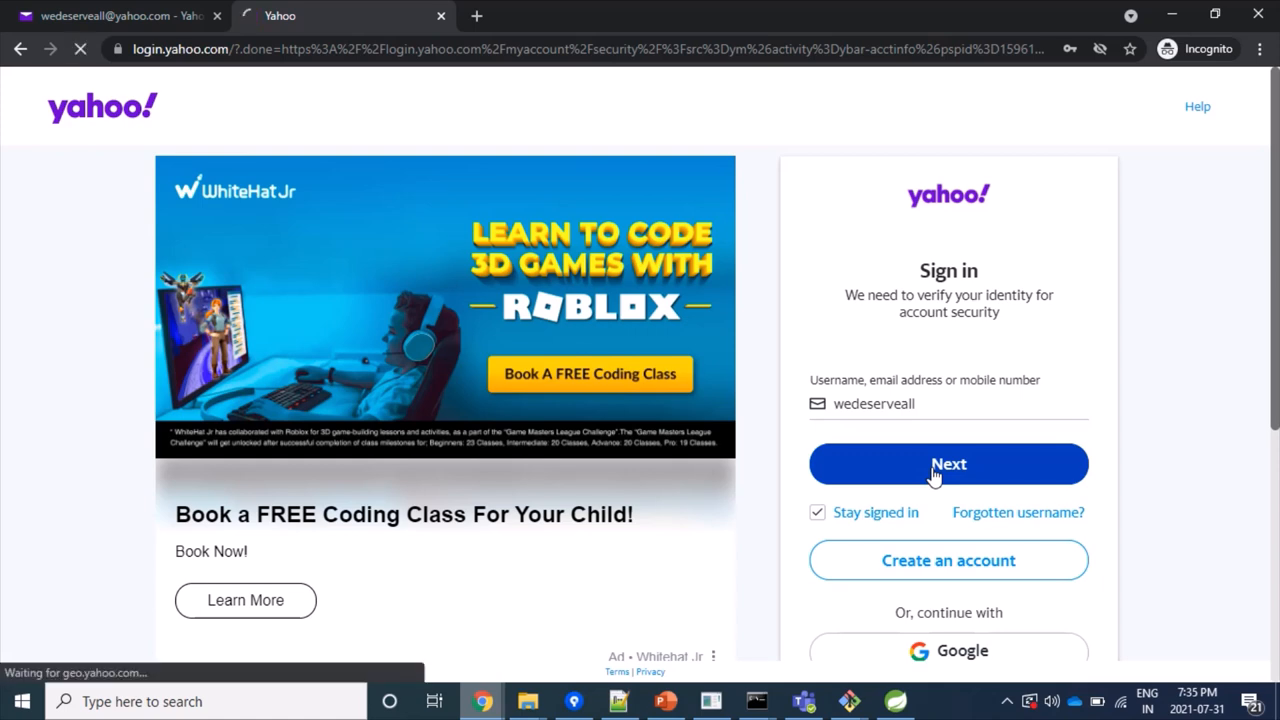
click(948, 464)
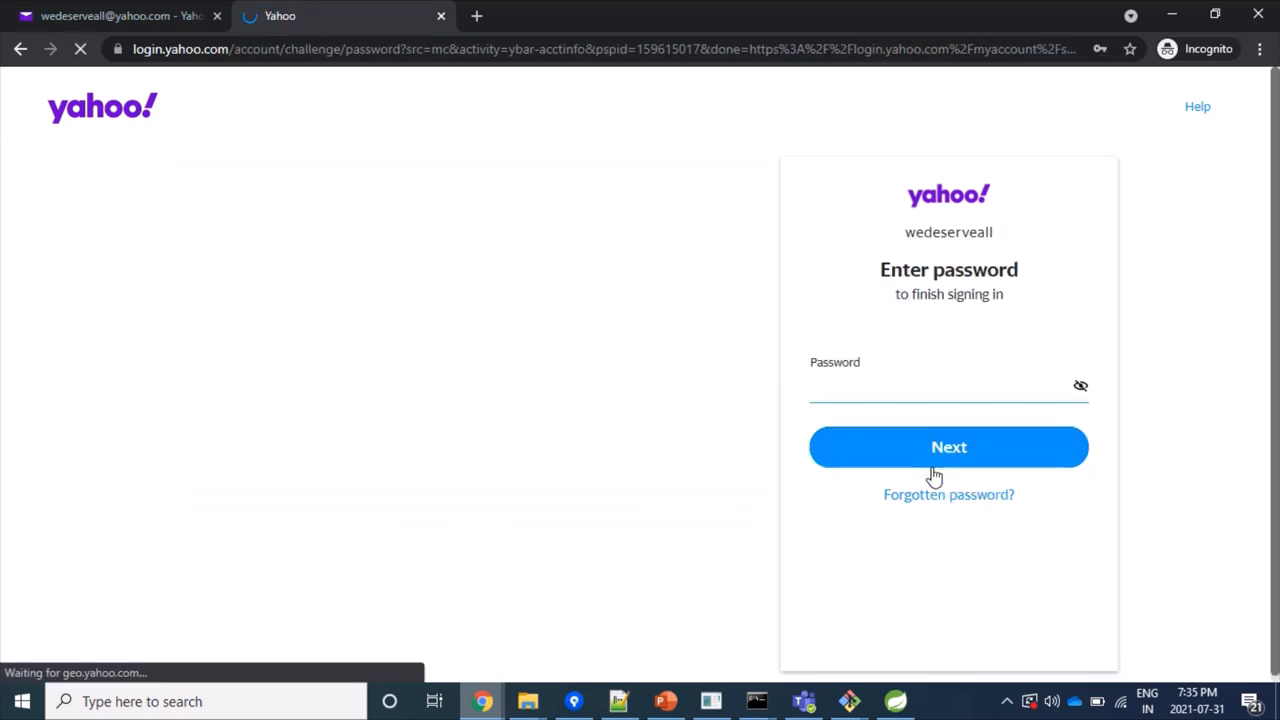
text(•)
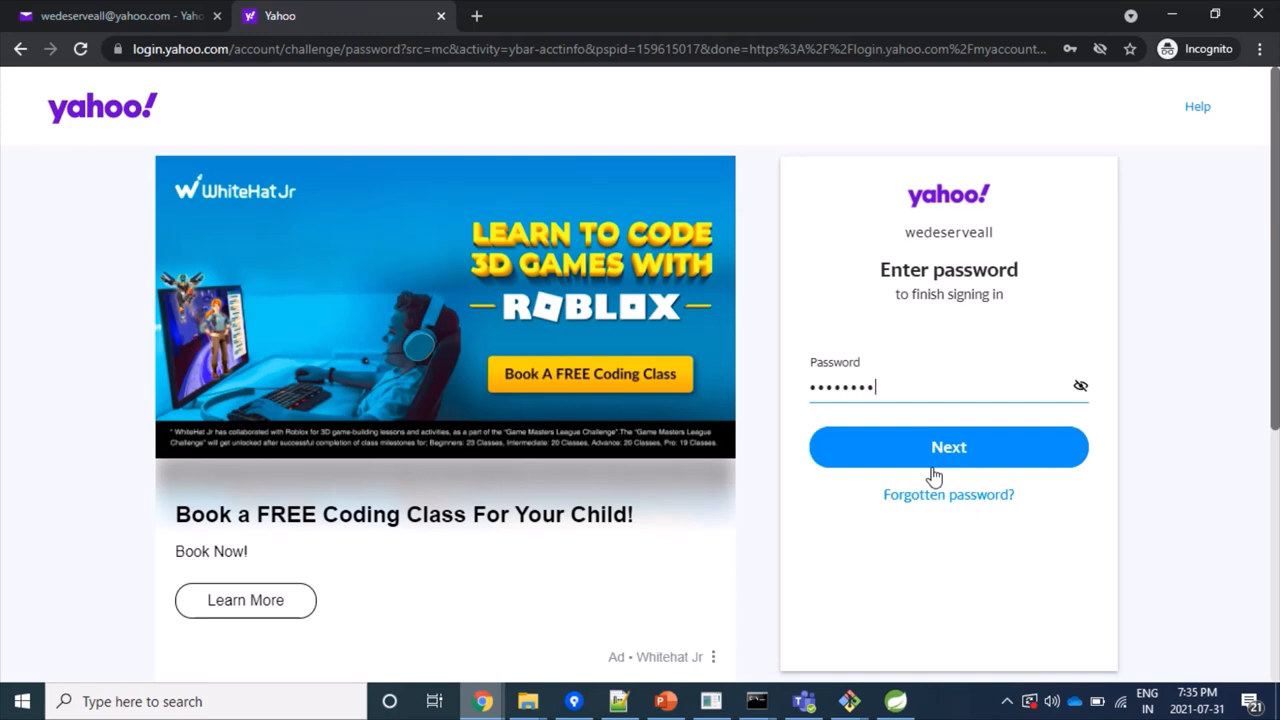
click(948, 448)
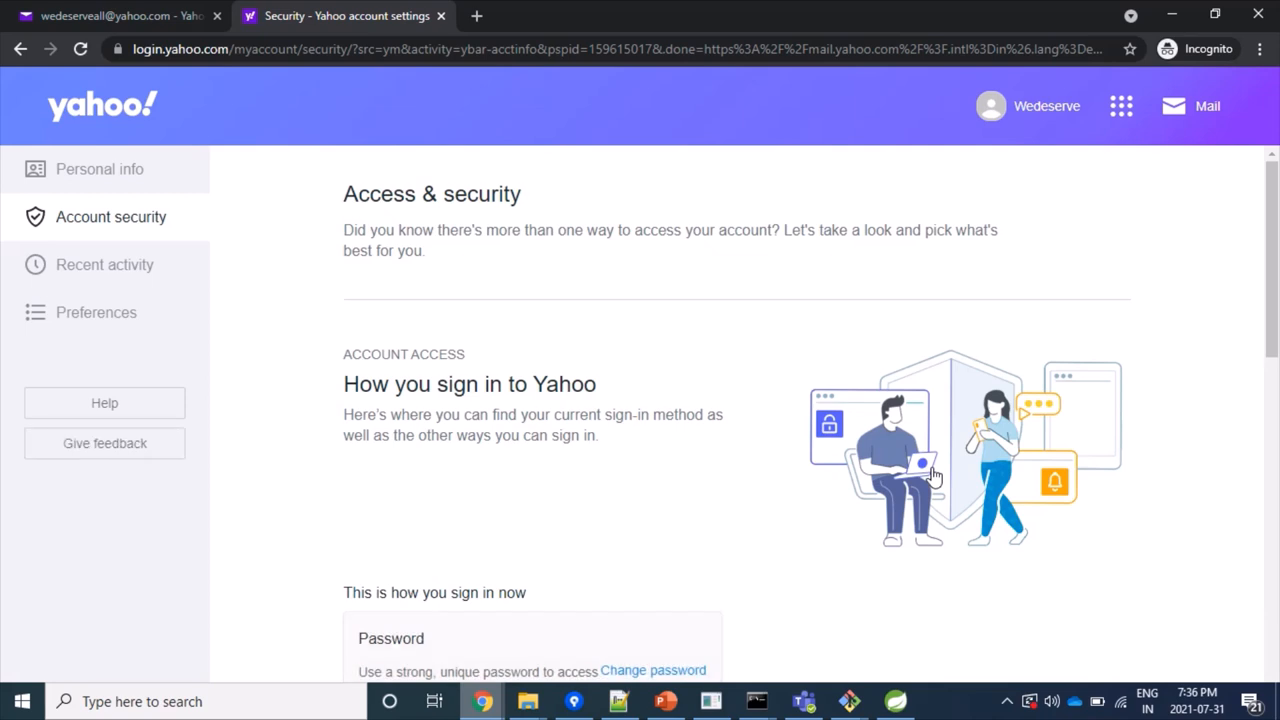
scroll(down, 3)
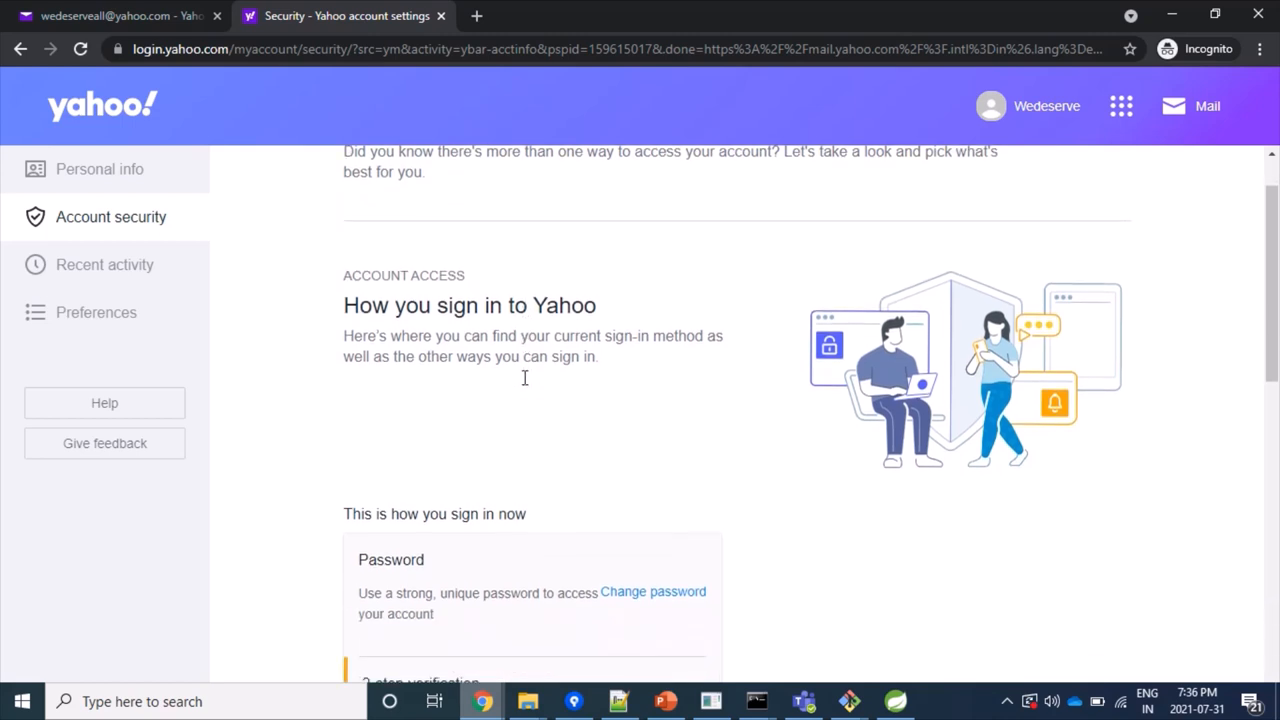
scroll(down, 3)
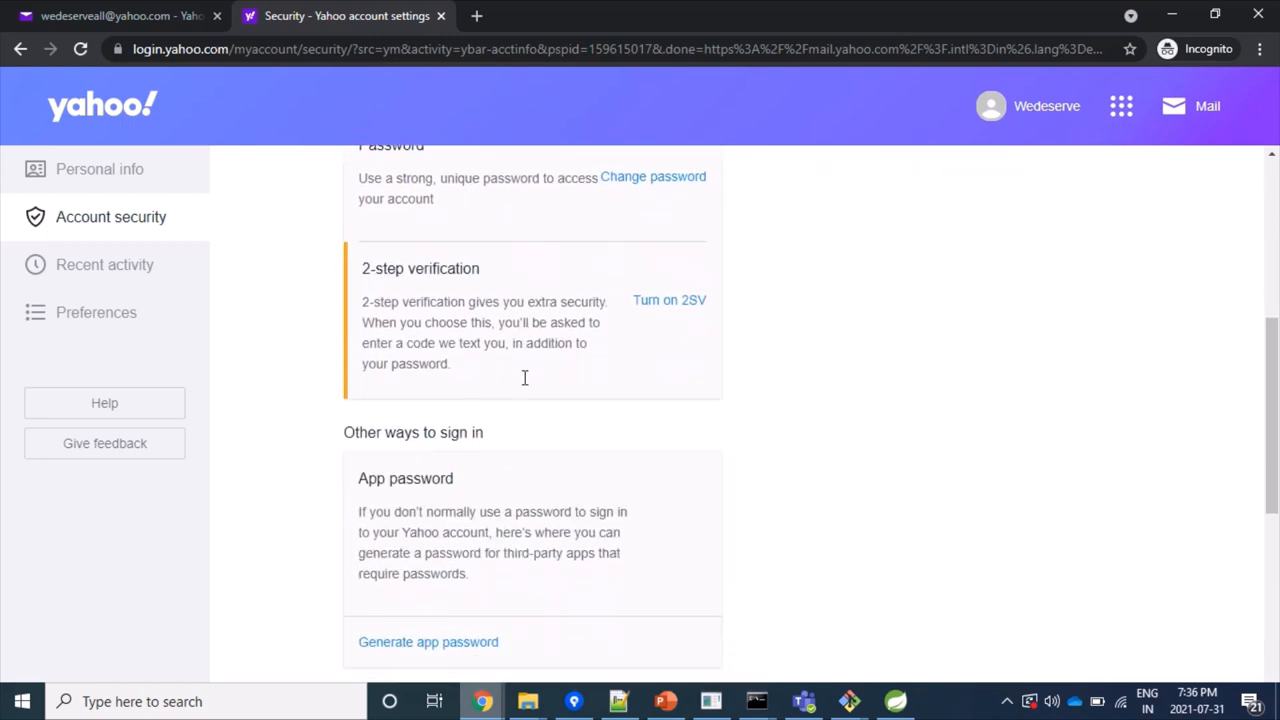
scroll(down, 3)
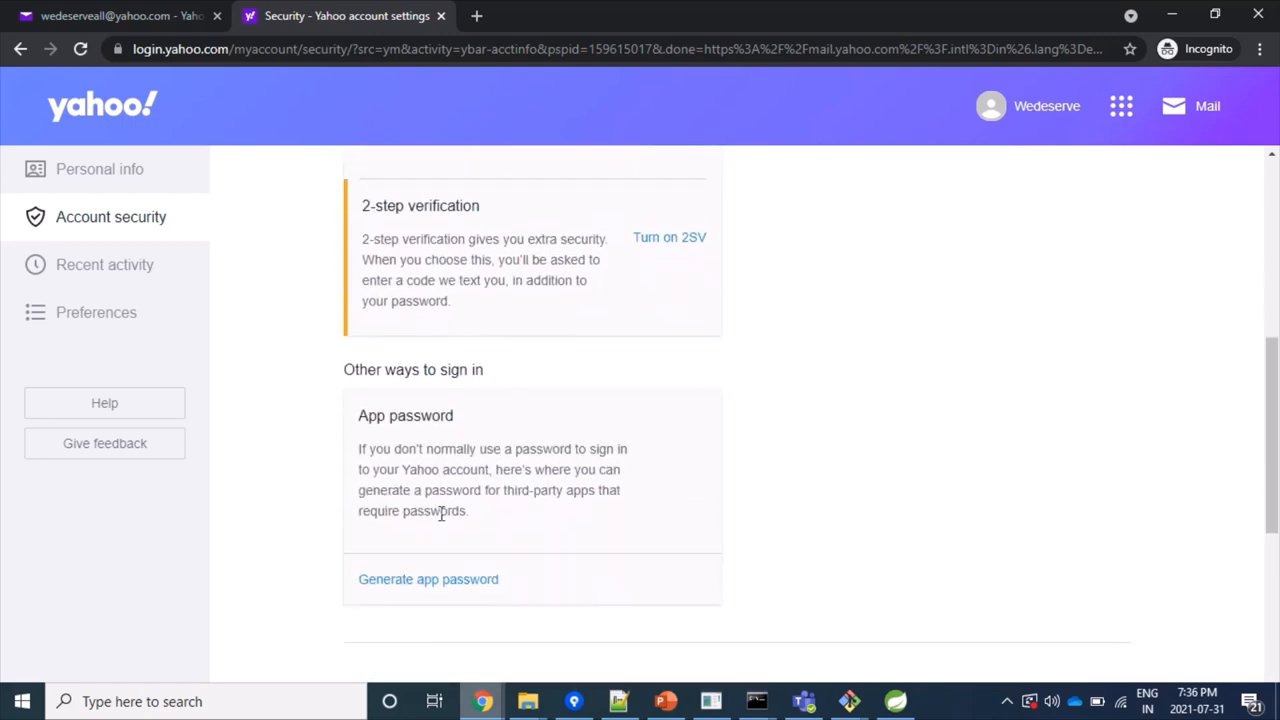
scroll(down, 3)
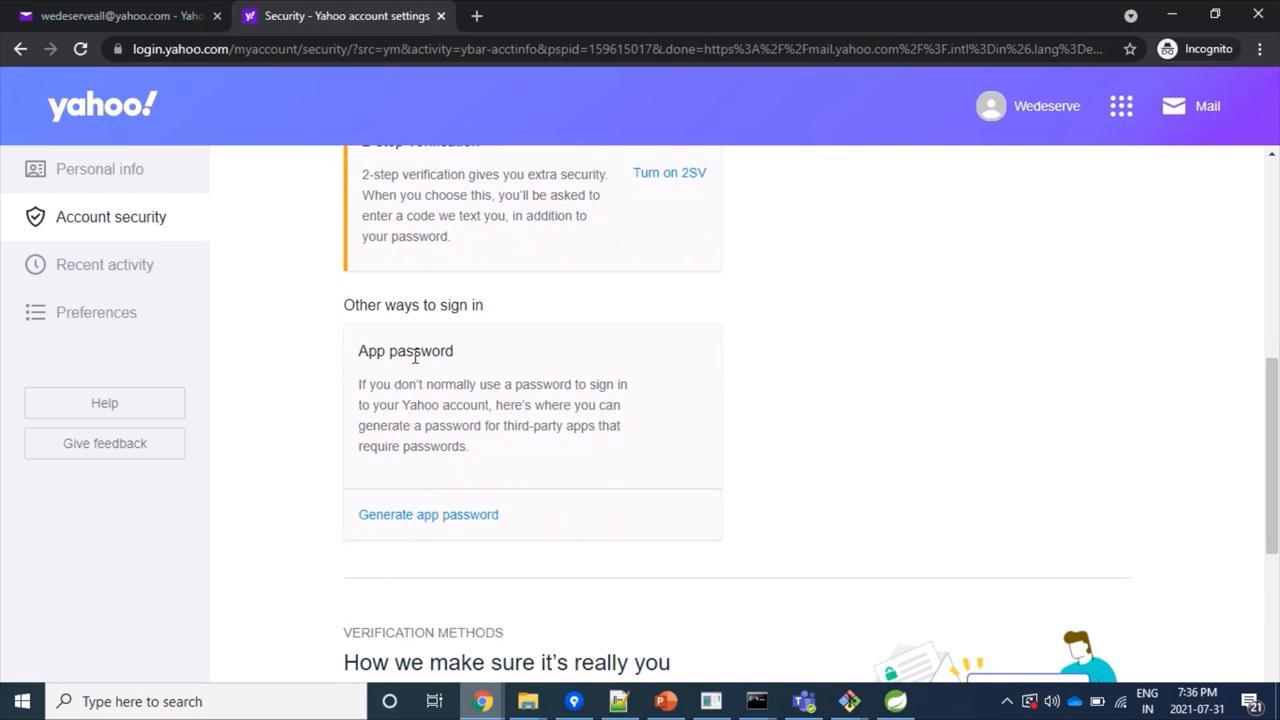
mouse_move(504, 584)
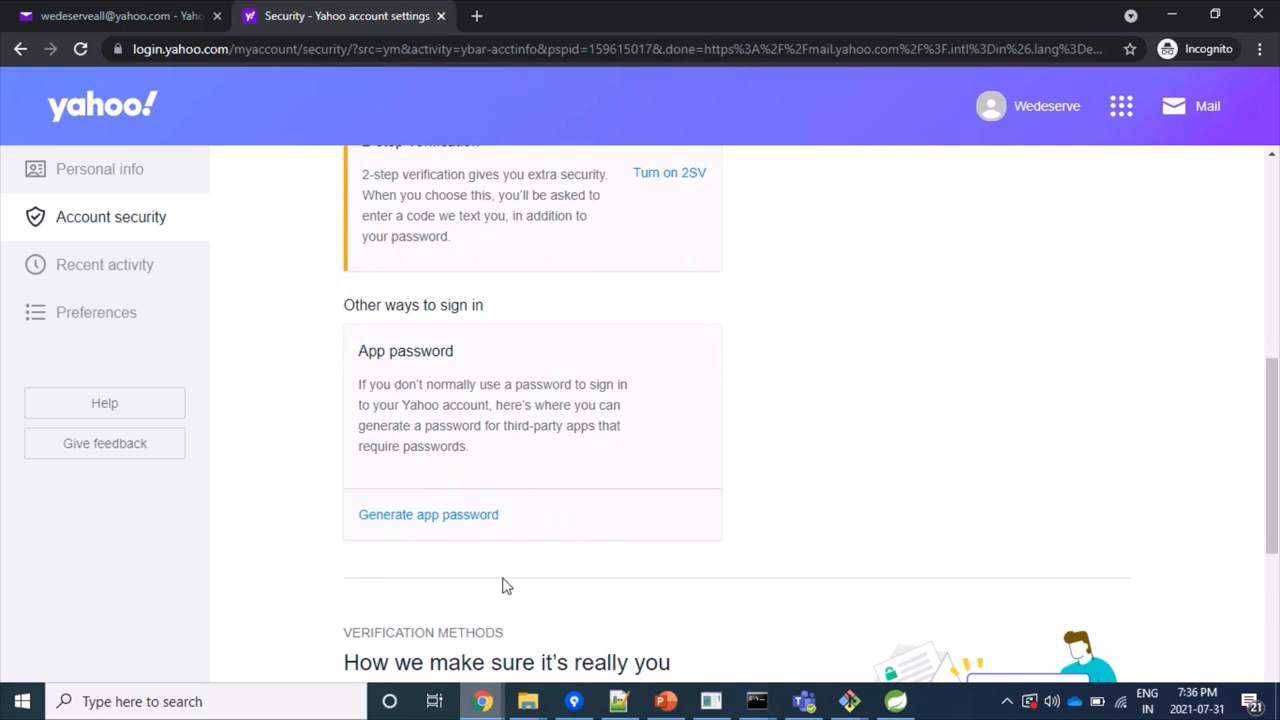
mouse_move(420, 570)
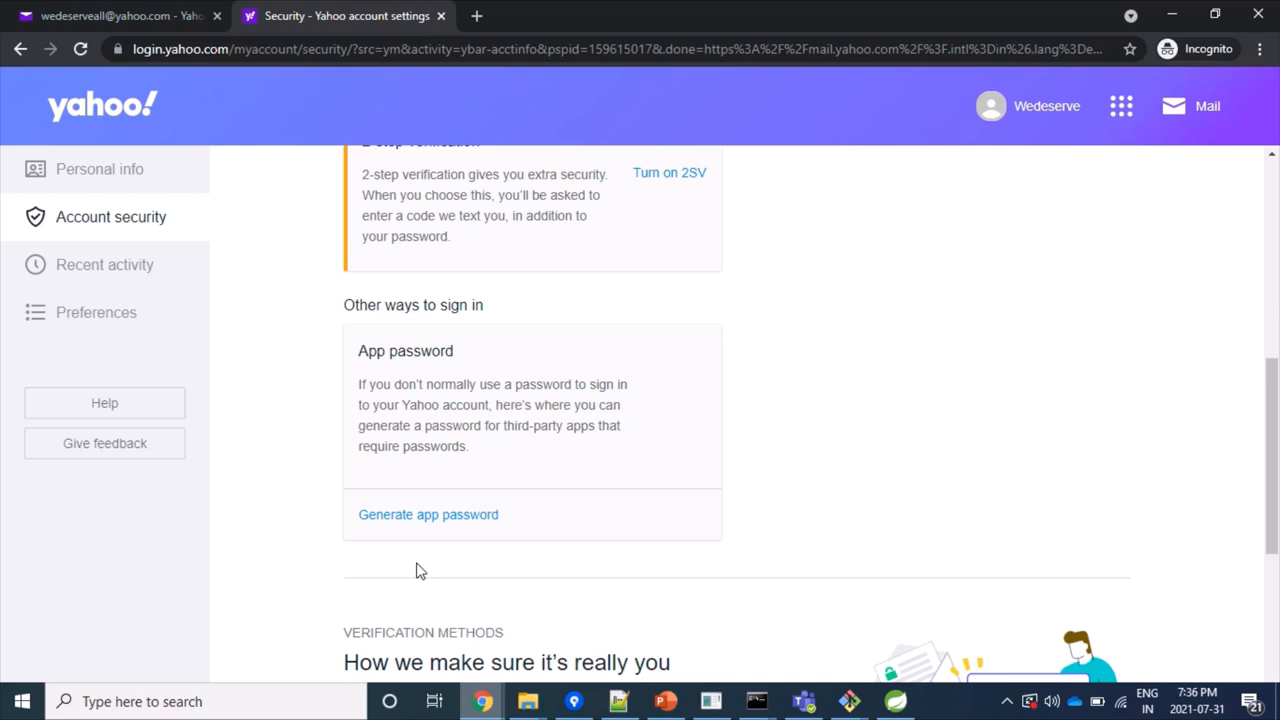
mouse_move(440, 524)
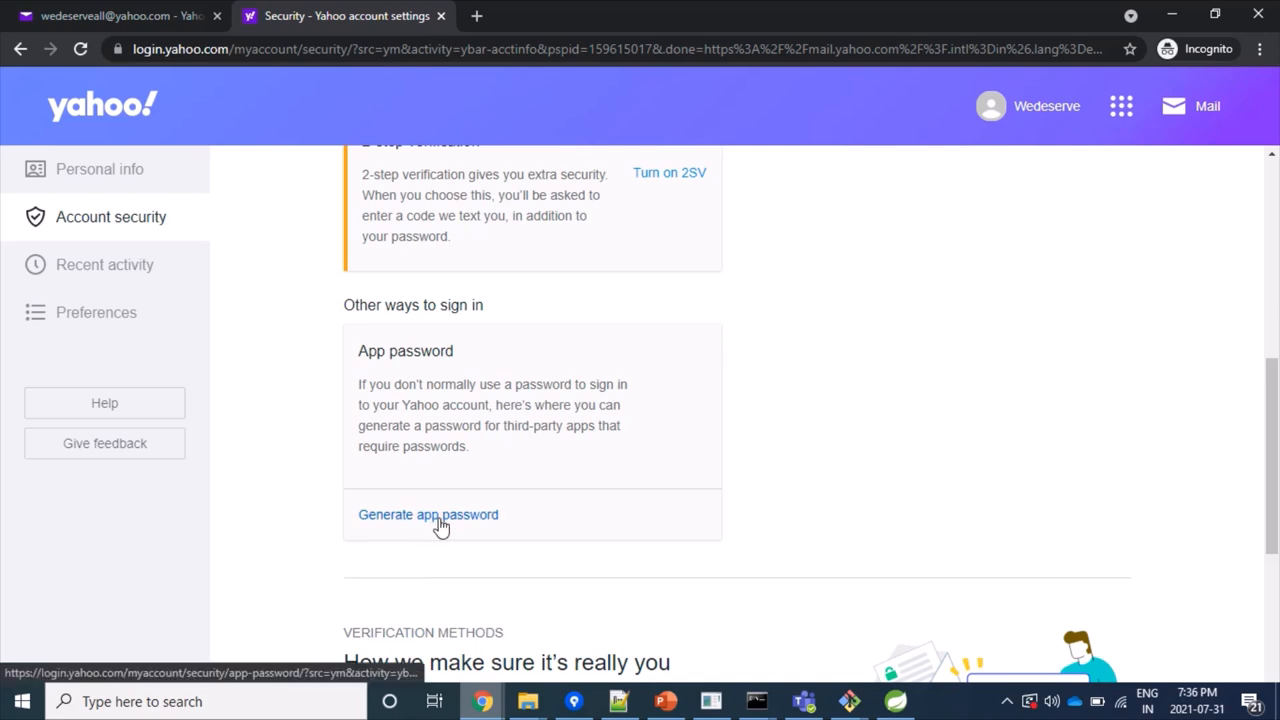
Generate an app password named TestAndDelete and dismiss it with Done.
click(428, 514)
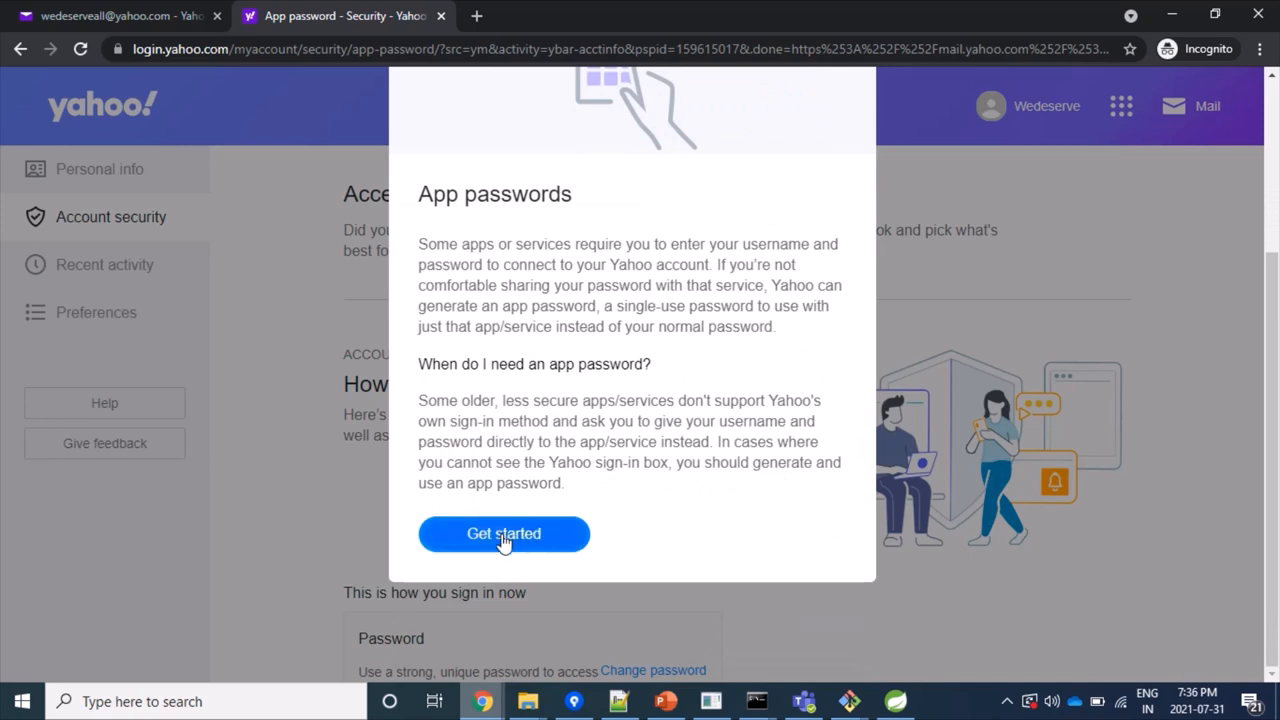
click(504, 532)
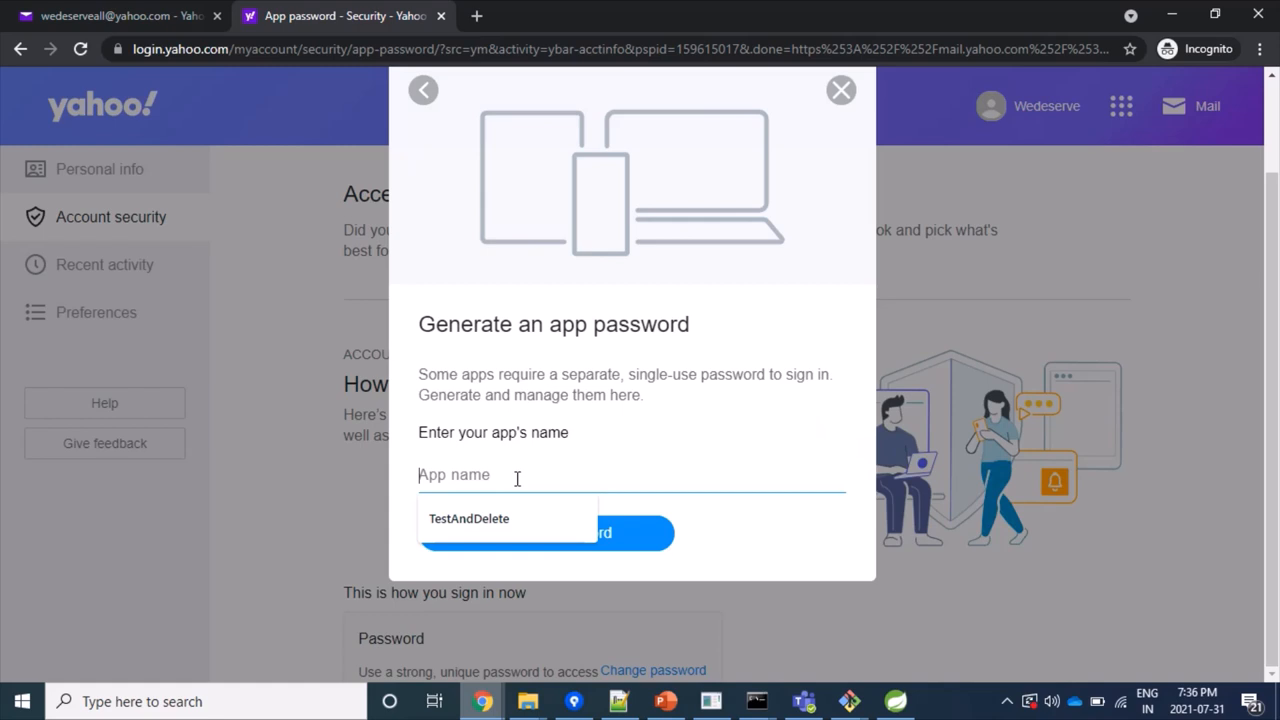
click(468, 518)
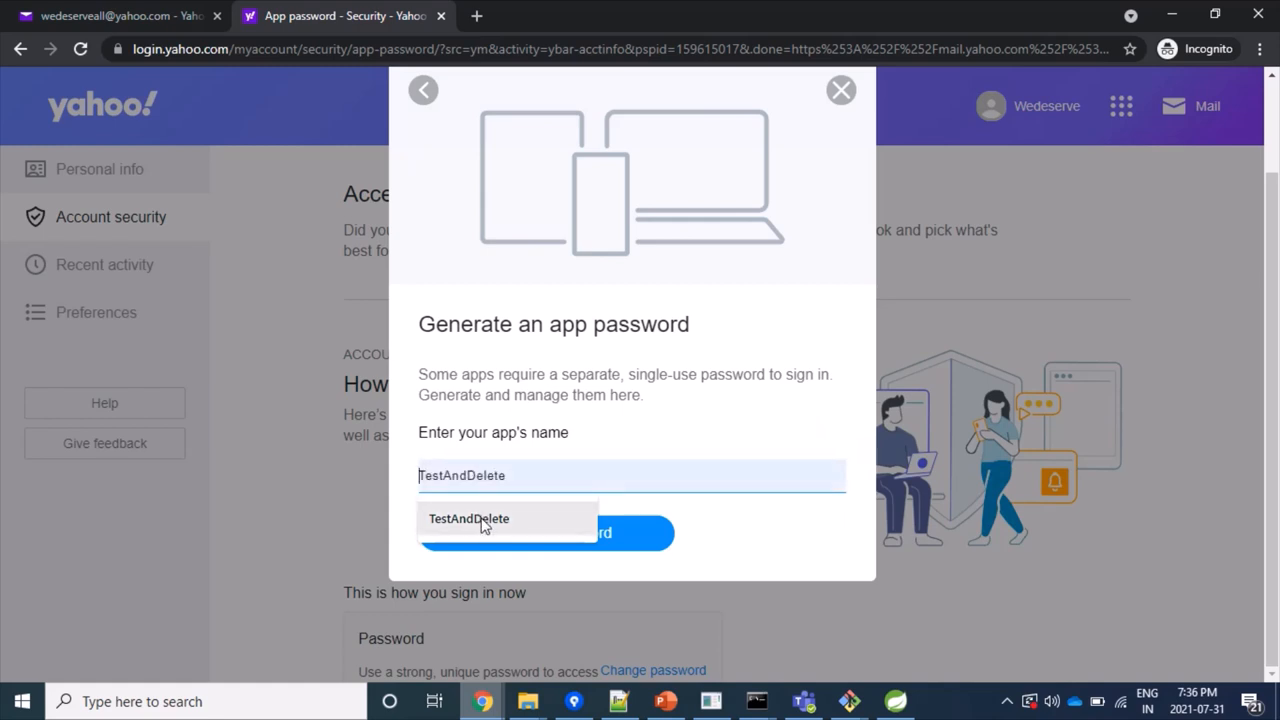
click(468, 518)
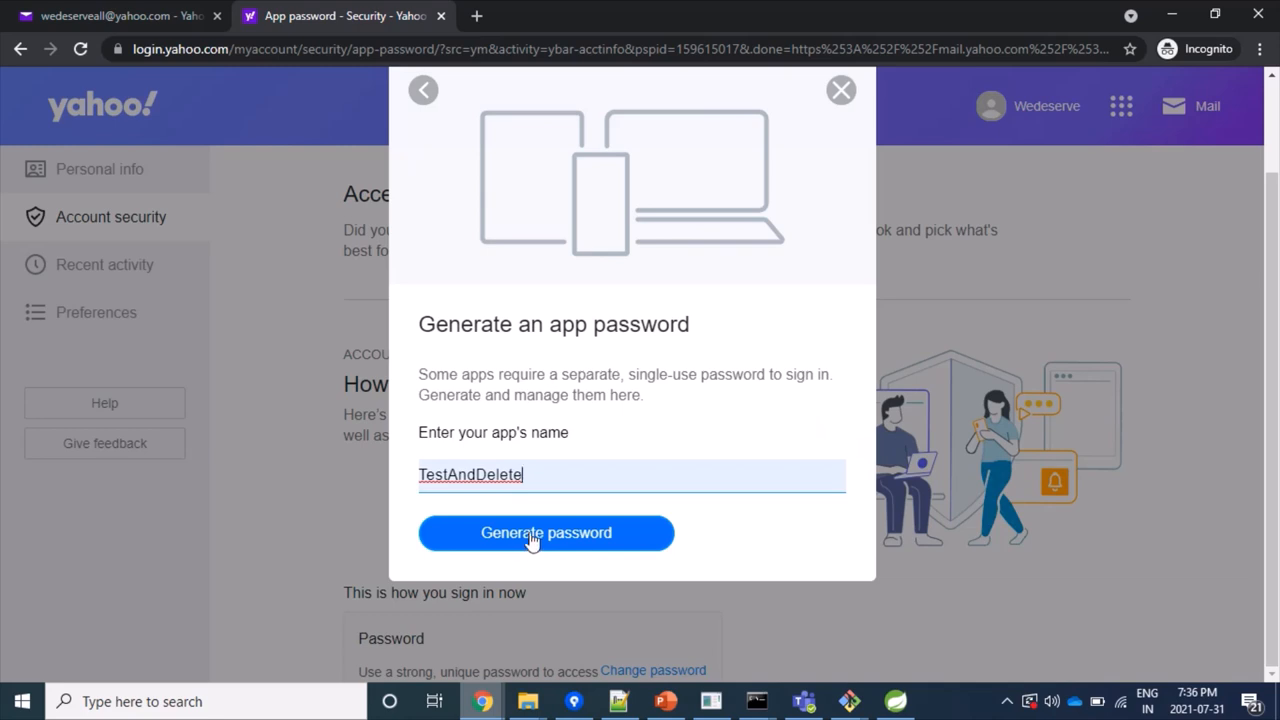
click(546, 532)
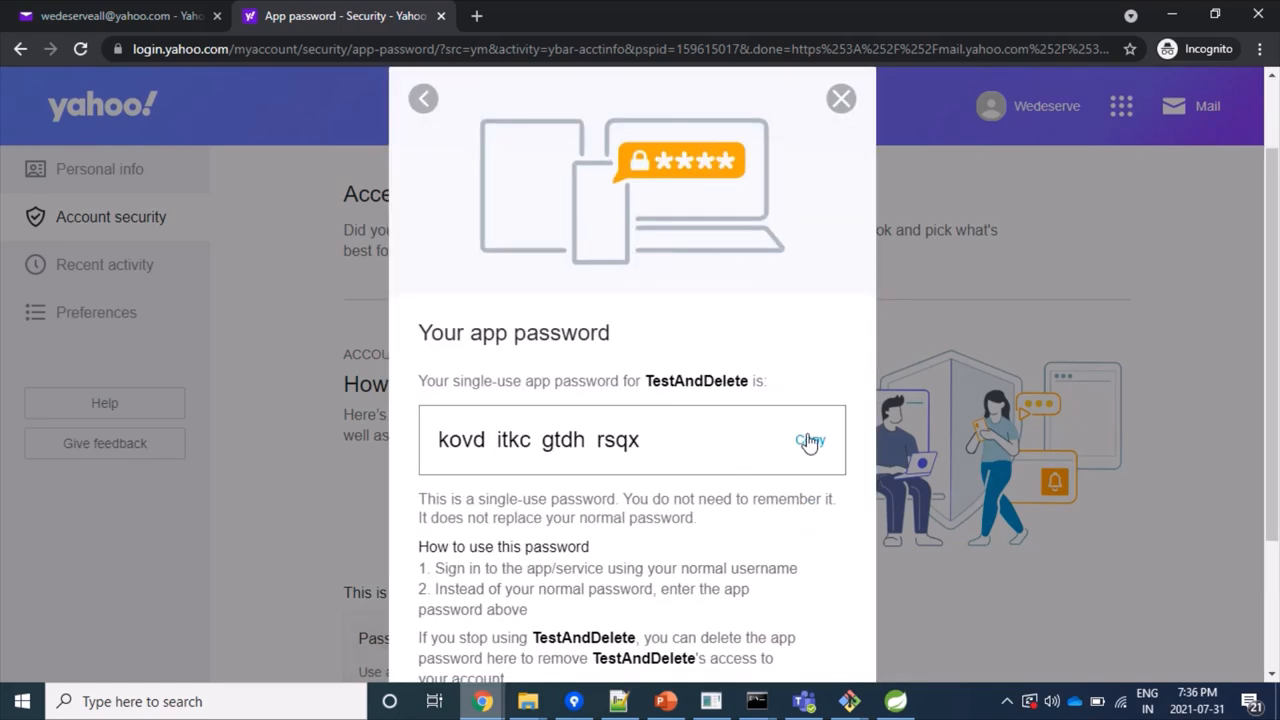
scroll(down, 3)
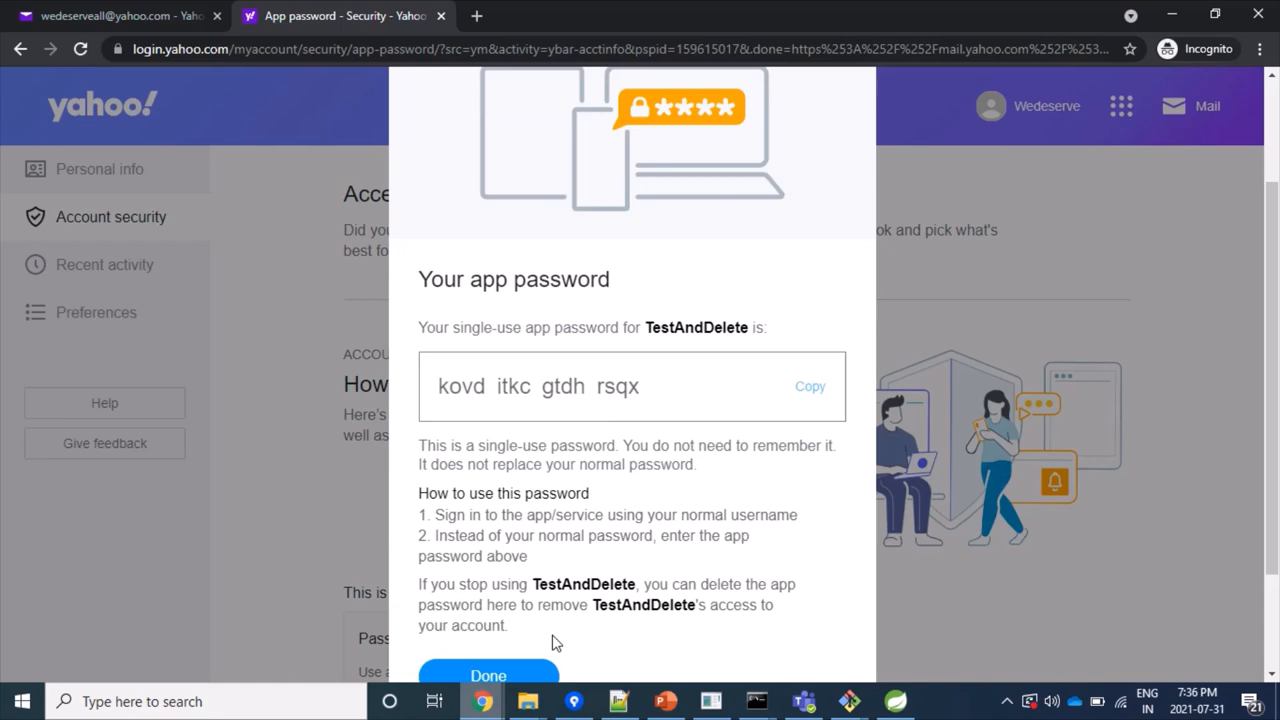
click(488, 676)
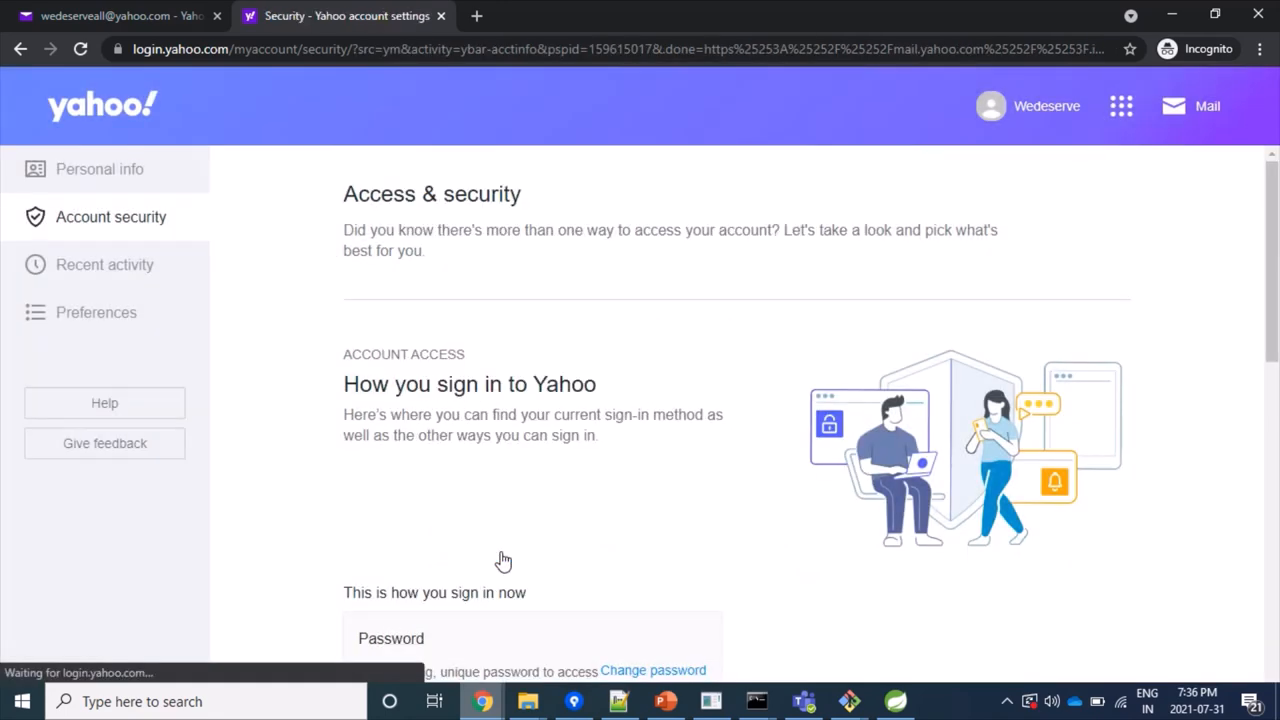
Create task bot ReadPOP3Yahoo in \Bots\Emial\ and open it for editing.
click(116, 16)
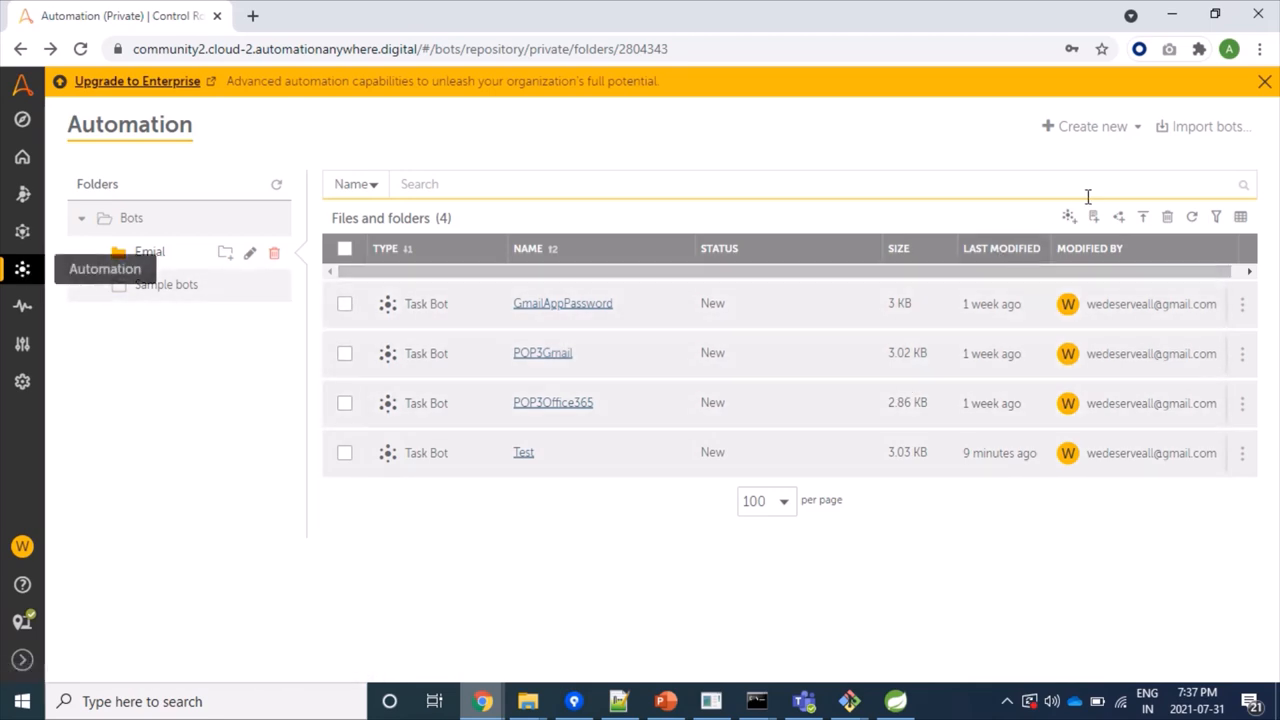
click(1068, 216)
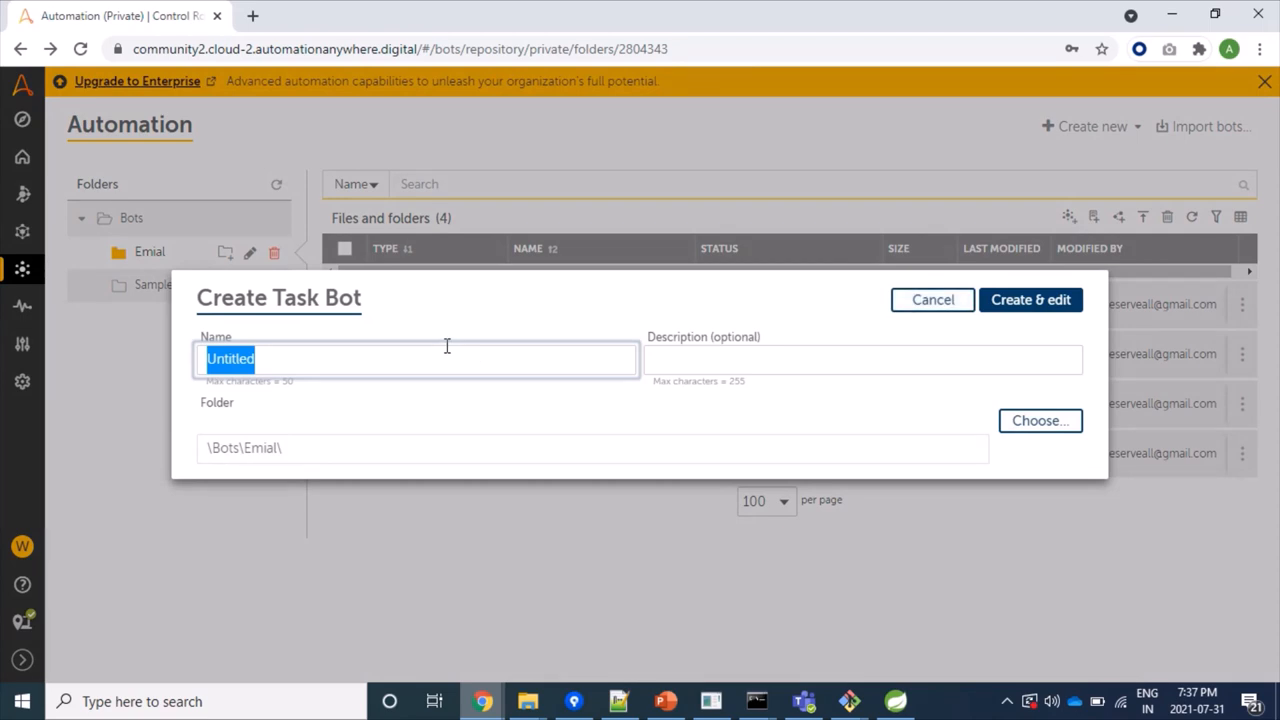
text(POP)
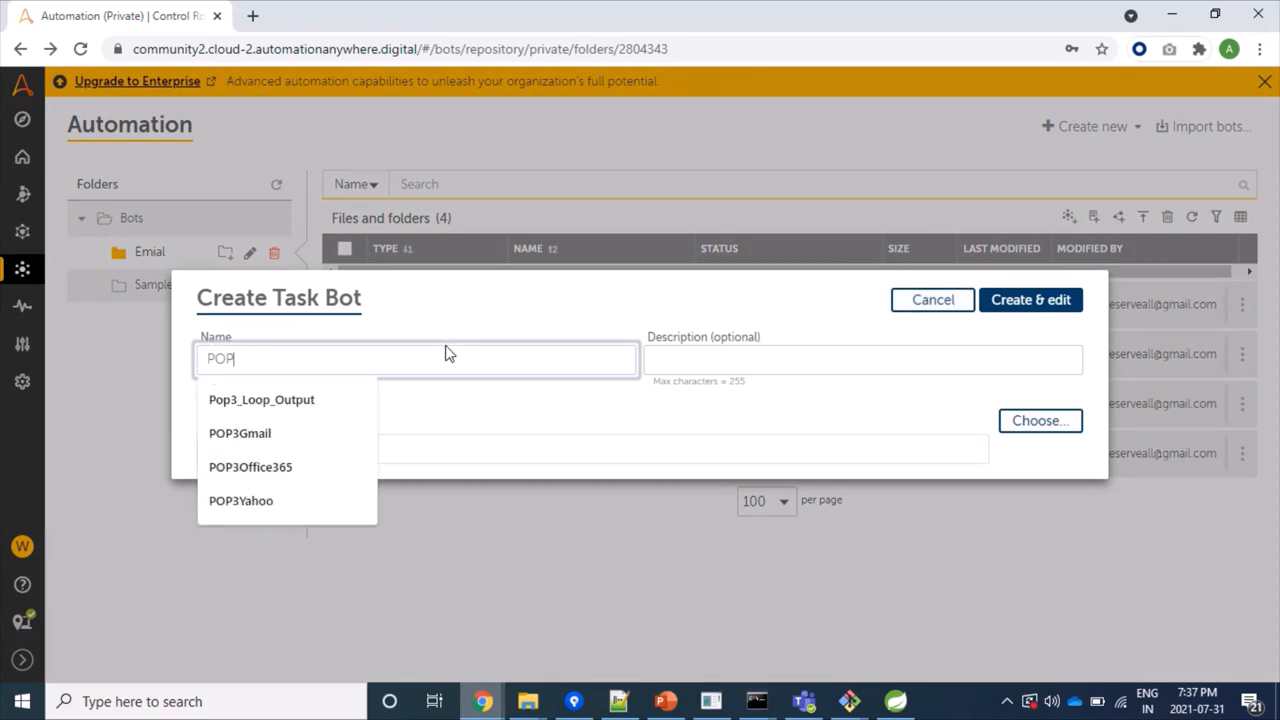
text(3)
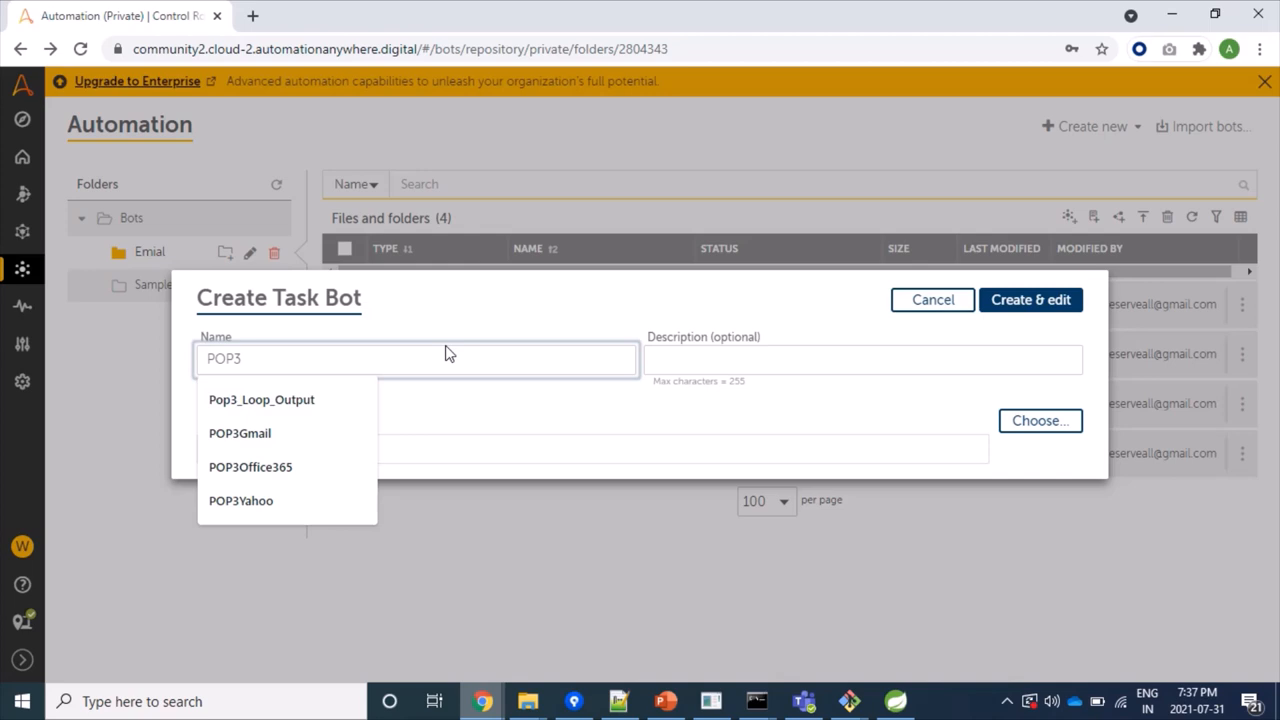
click(240, 500)
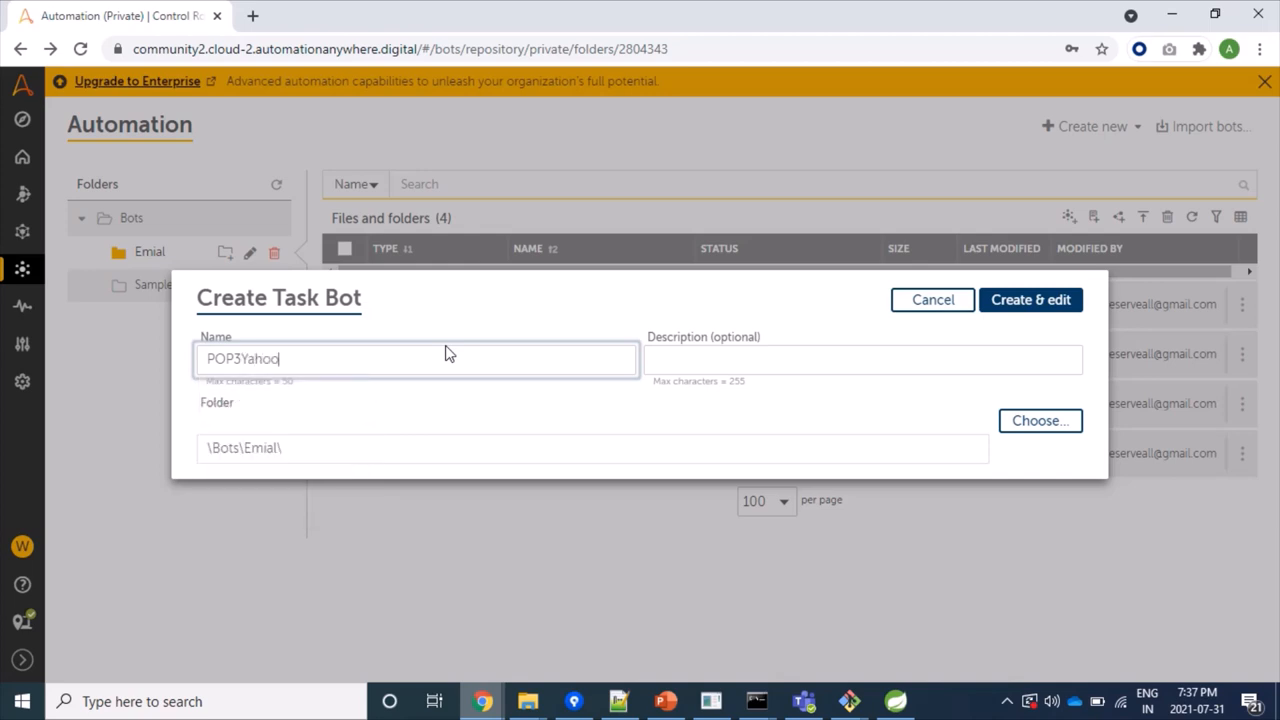
mouse_move(512, 340)
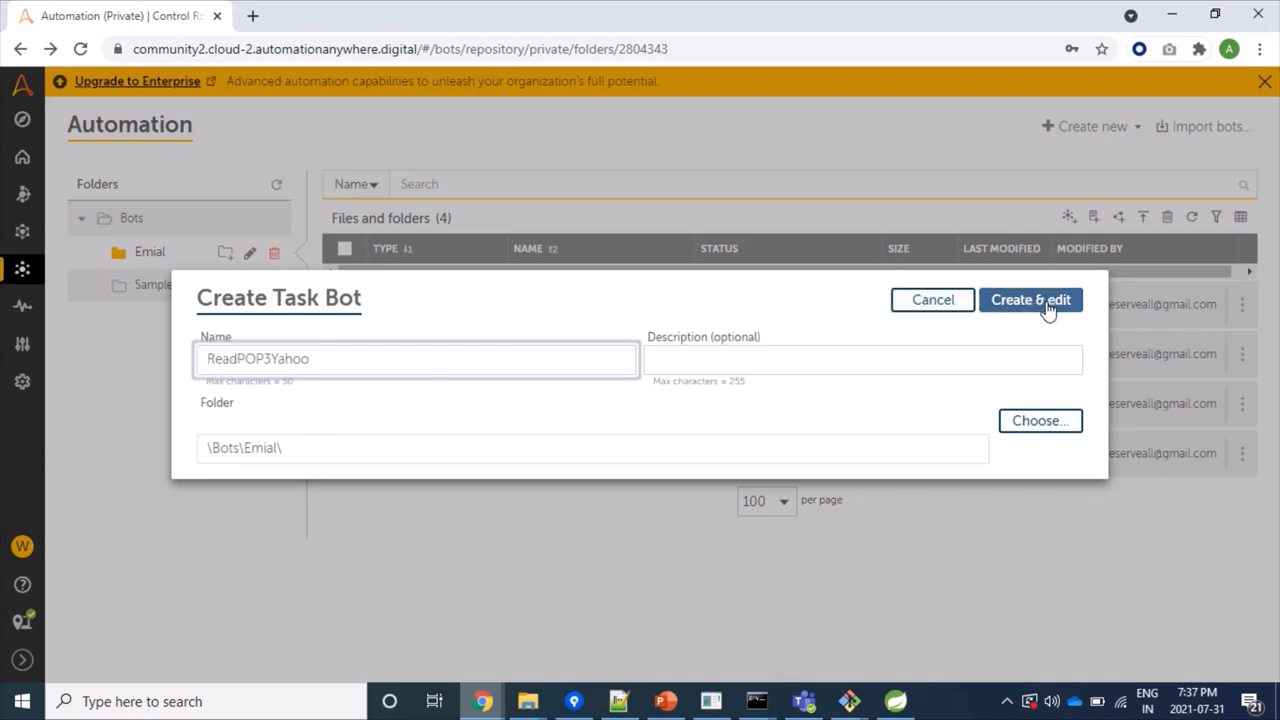
click(1030, 300)
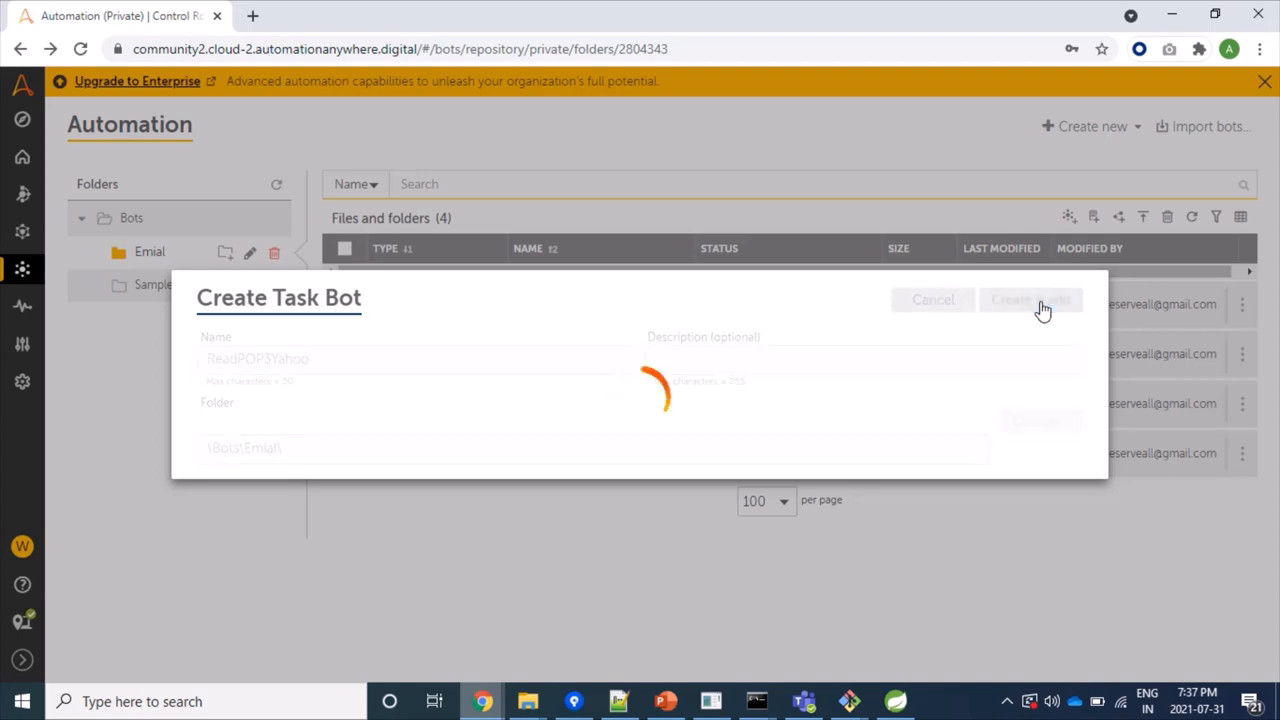
Add Email Connect, a Loop with a Message box inside, and Email Disconnect to the flow.
click(1030, 300)
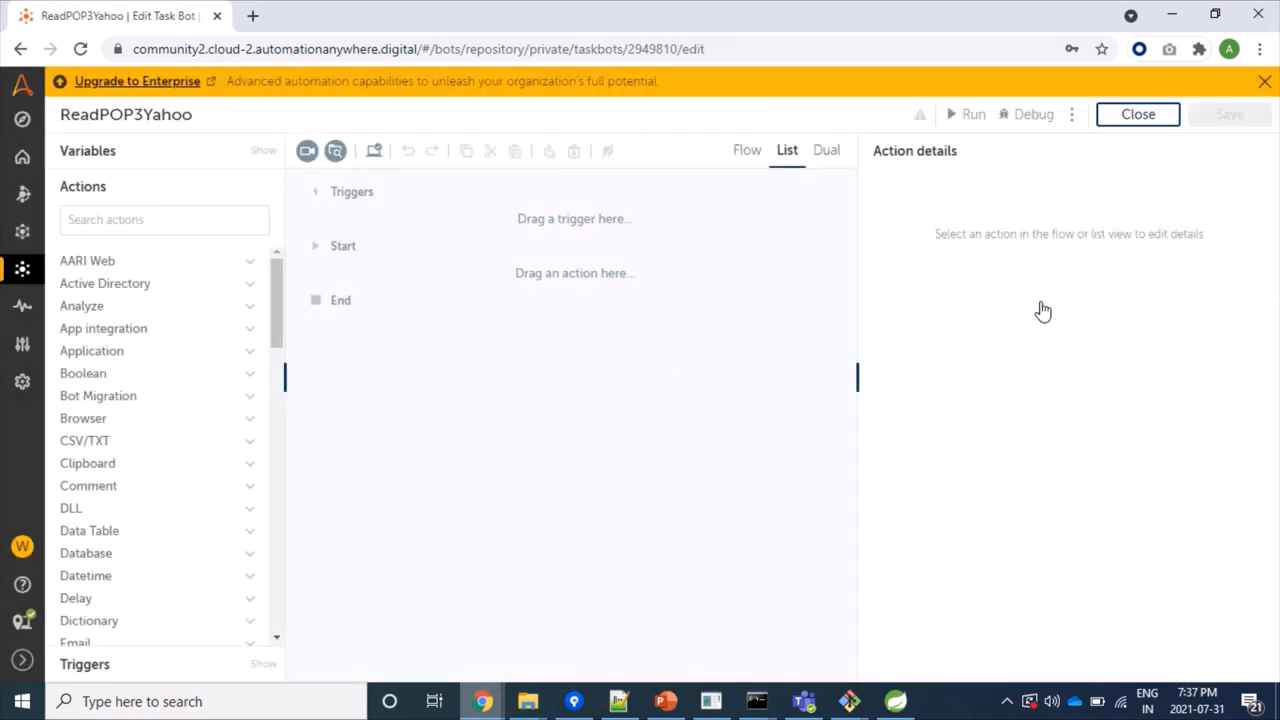
click(164, 218)
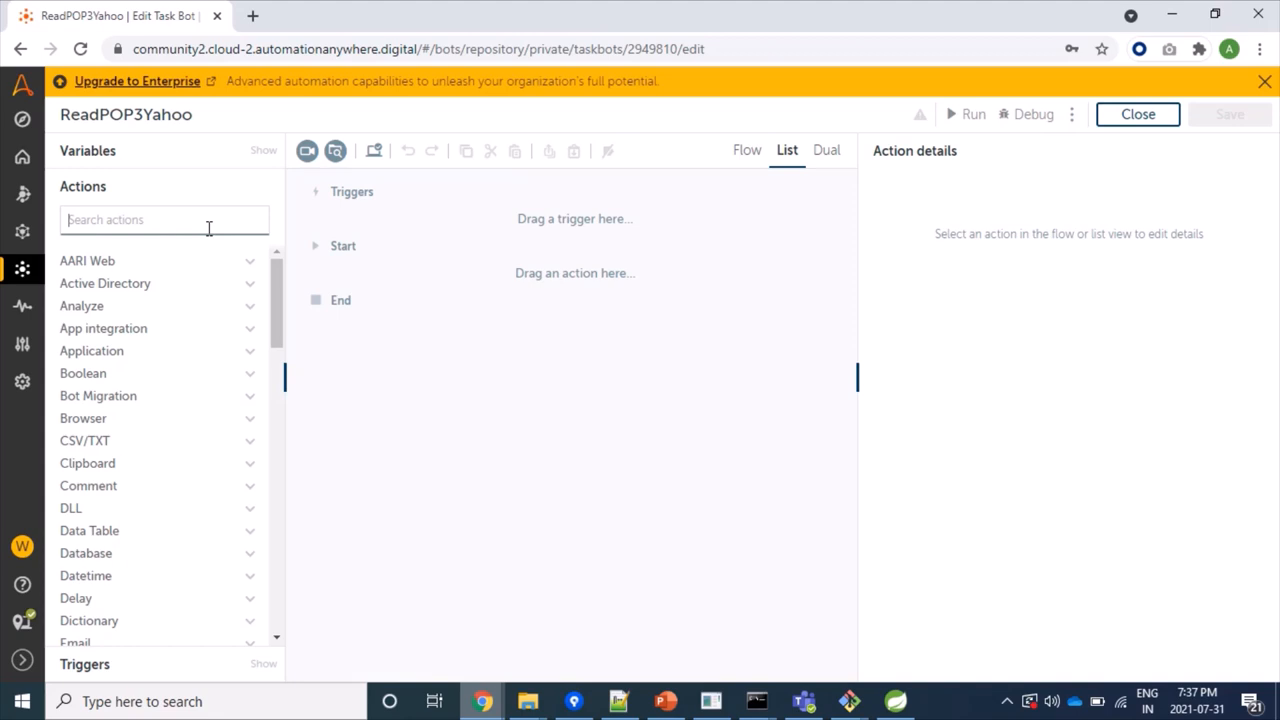
text(email)
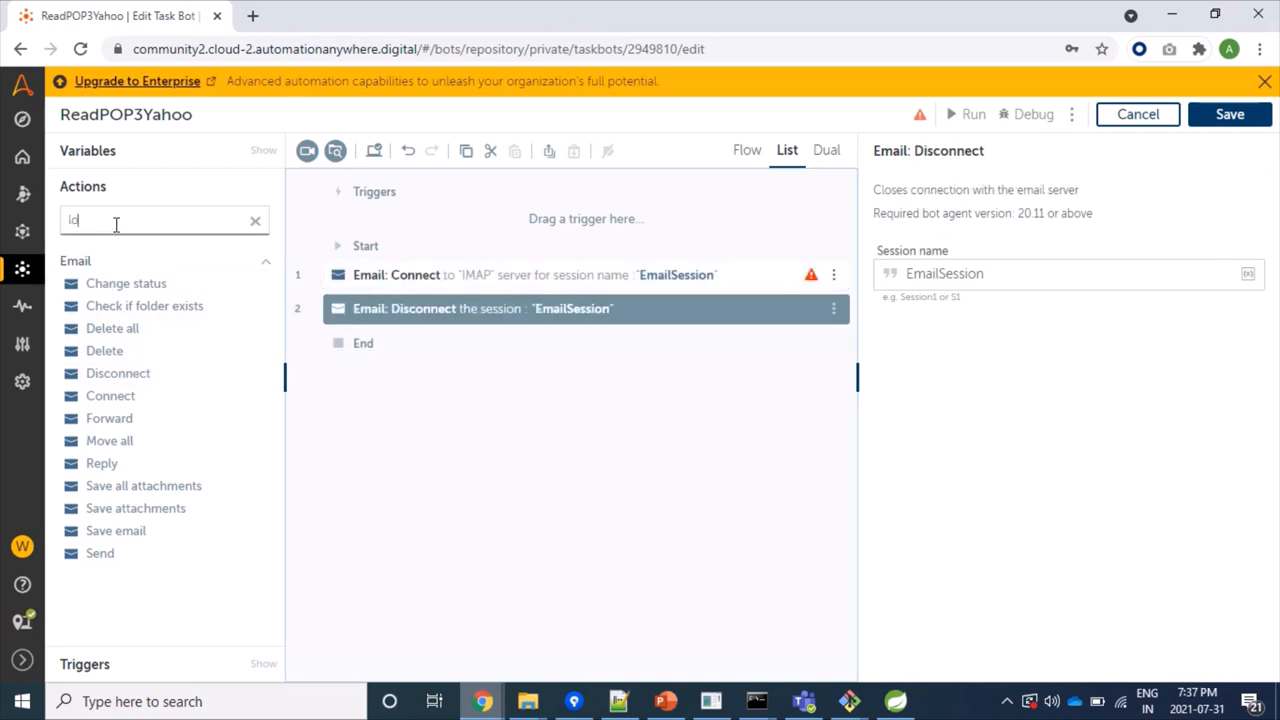
text(loop)
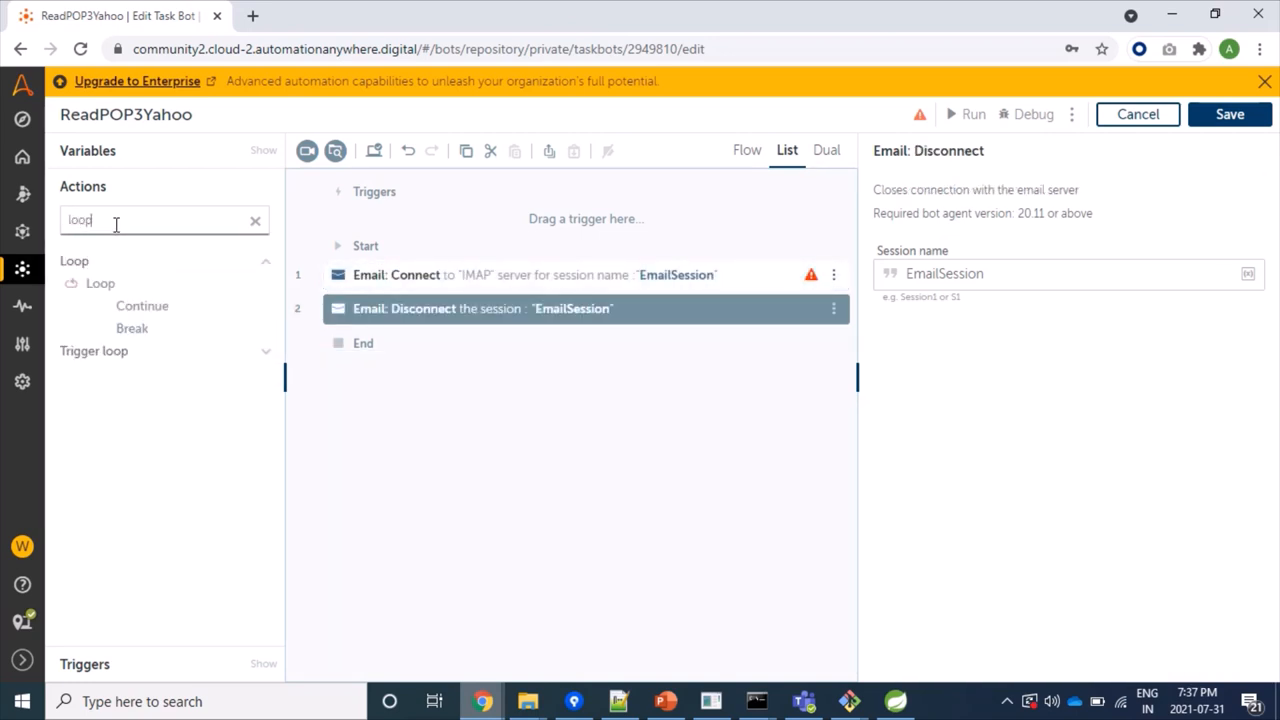
mouse_move(444, 288)
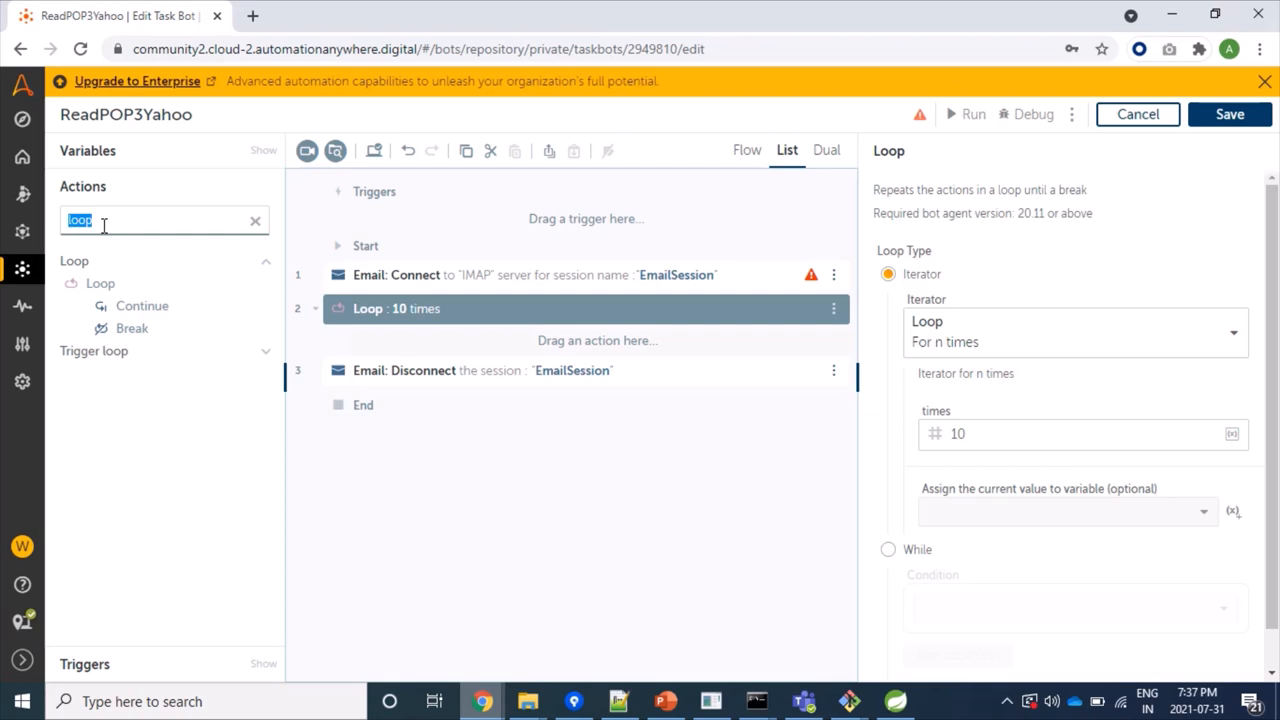
text(message)
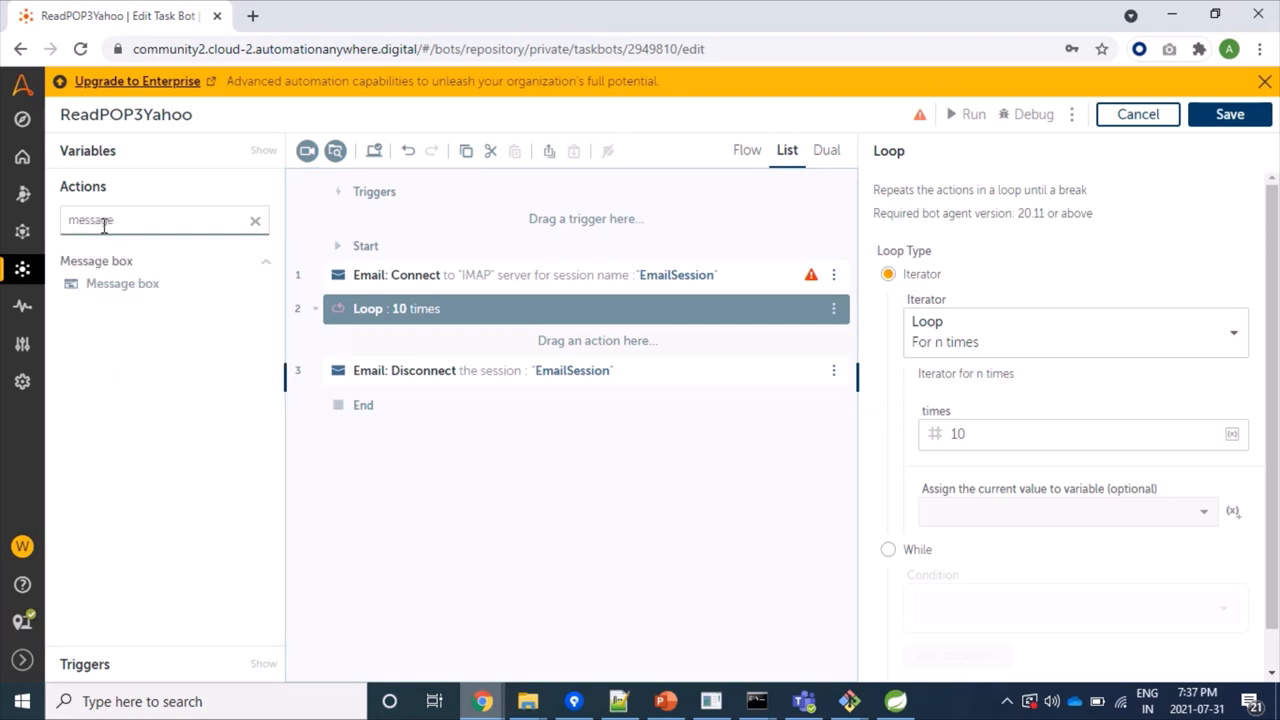
mouse_move(122, 284)
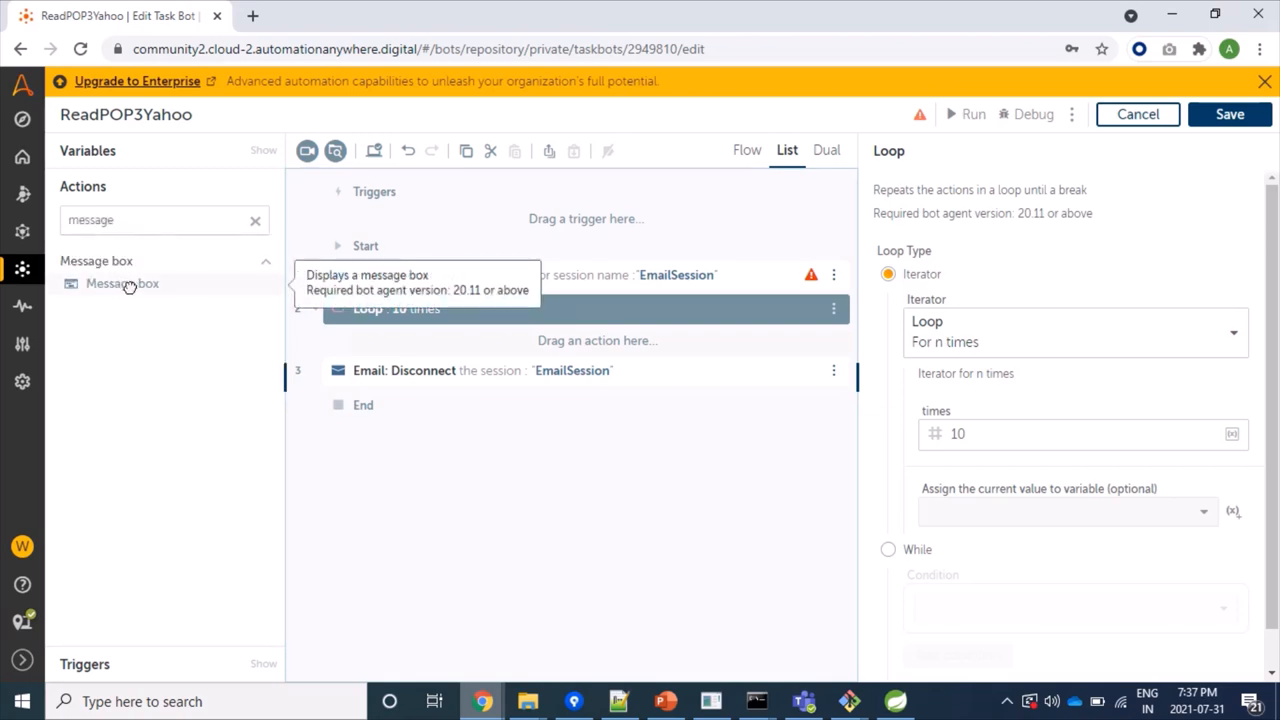
drag(122, 284, 596, 340)
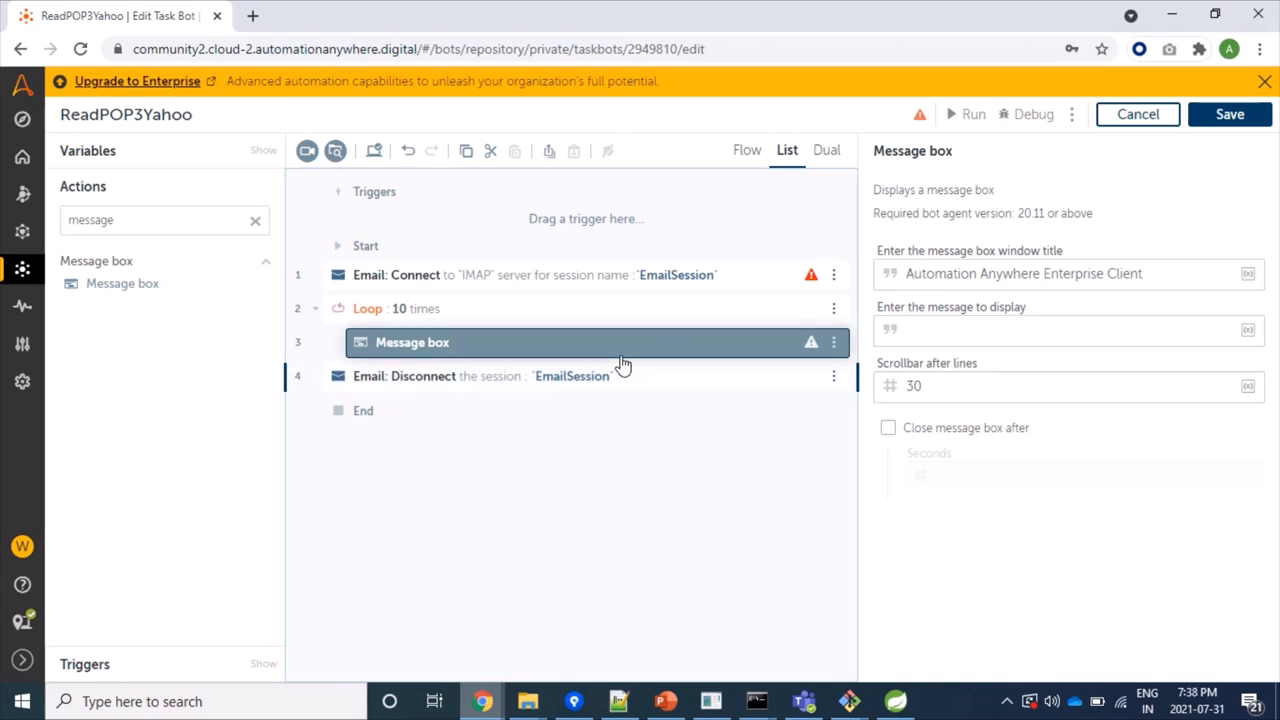
mouse_move(704, 280)
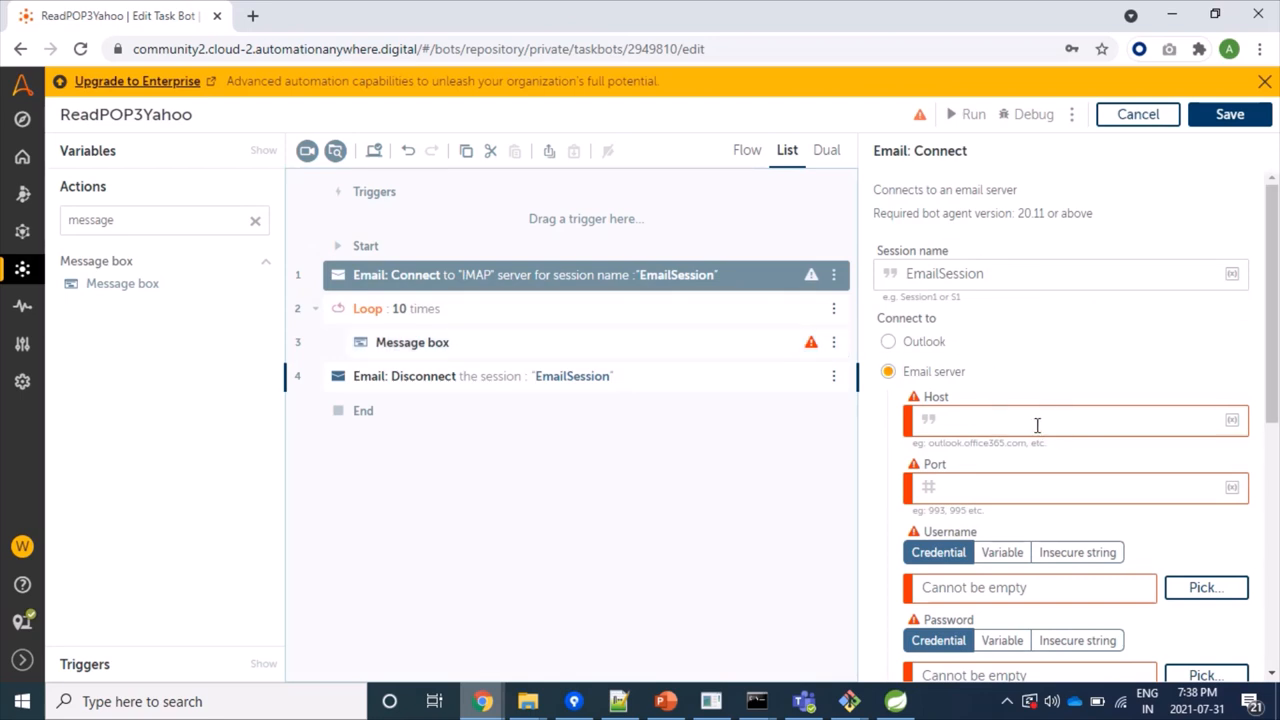
scroll(down, 3)
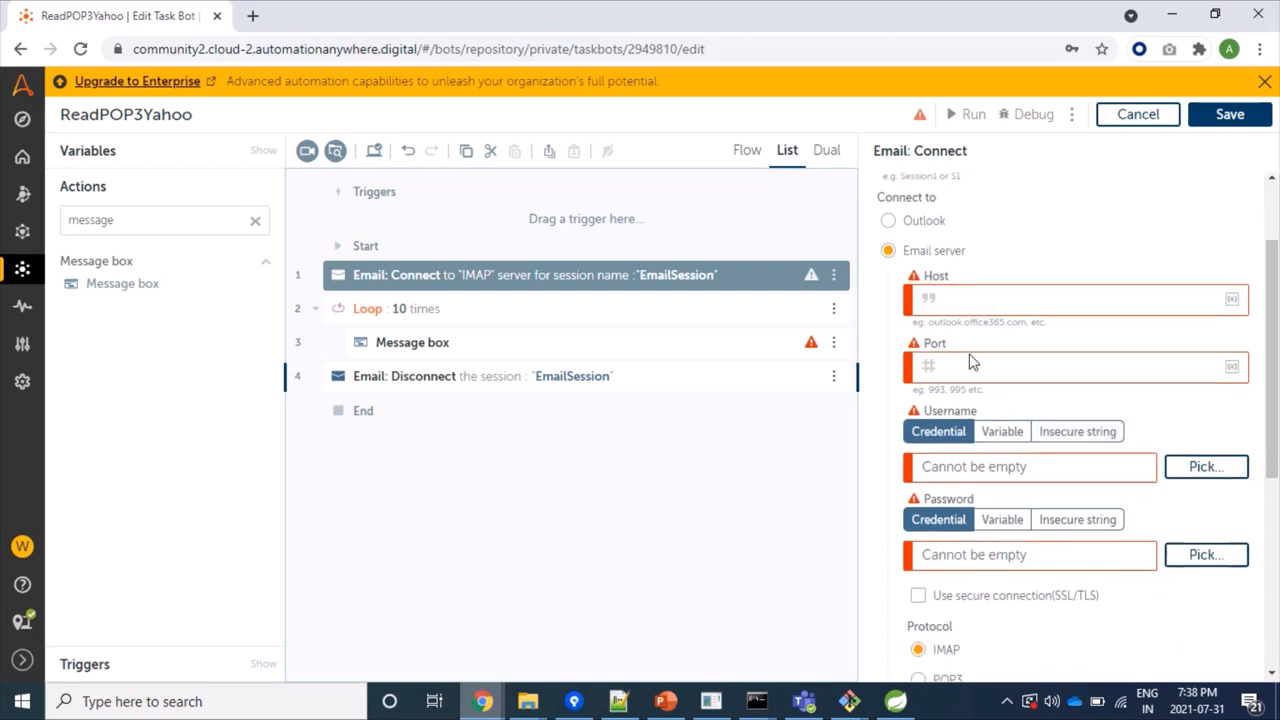
click(1076, 412)
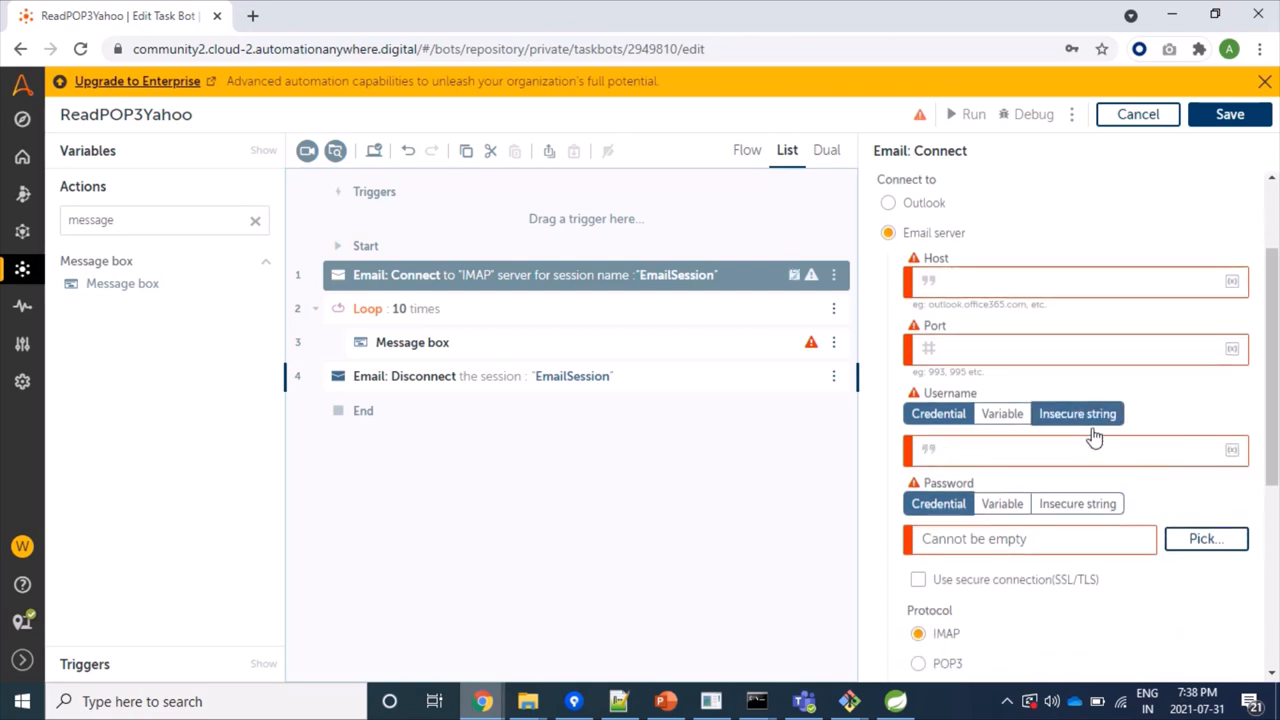
click(1076, 504)
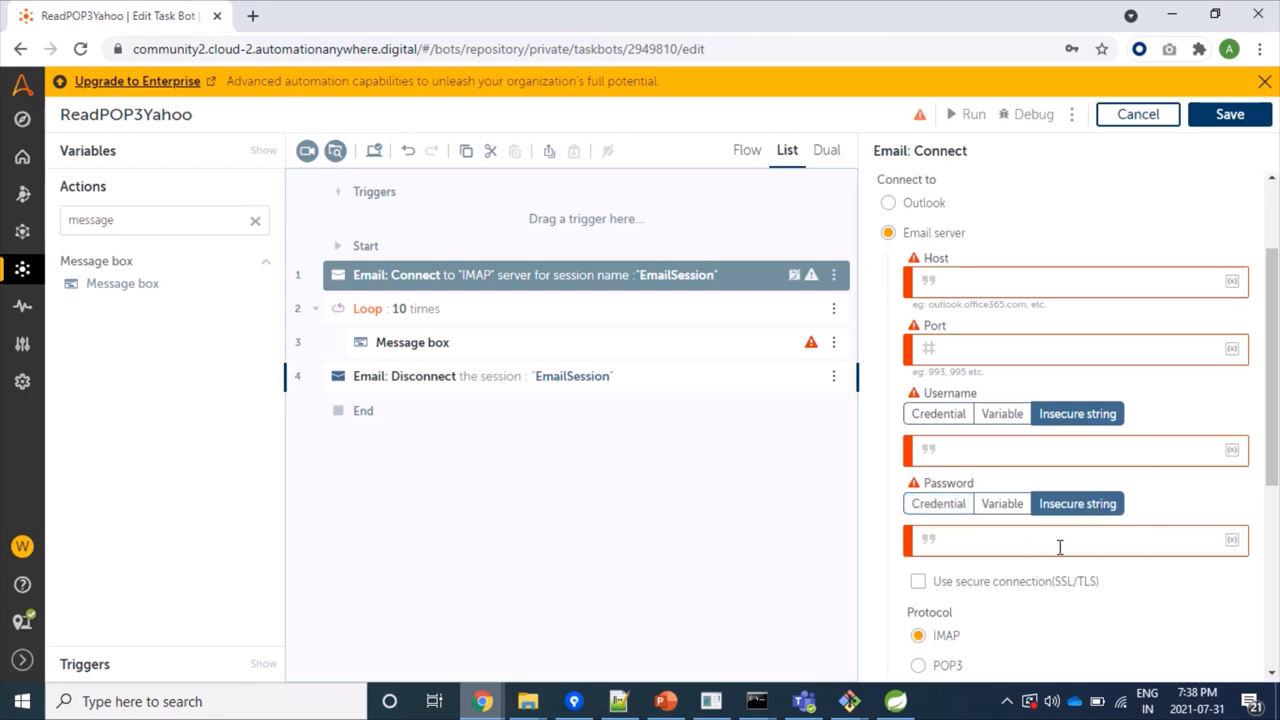
click(1076, 540)
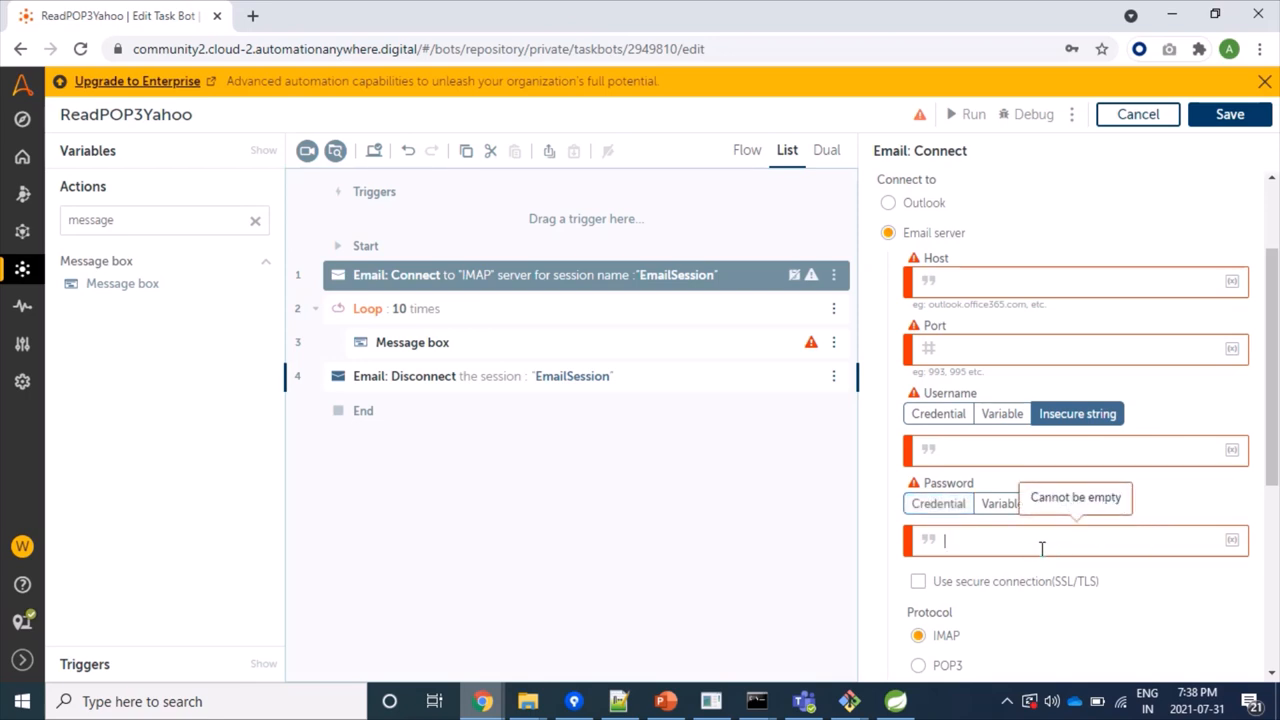
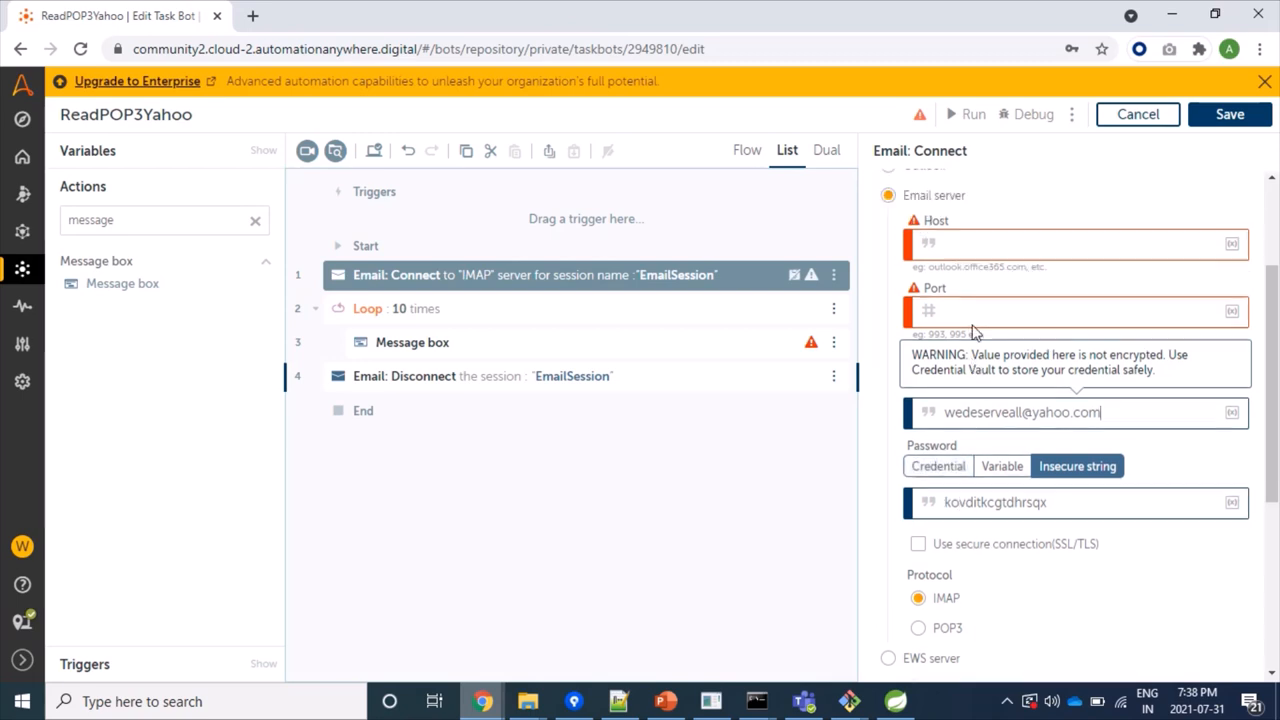
scroll(up, 3)
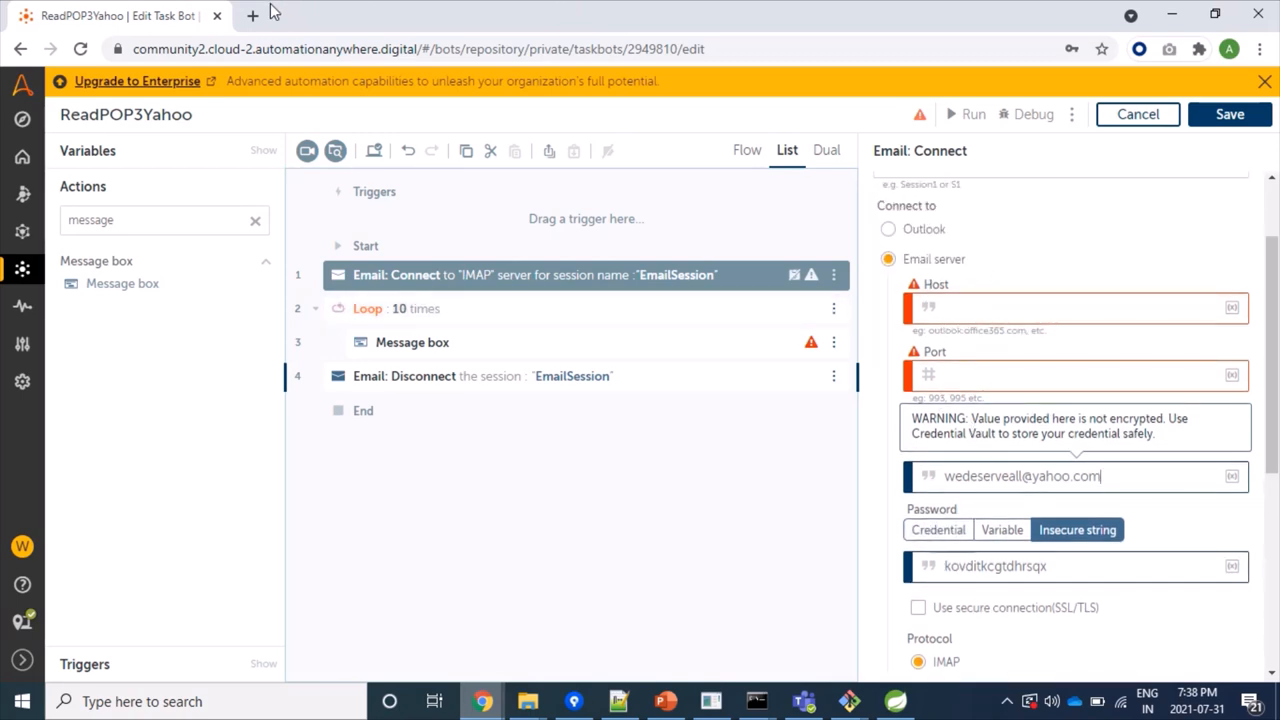
click(252, 16)
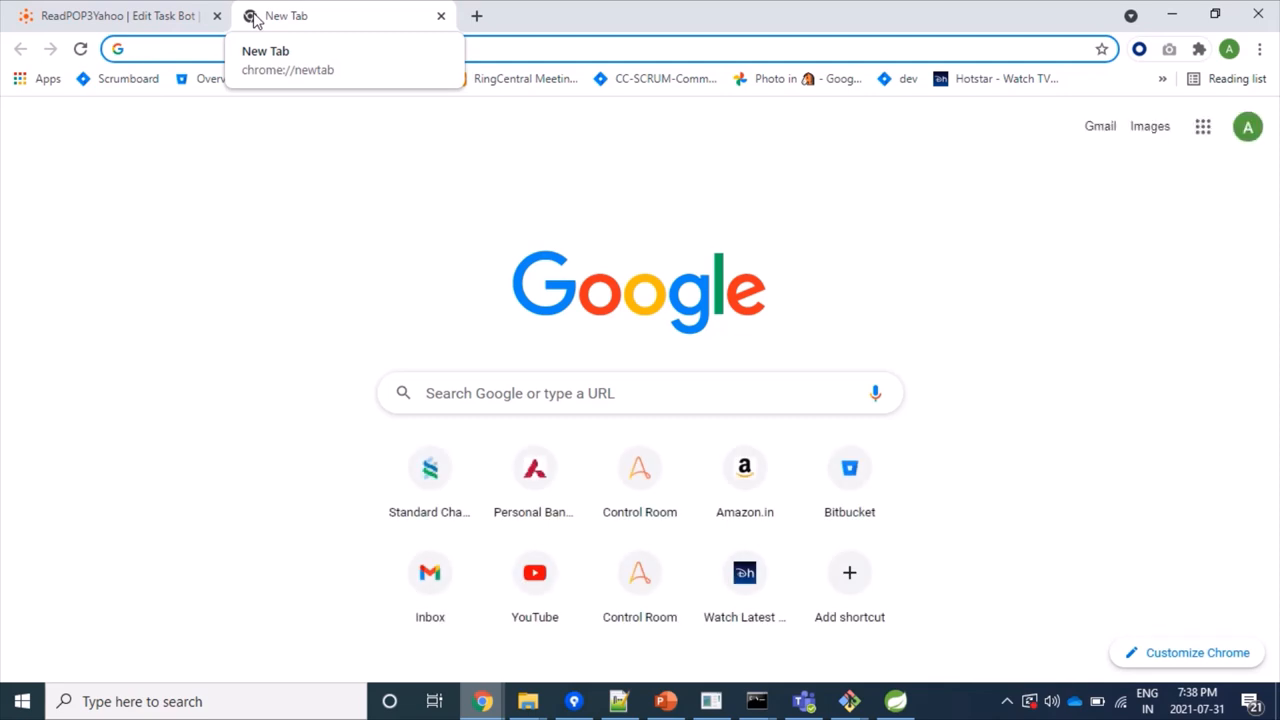
Search Yahoo POP3 settings, open Lifewire's article and select the server pop.mail.yahoo.com.
text(yahoo pop3 settings server)
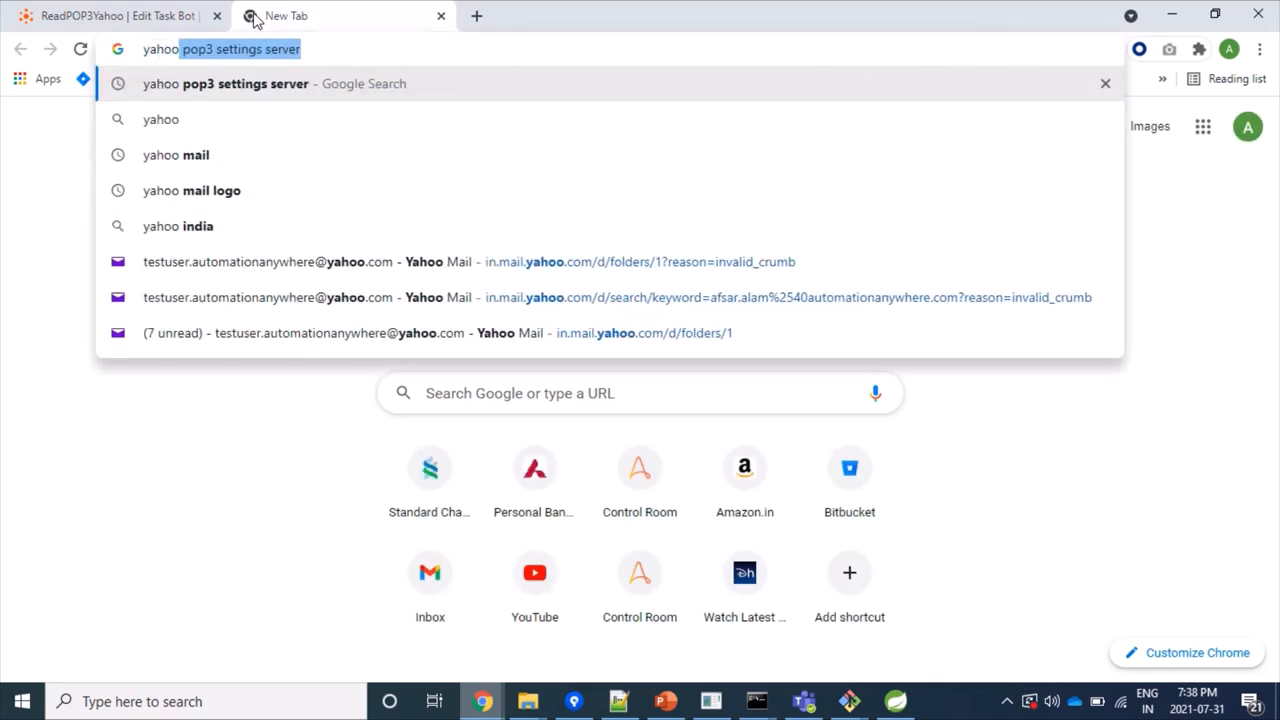
text(yahoo pop3 serv)
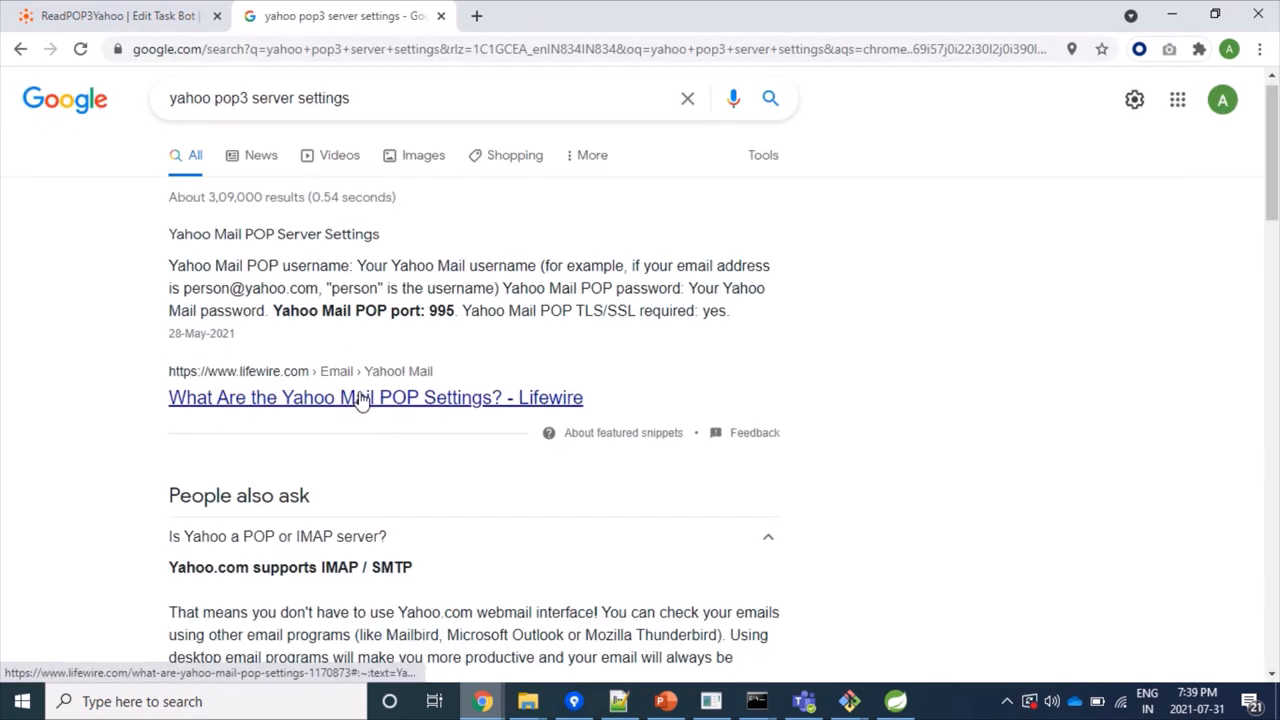
click(376, 396)
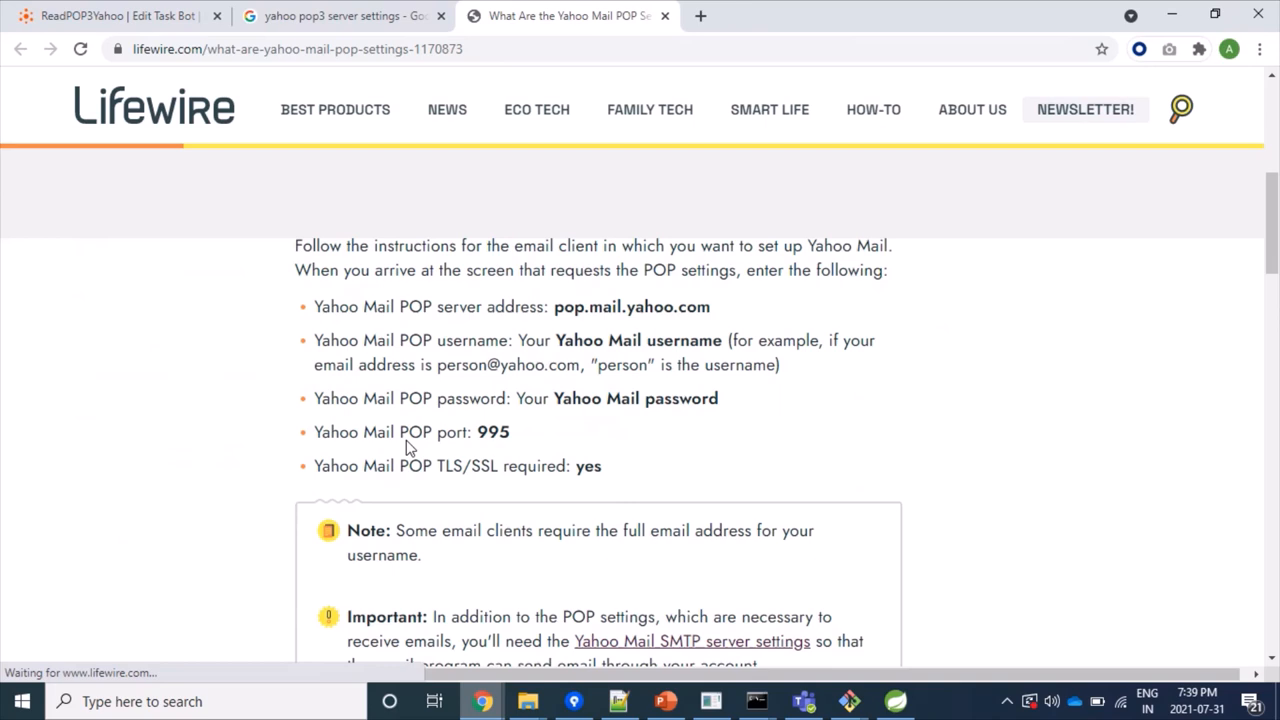
scroll(down, 3)
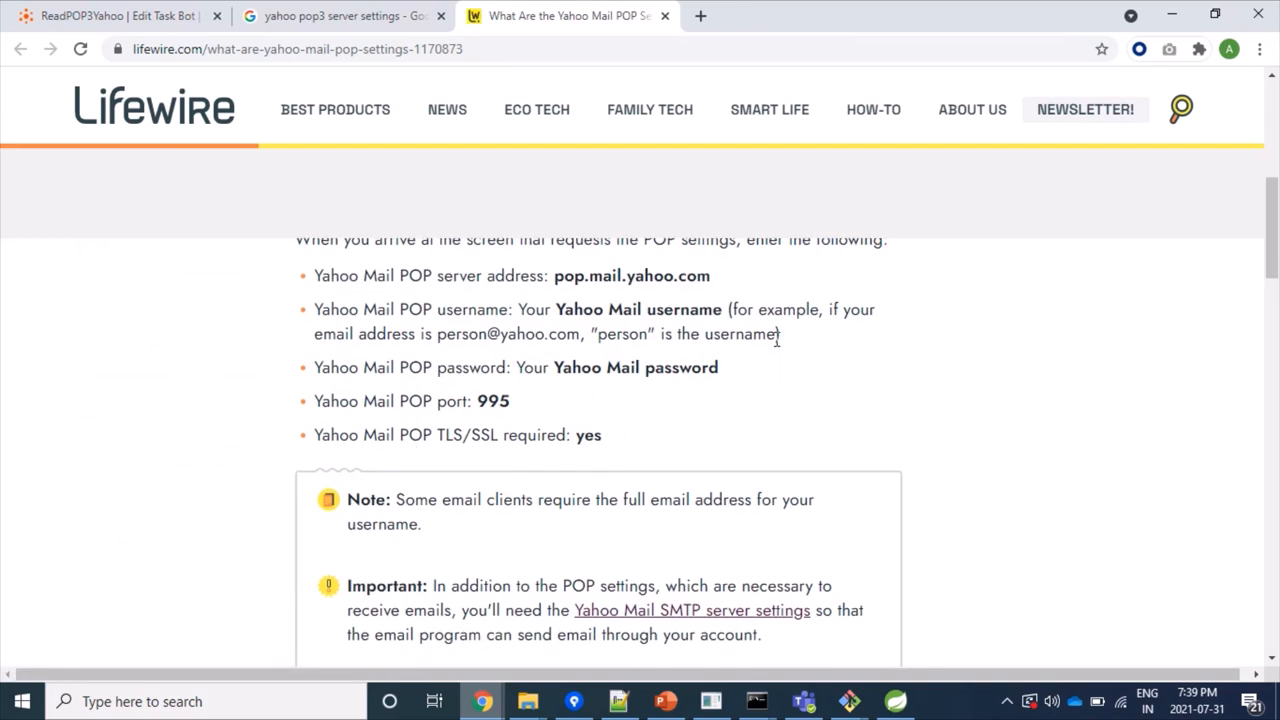
scroll(up, 3)
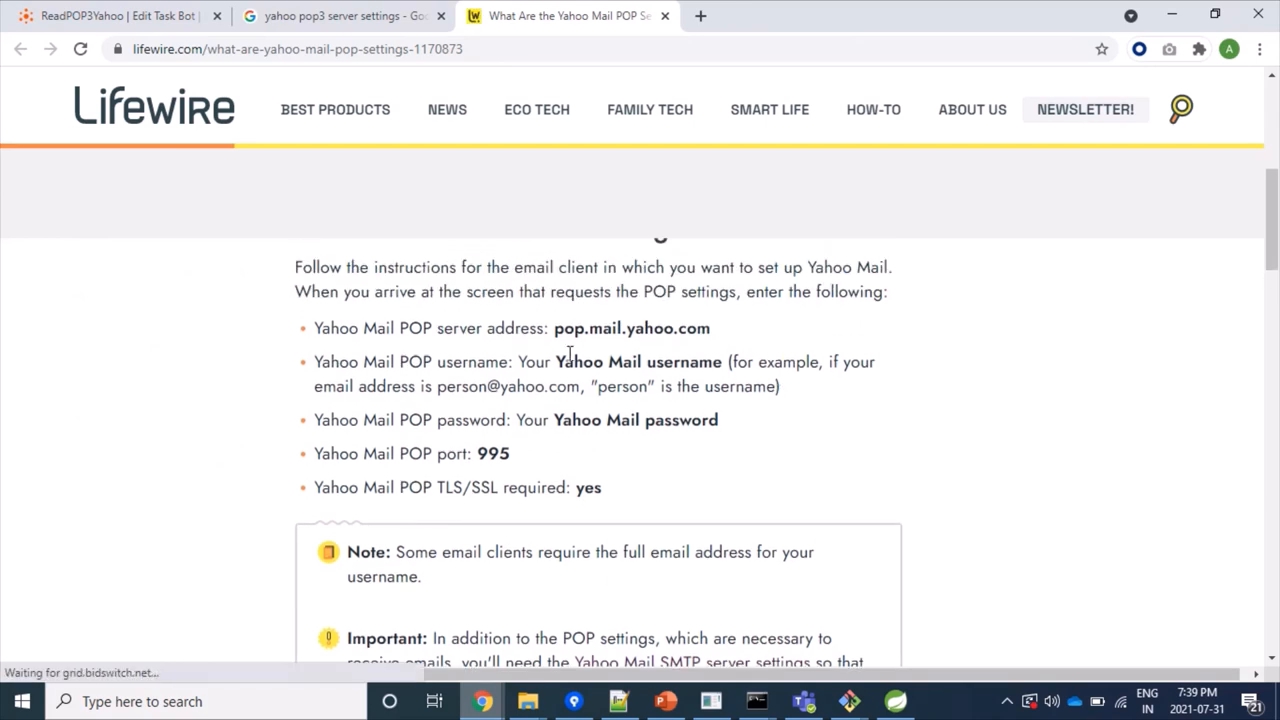
scroll(up, 3)
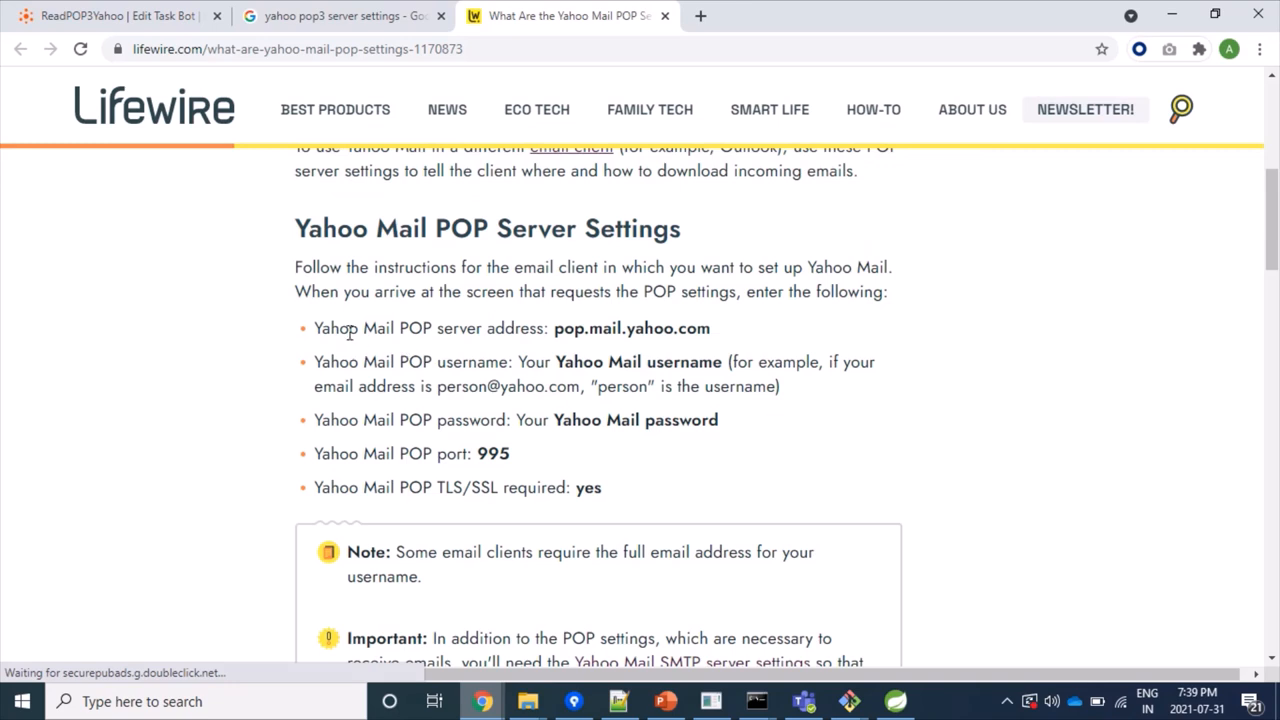
mouse_move(384, 336)
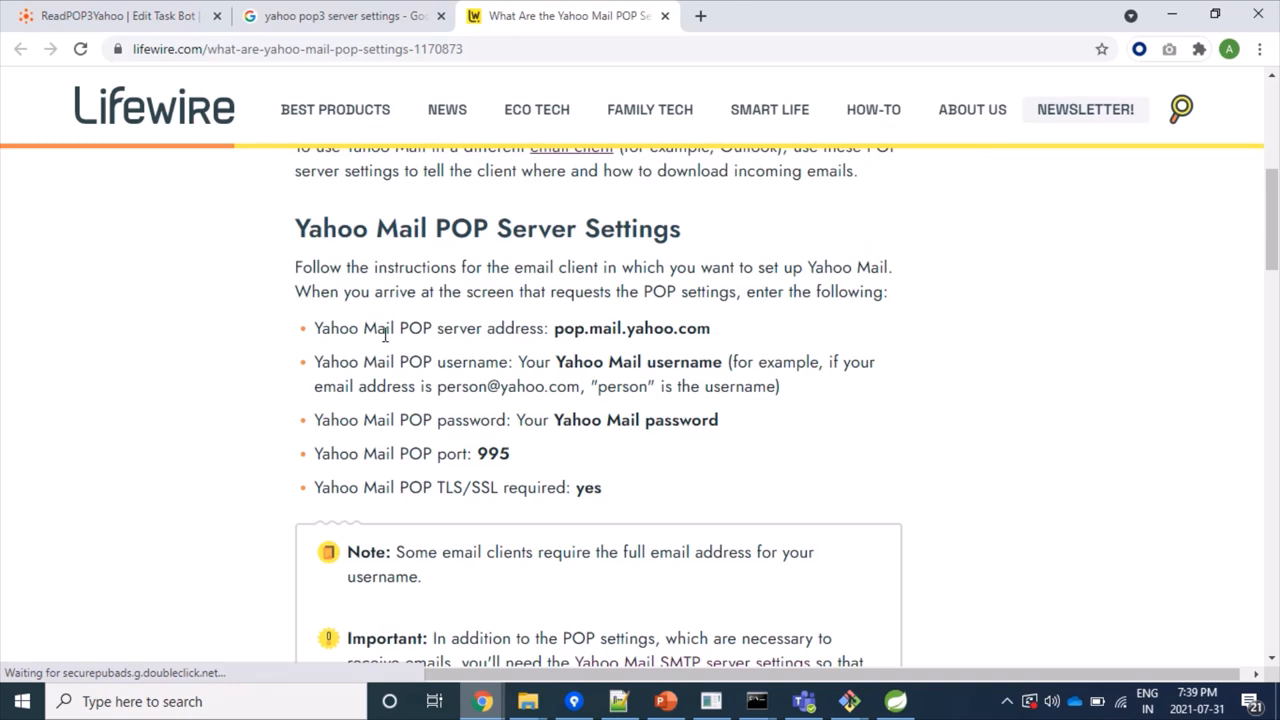
double_click(632, 328)
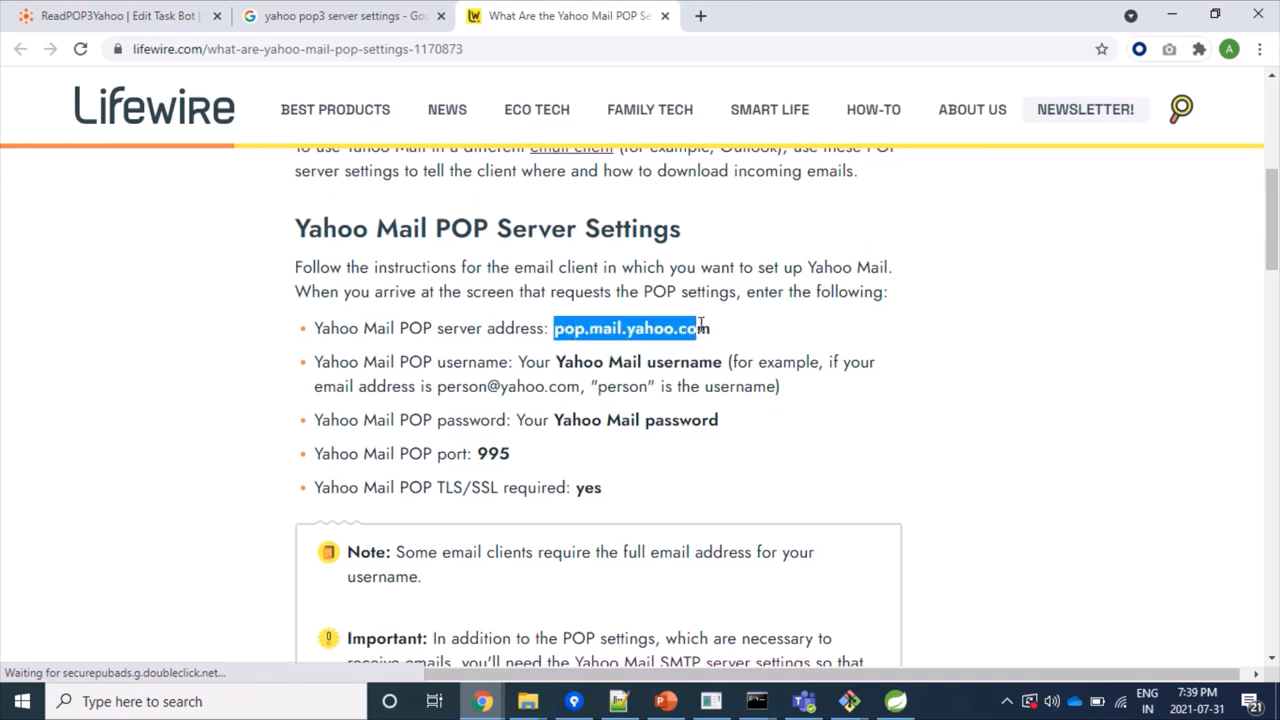
click(116, 16)
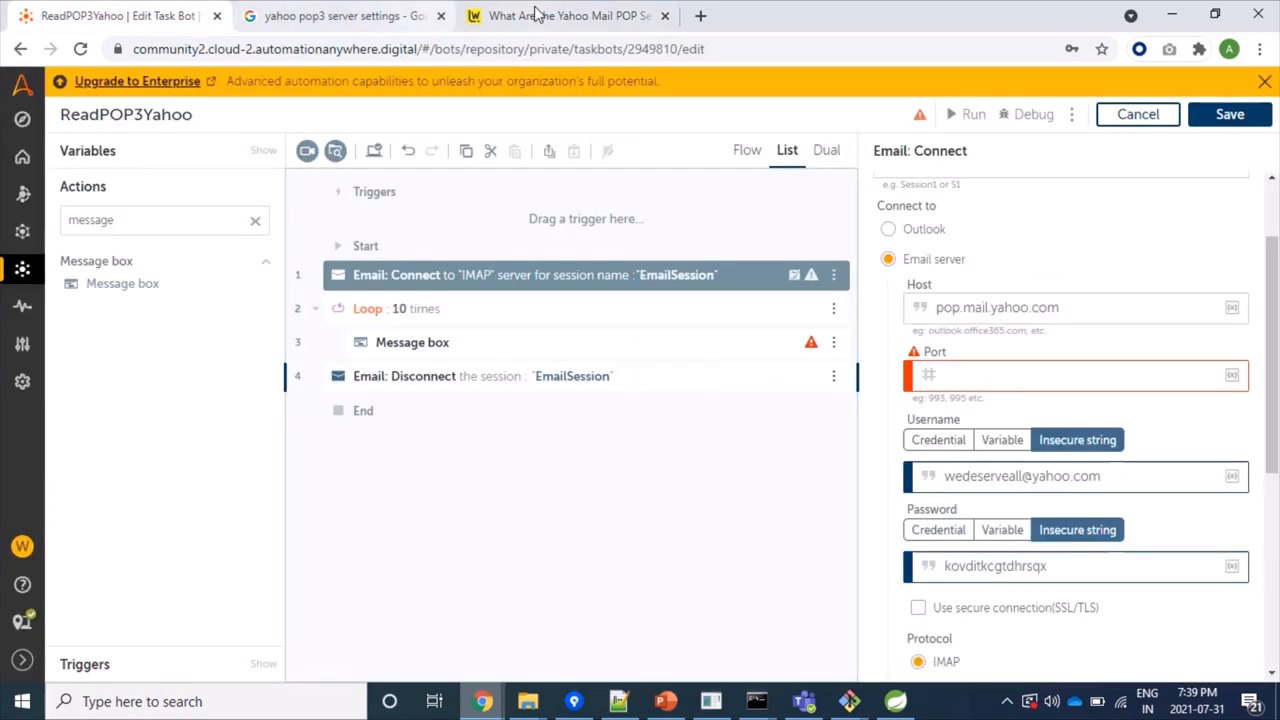
Set Email Connect to port 995 with secure SSL/TLS connection, per Lifewire's settings.
click(564, 16)
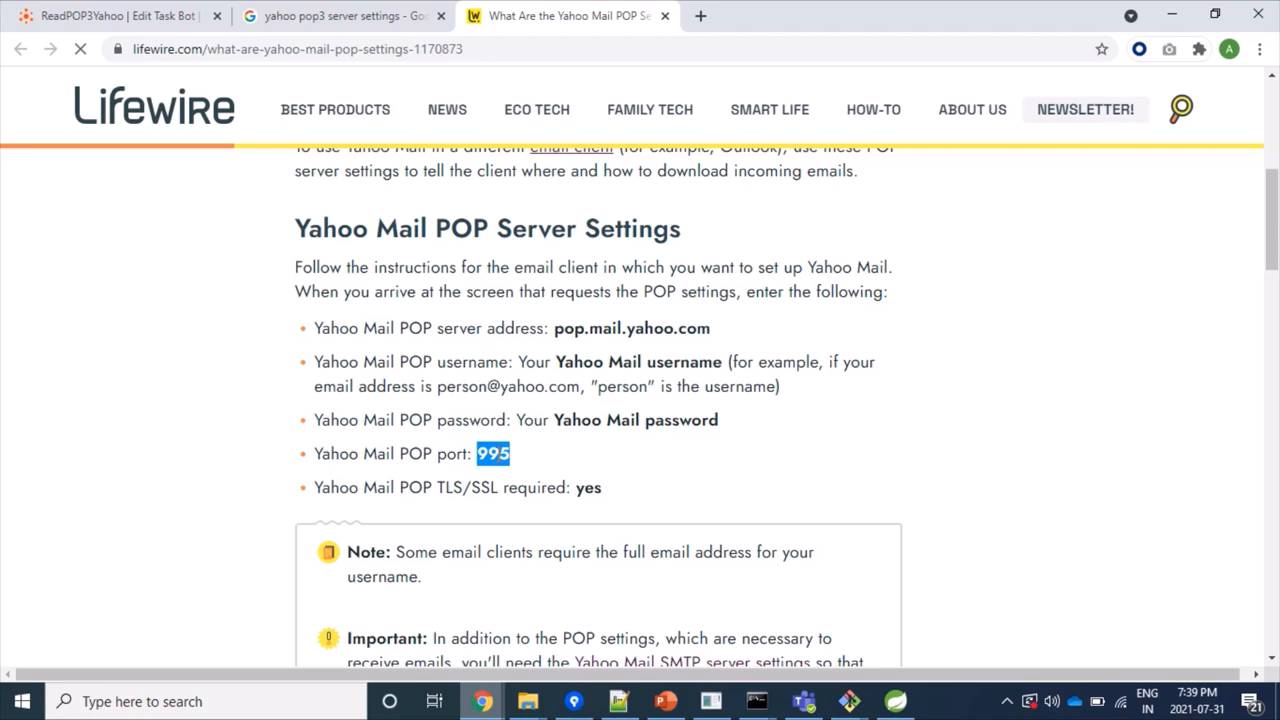
click(118, 16)
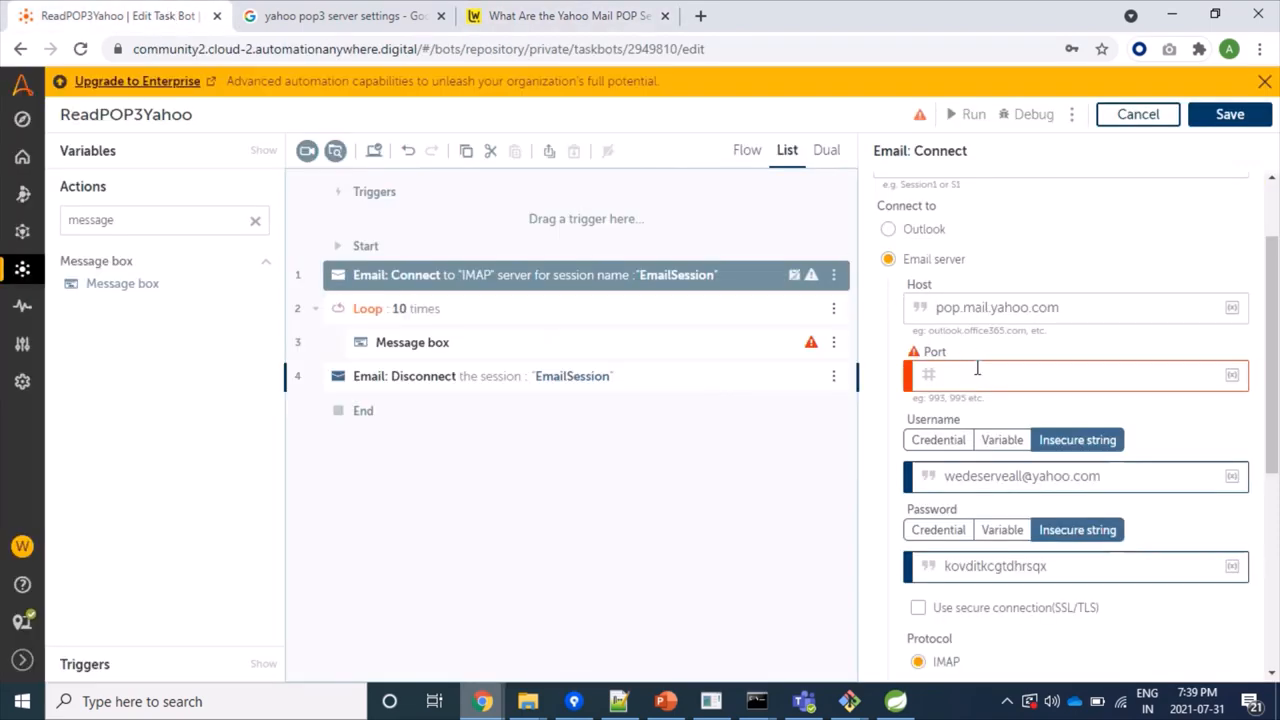
click(568, 16)
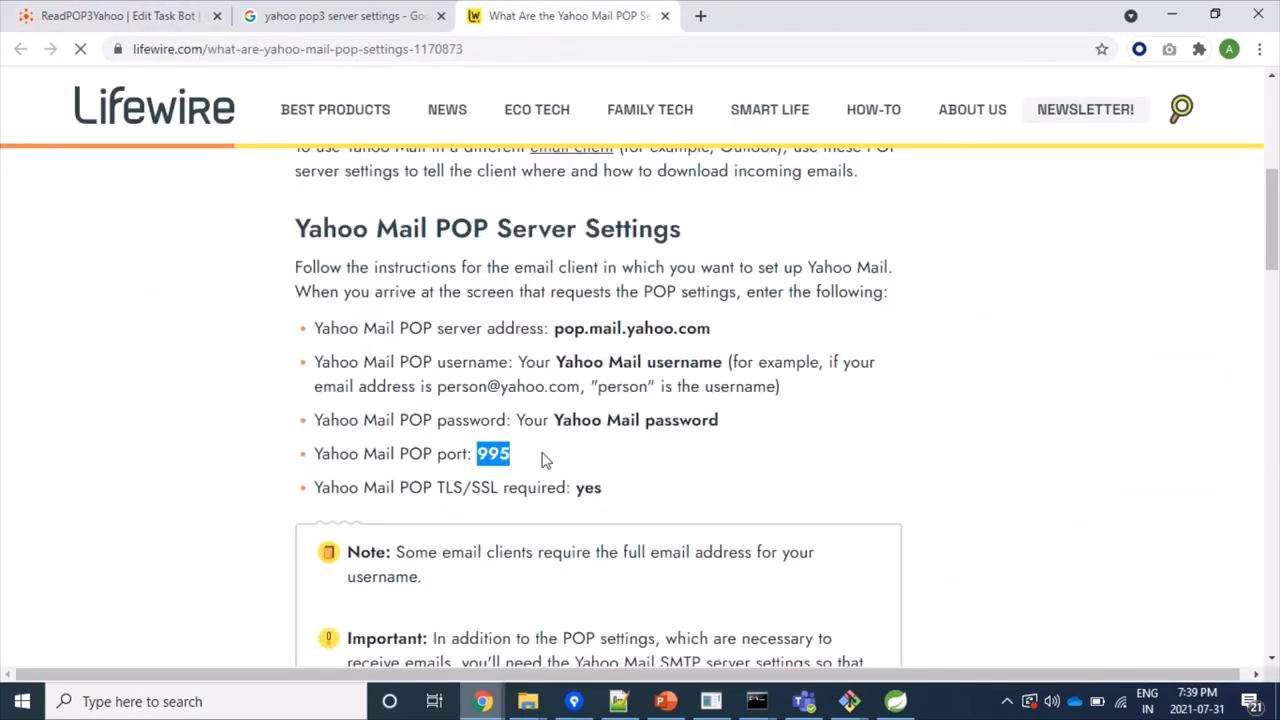
scroll(down, 3)
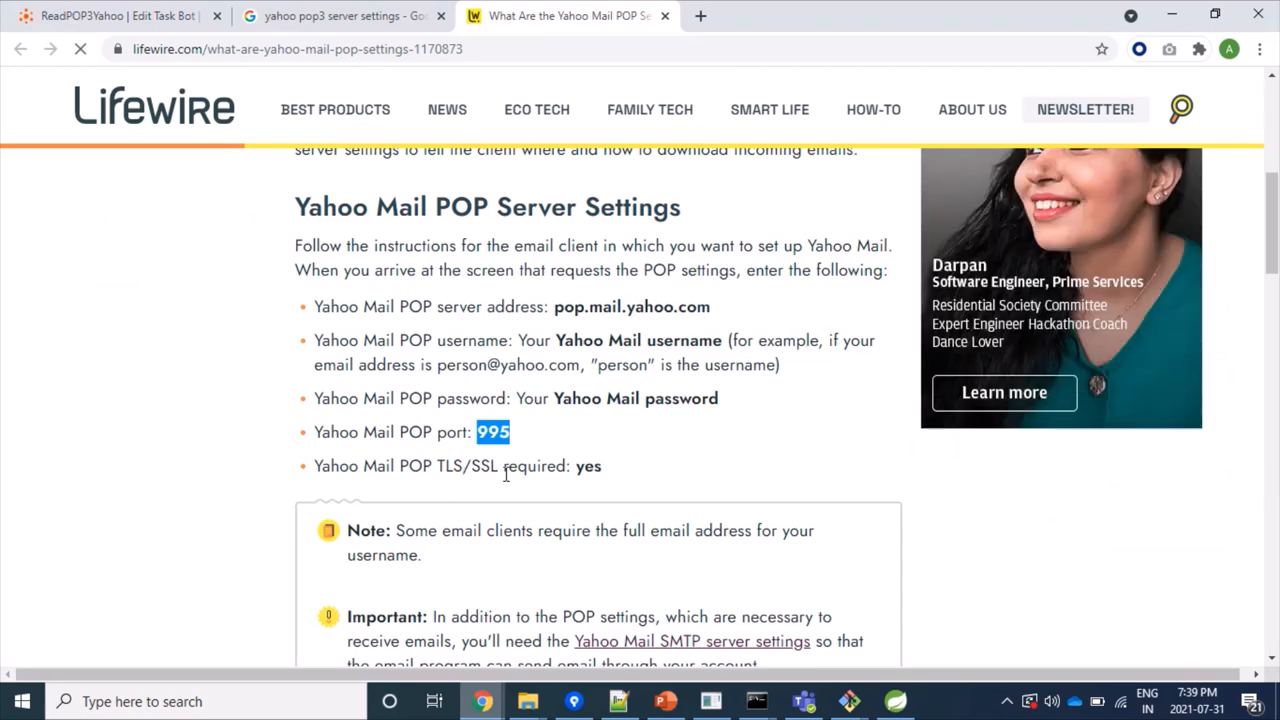
click(110, 16)
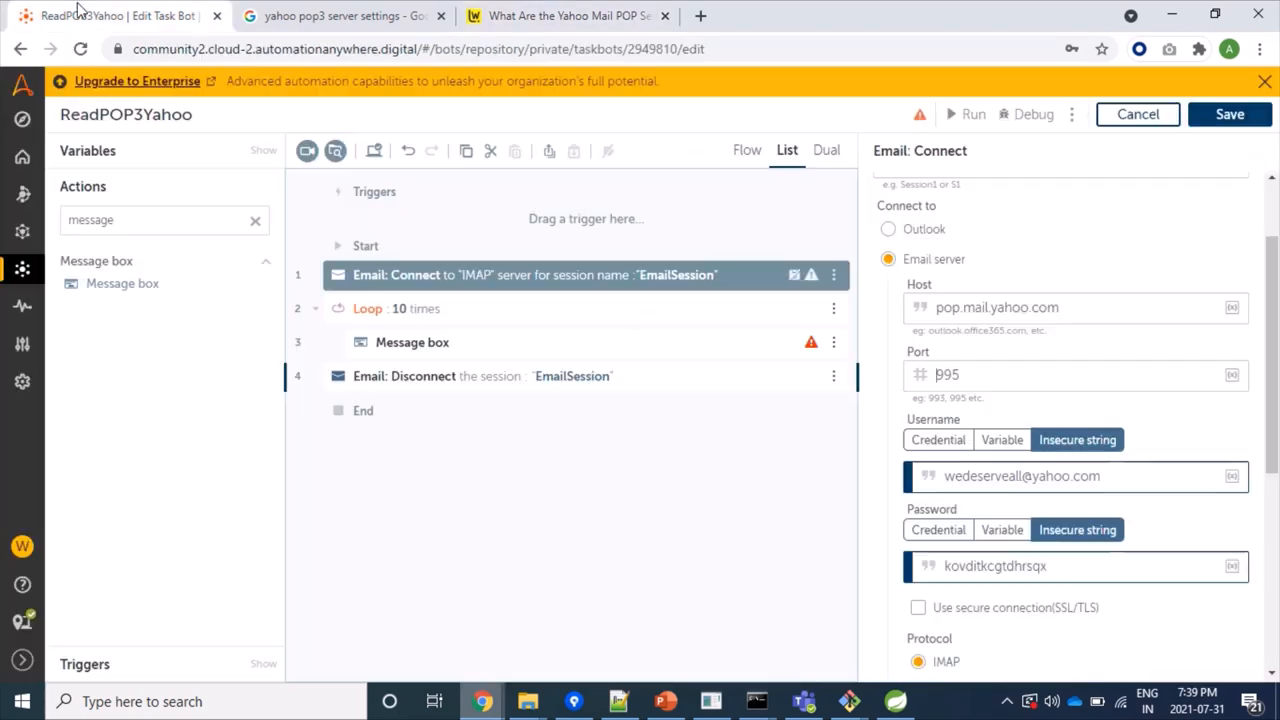
click(918, 608)
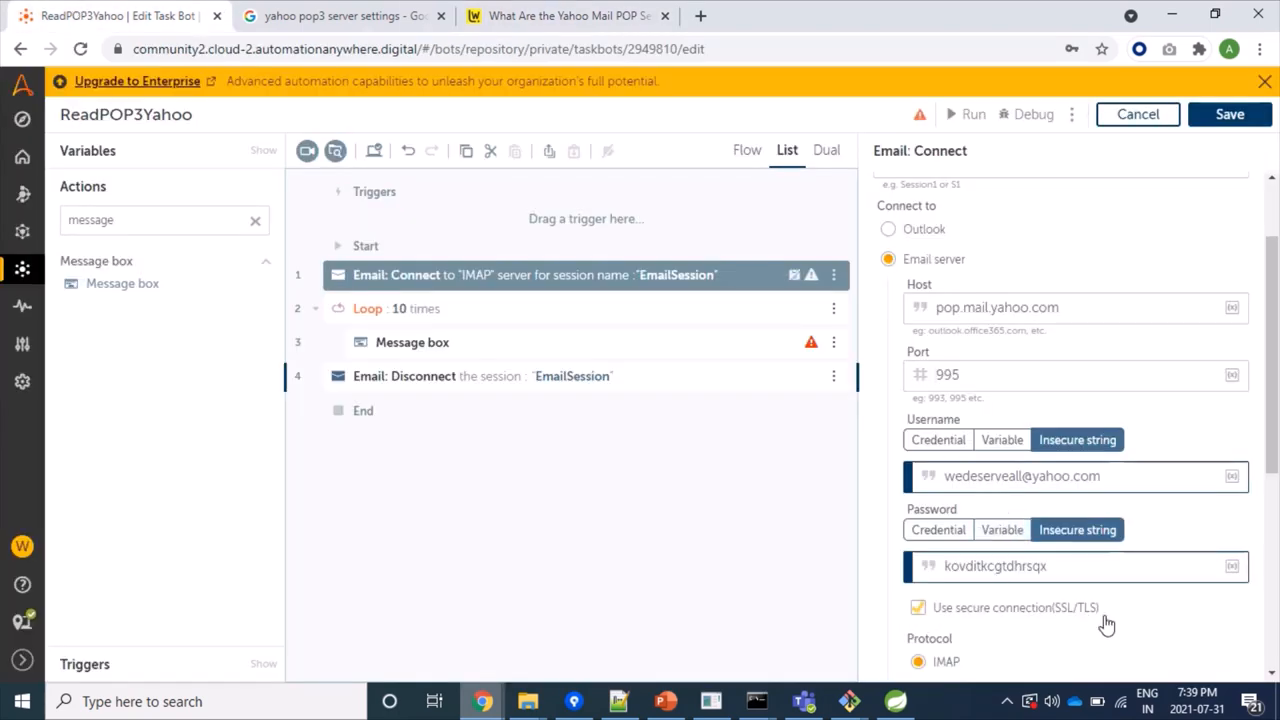
scroll(down, 3)
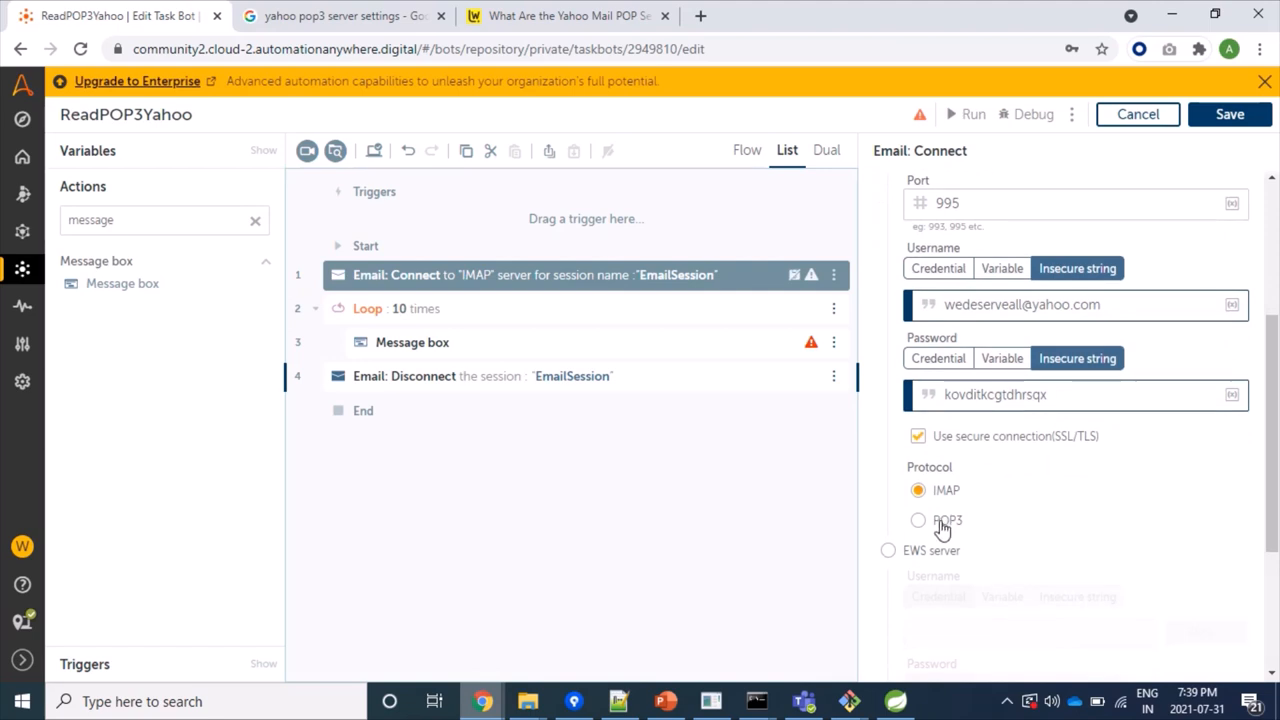
scroll(up, 3)
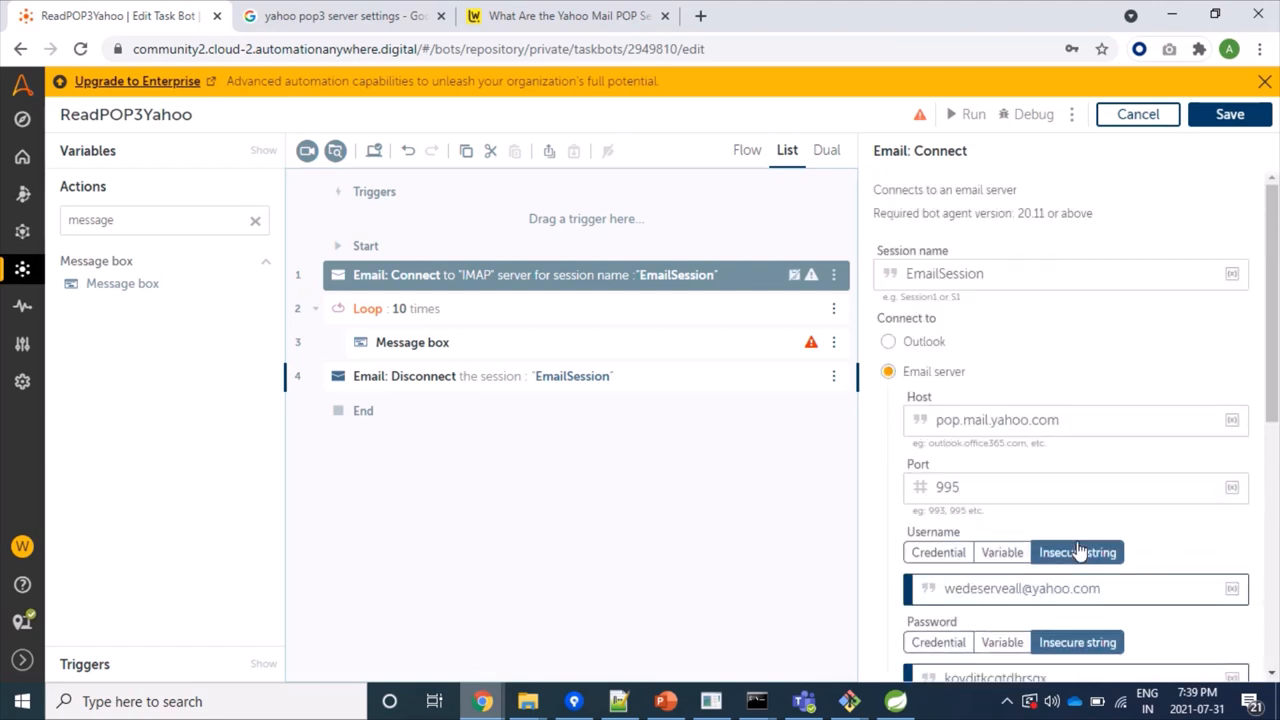
mouse_move(888, 370)
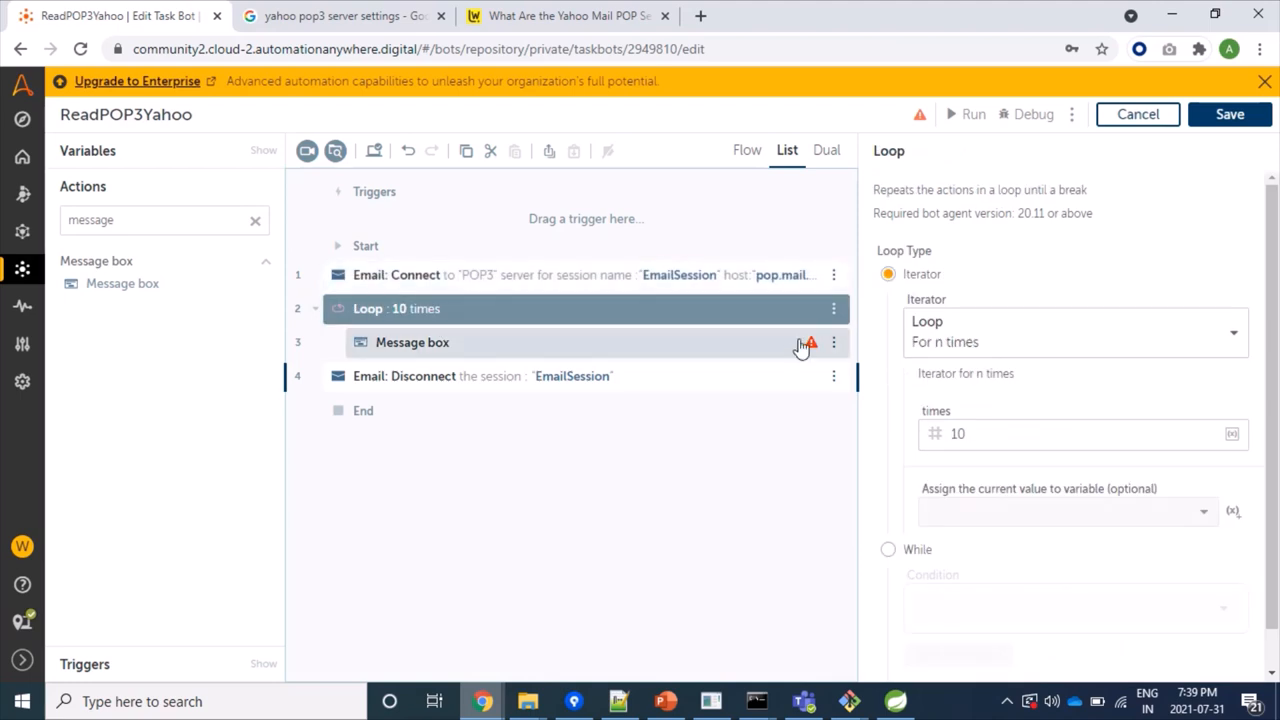
Change the Loop iterator to Email 'For each mail in mail box'.
click(1076, 332)
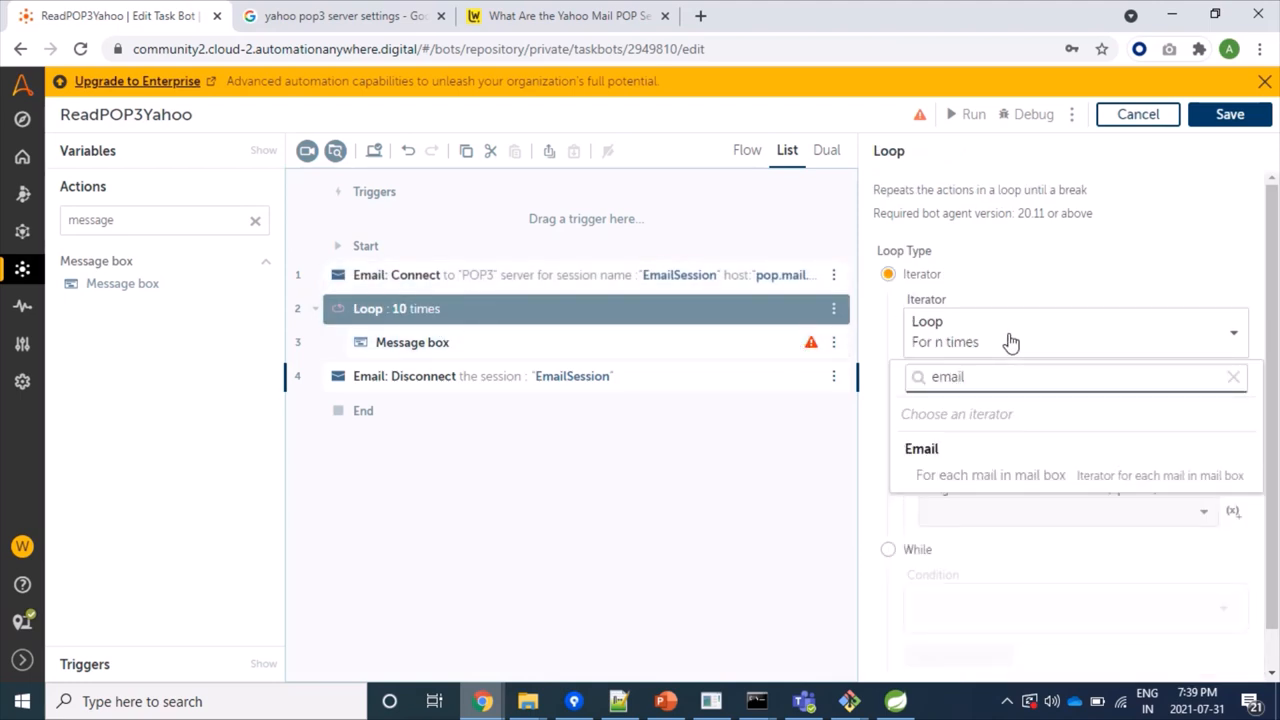
mouse_move(988, 474)
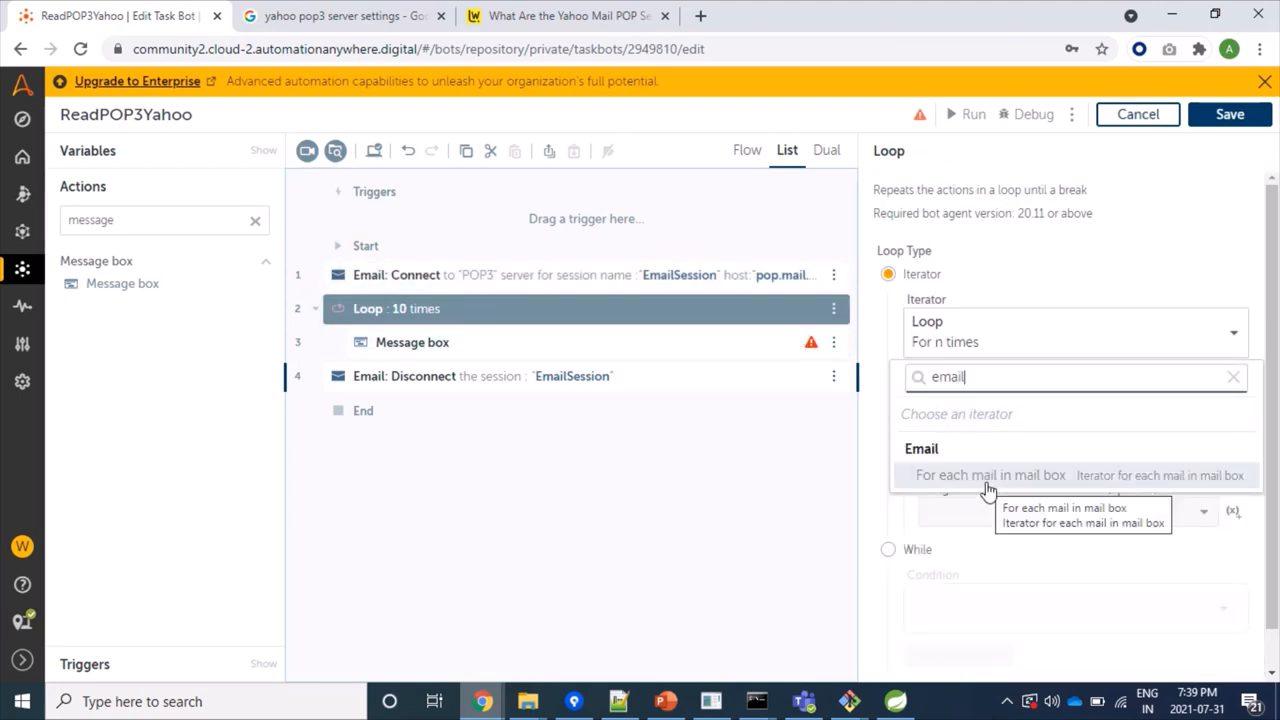
click(990, 476)
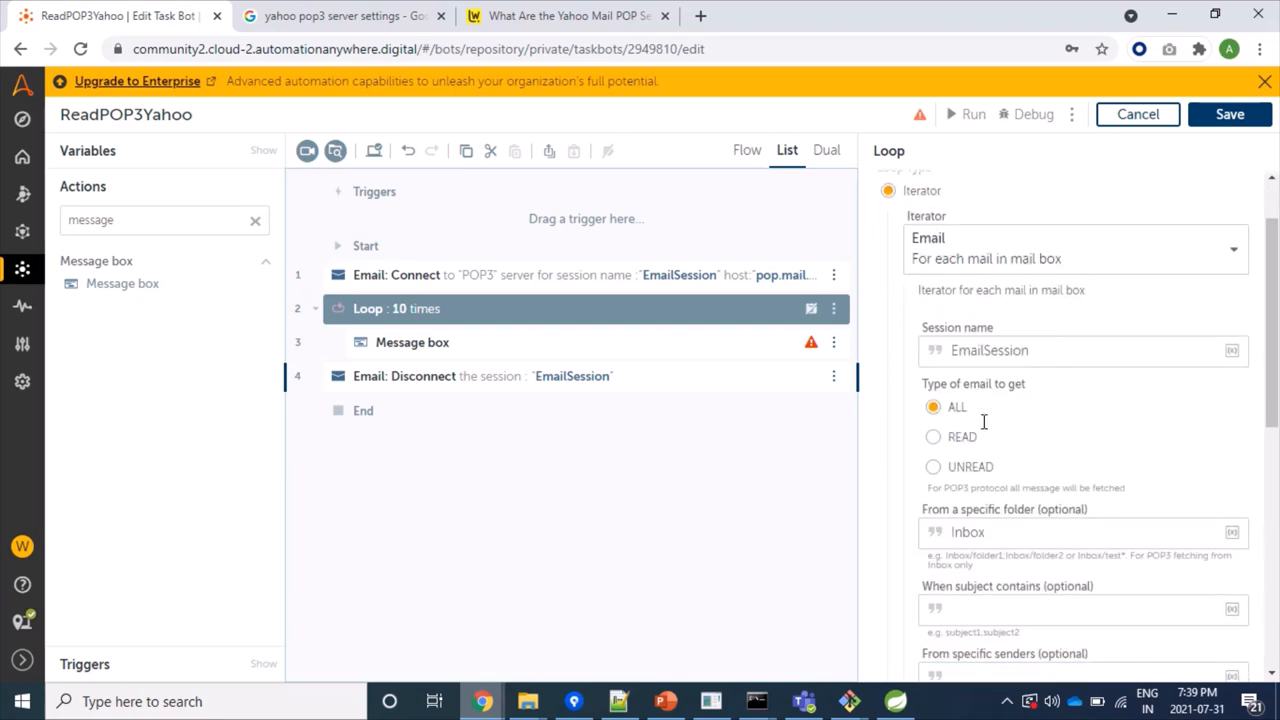
scroll(down, 3)
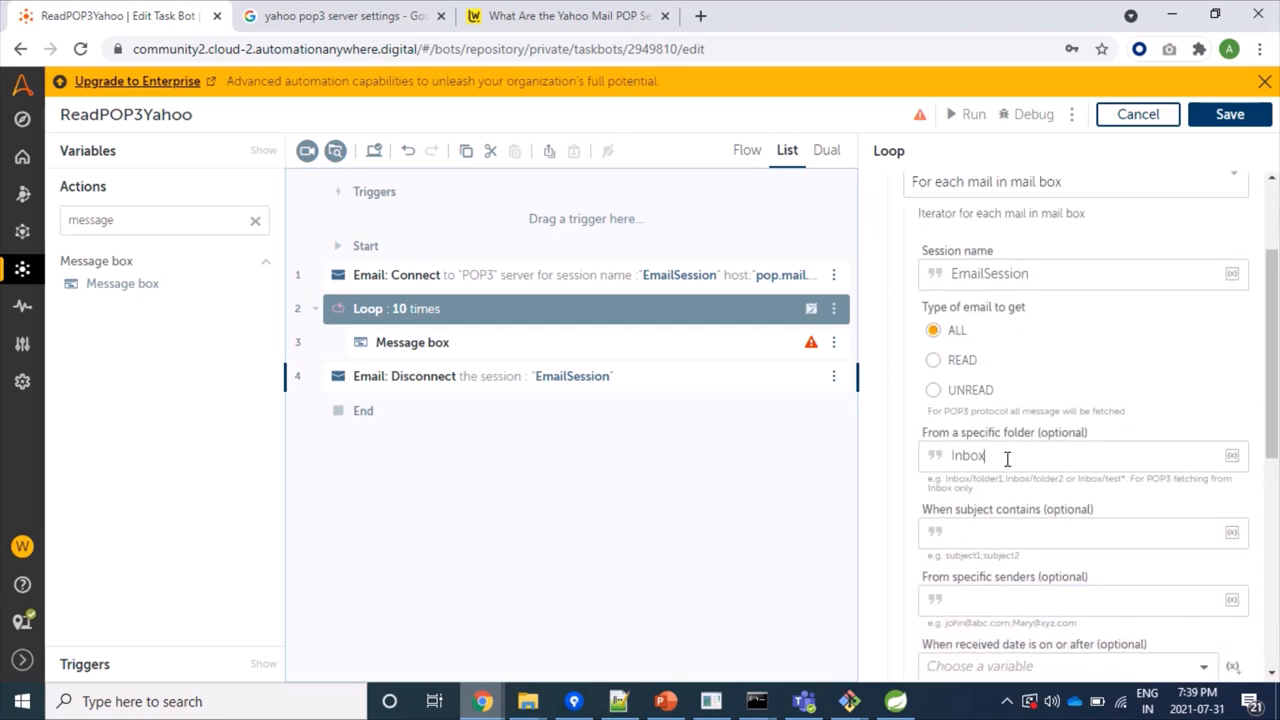
scroll(down, 3)
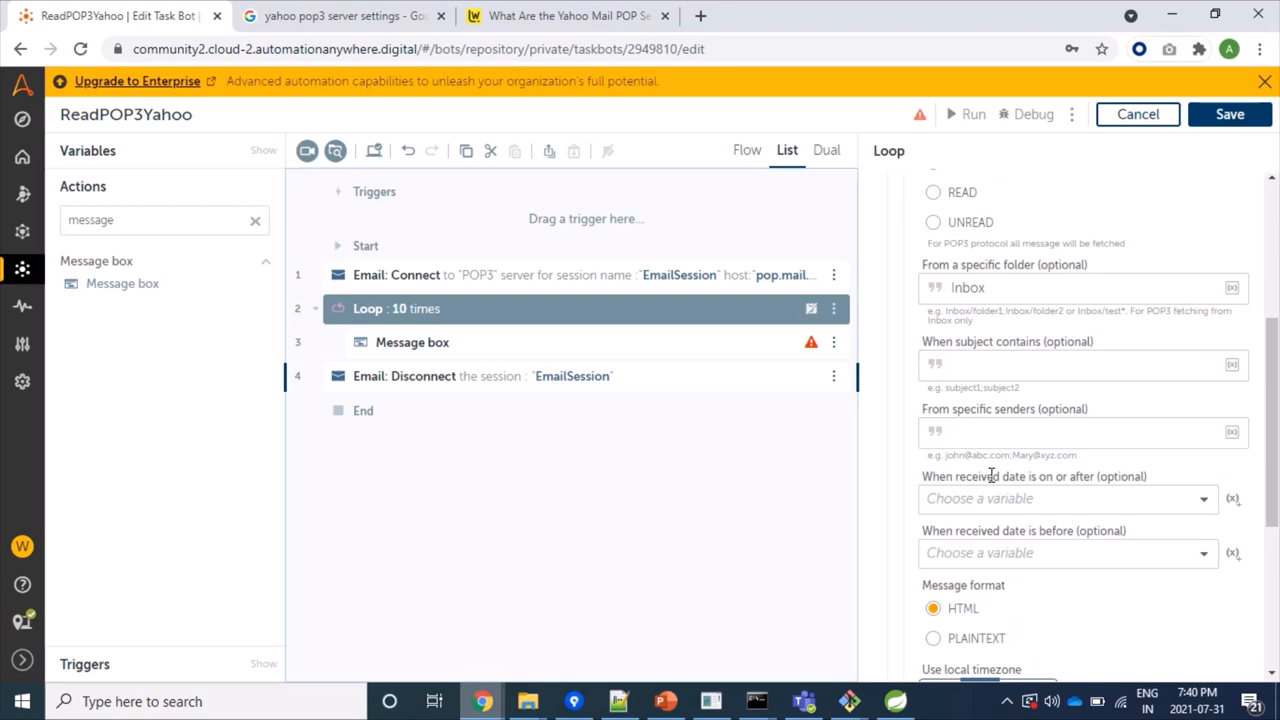
scroll(down, 3)
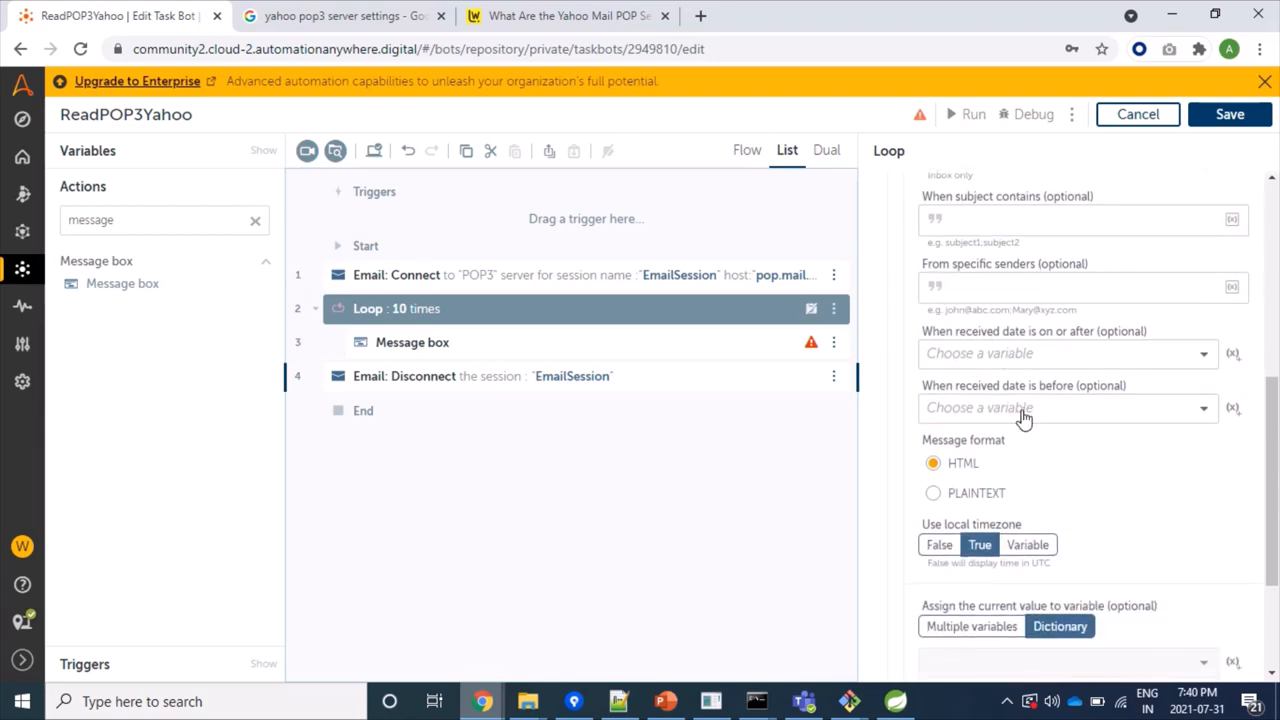
scroll(down, 3)
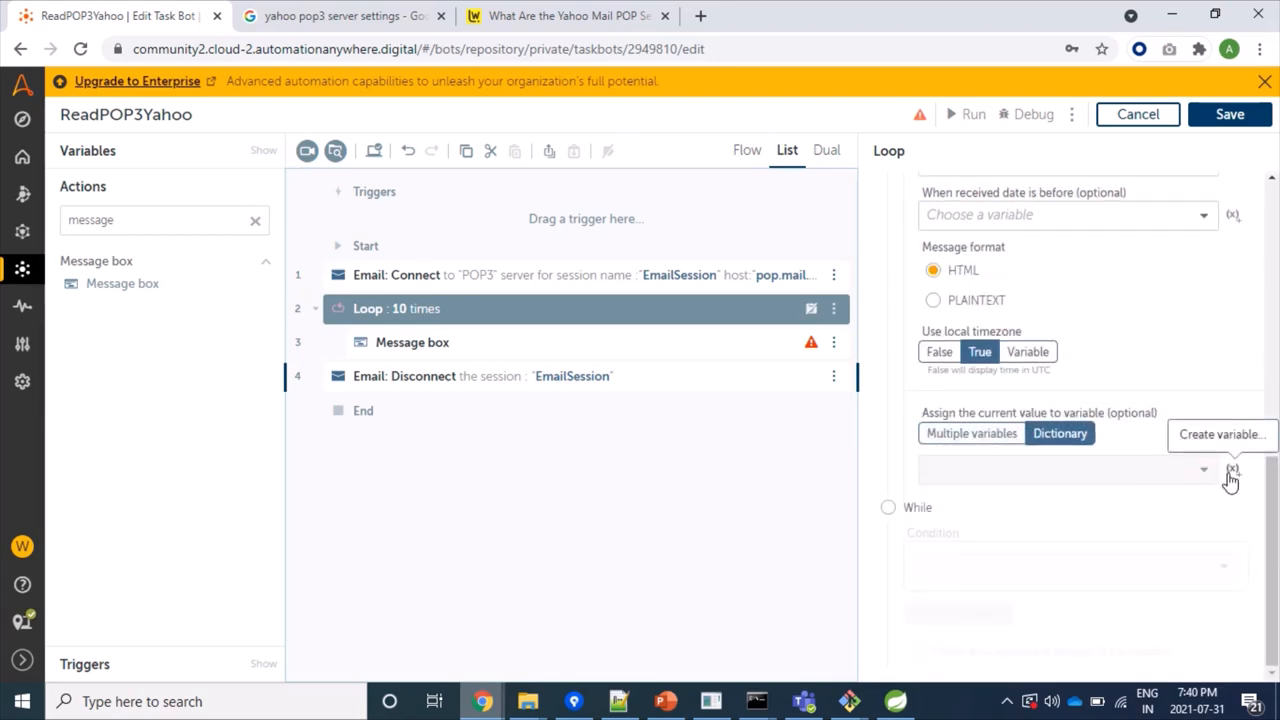
Create the dictionary variable EmailDetails to hold each email in the loop.
click(1222, 434)
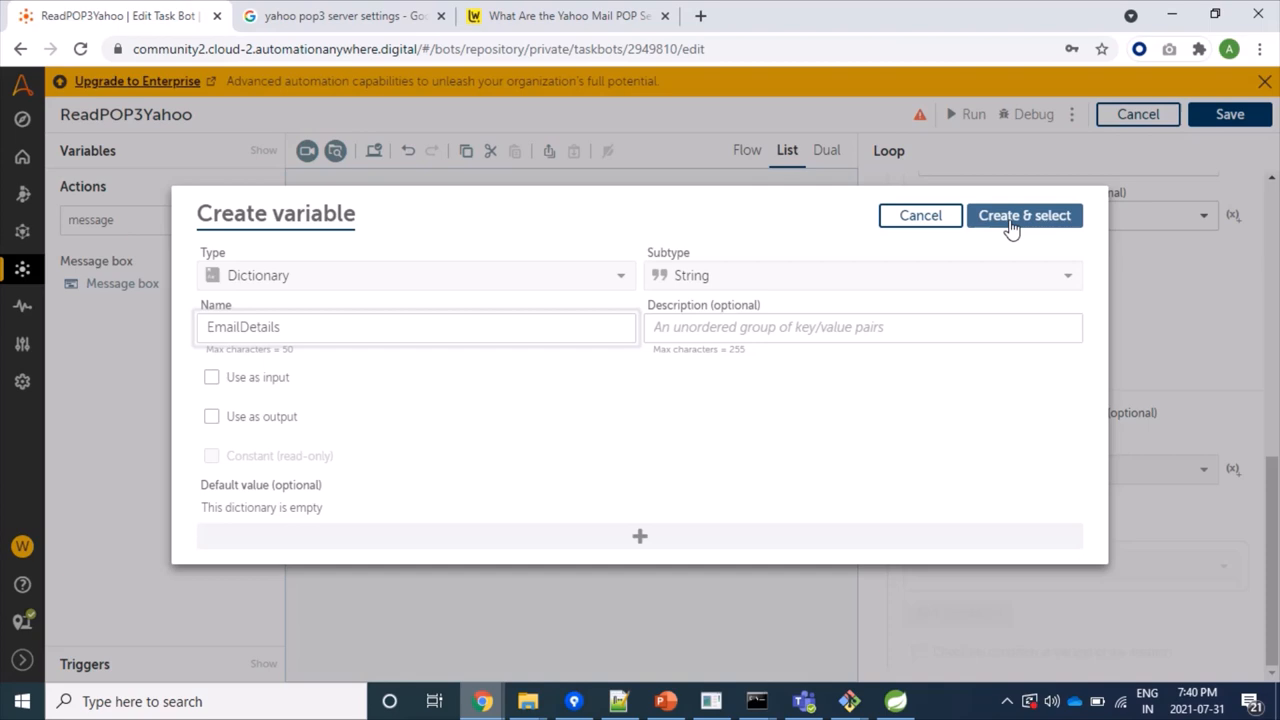
click(1024, 216)
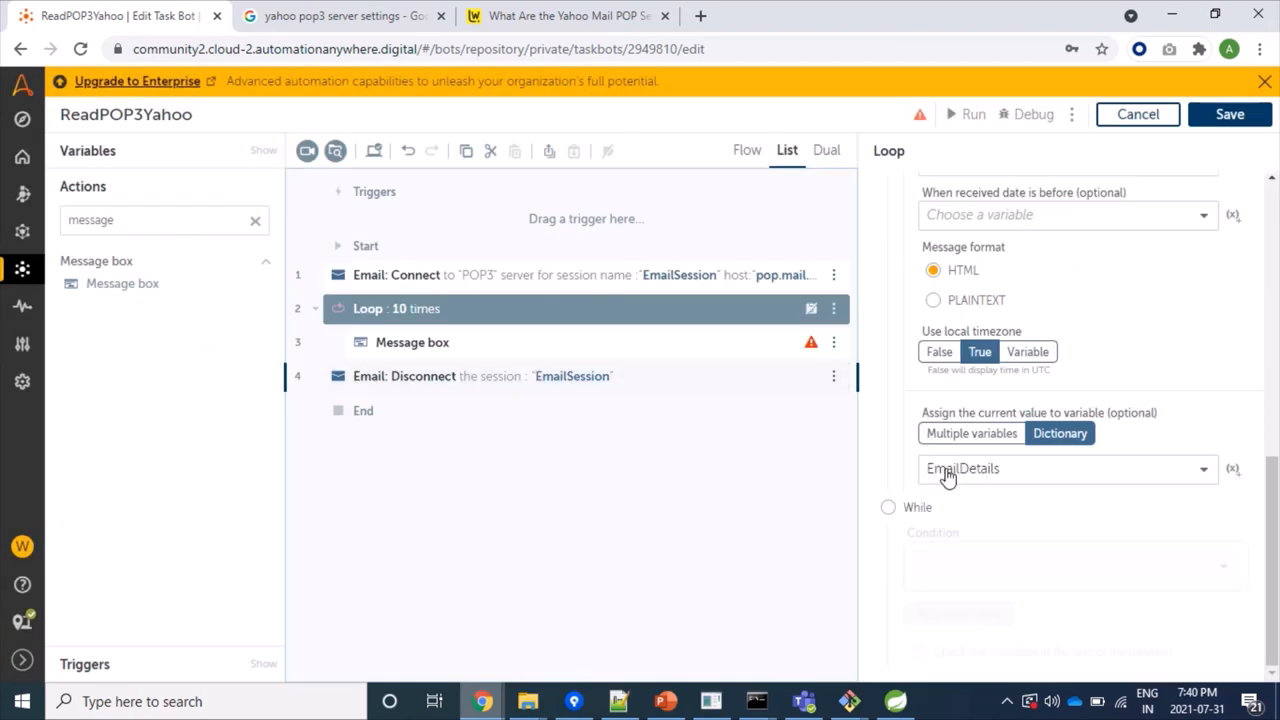
scroll(up, 3)
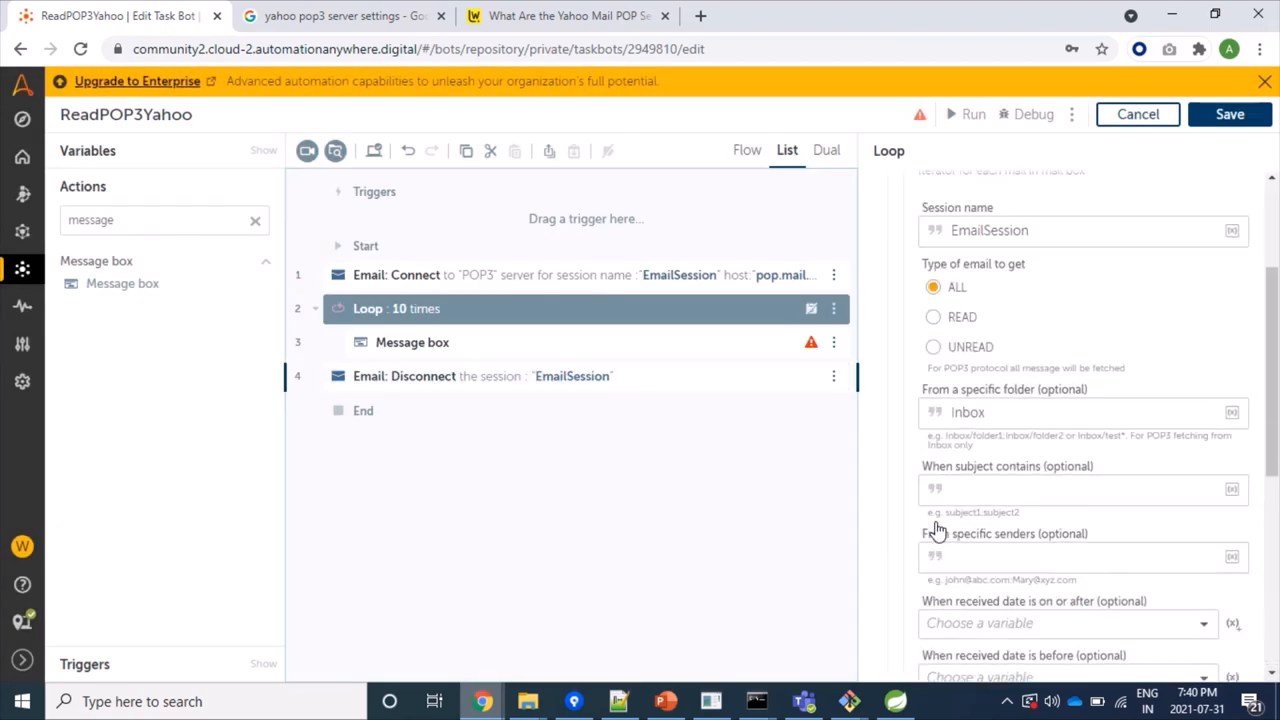
click(412, 342)
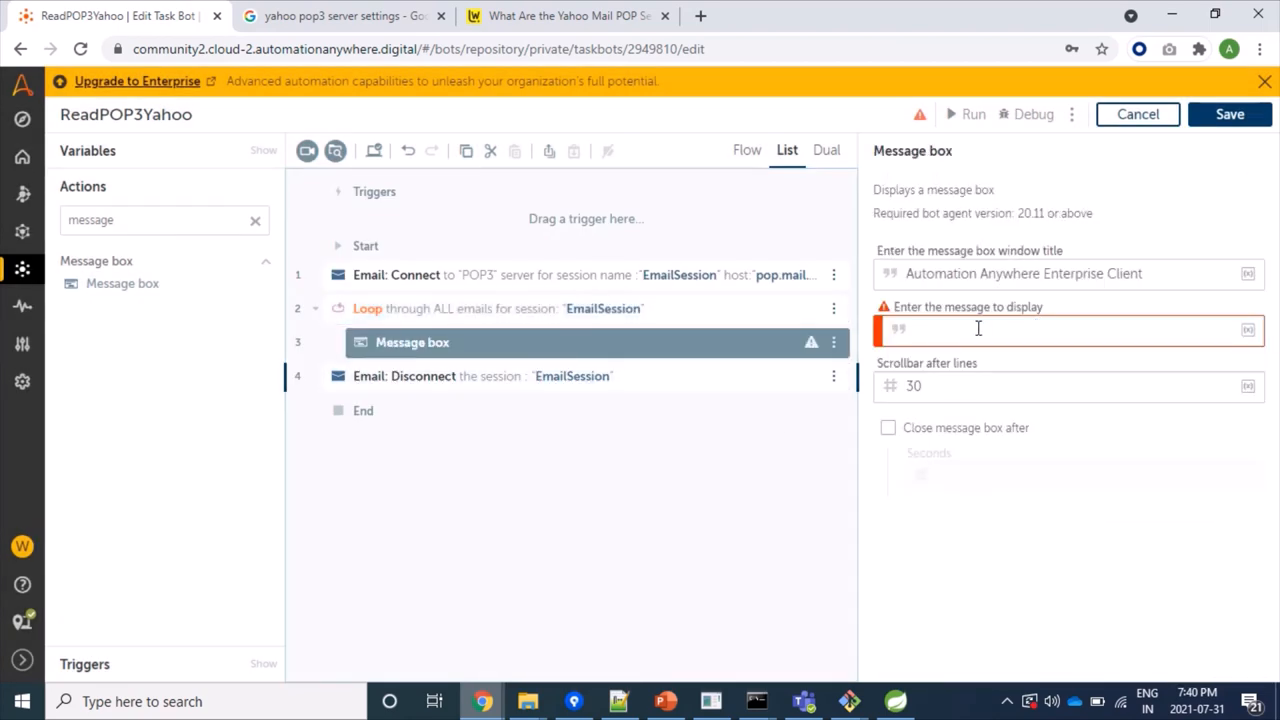
Set the Message box text to $EmailDetails(emailSubject)$.
text($)
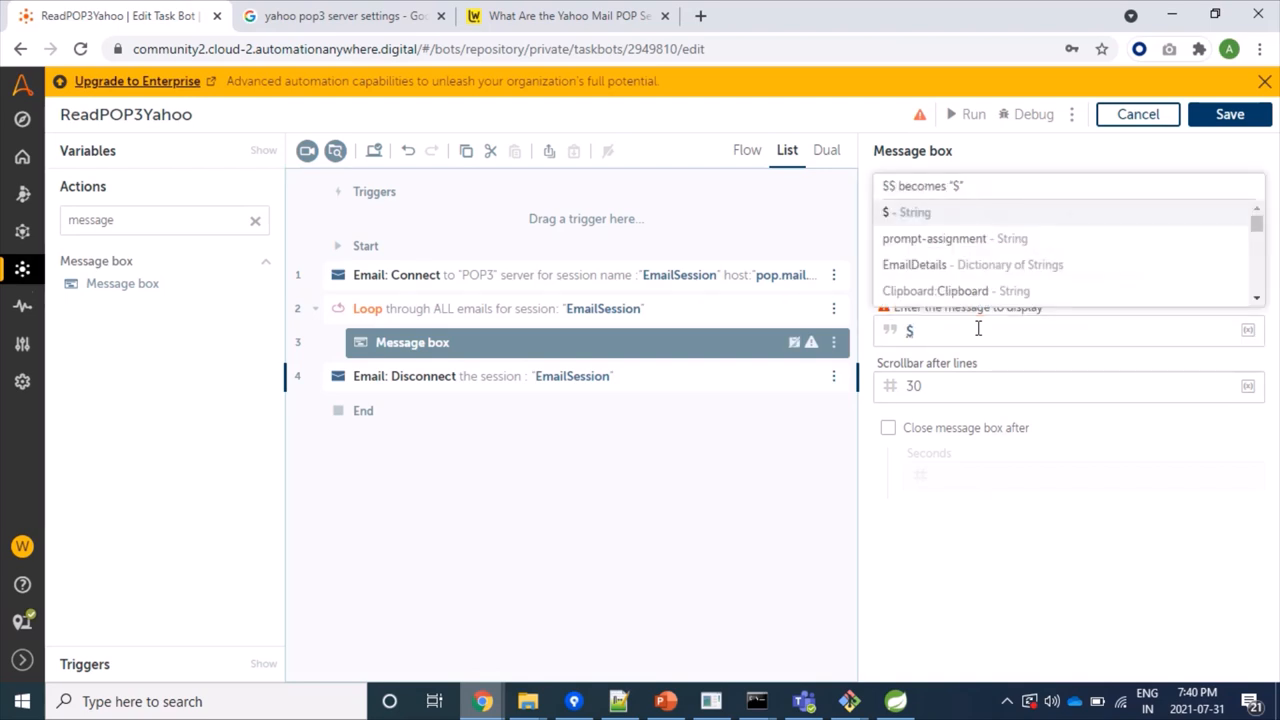
text(SemailSubject}$)
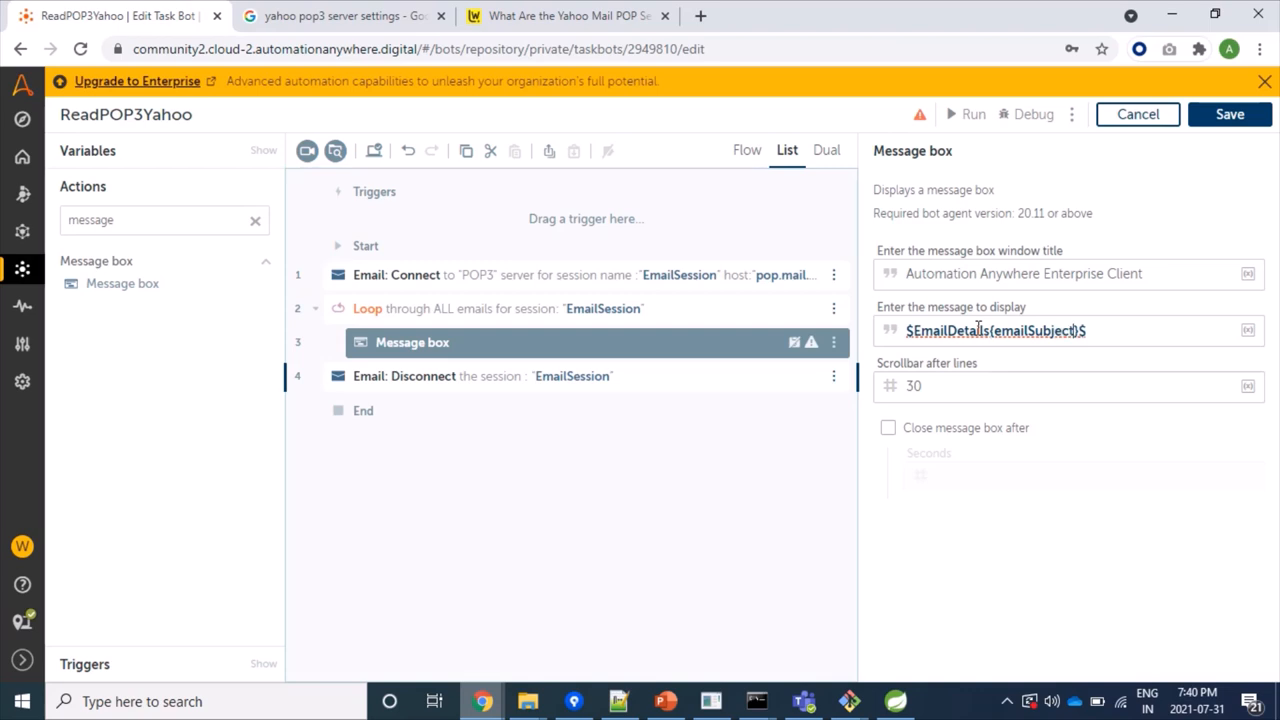
mouse_move(732, 394)
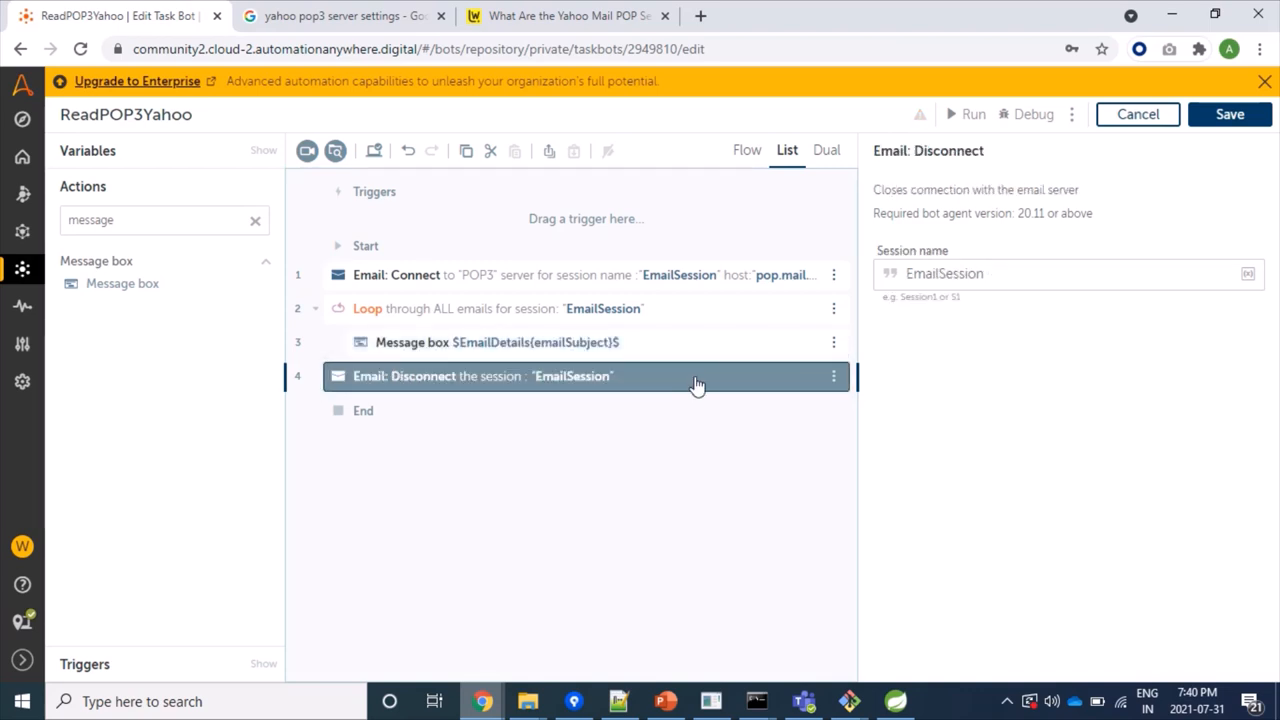
mouse_move(660, 342)
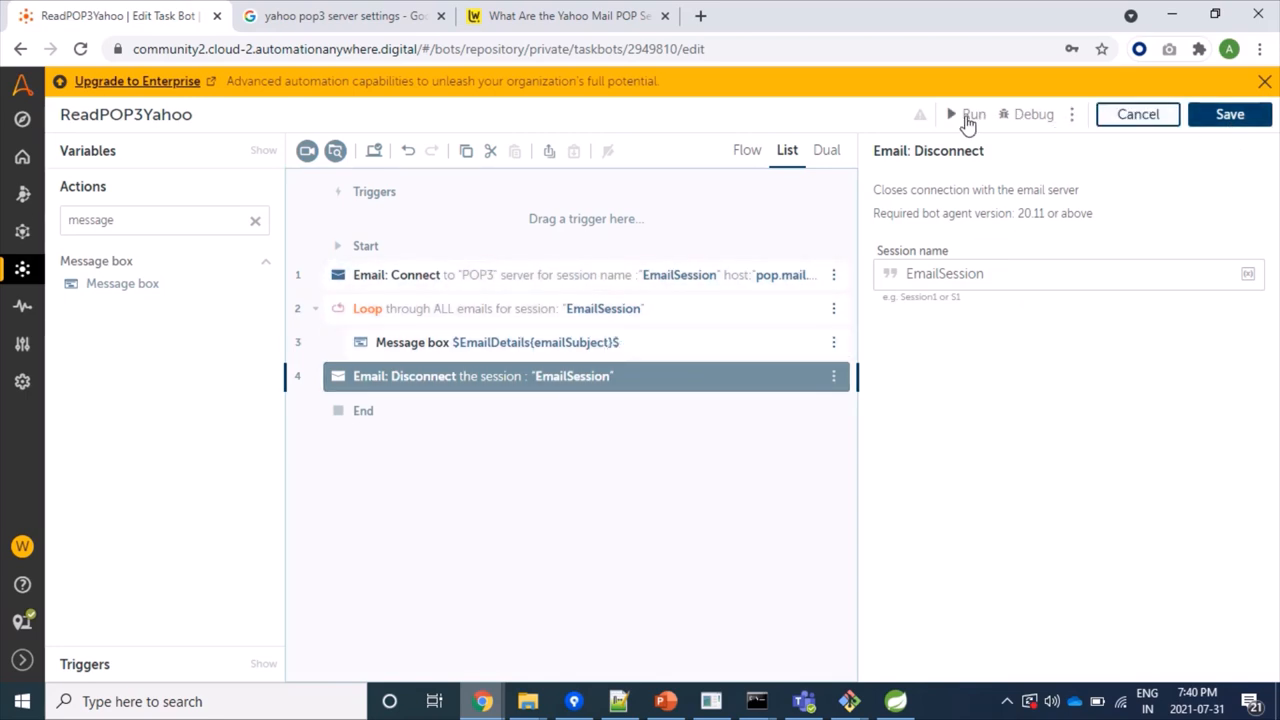
Select the Email: Connect action and run the ReadPOP3Yahoo bot.
click(584, 274)
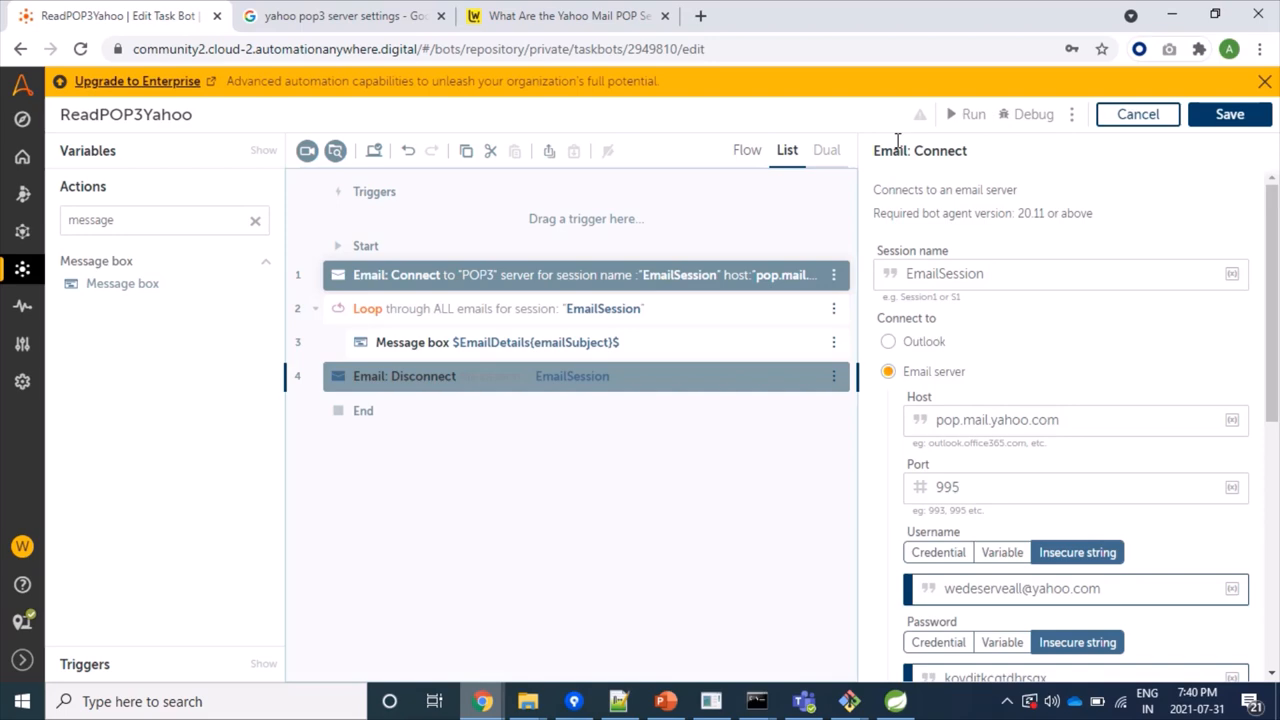
click(966, 112)
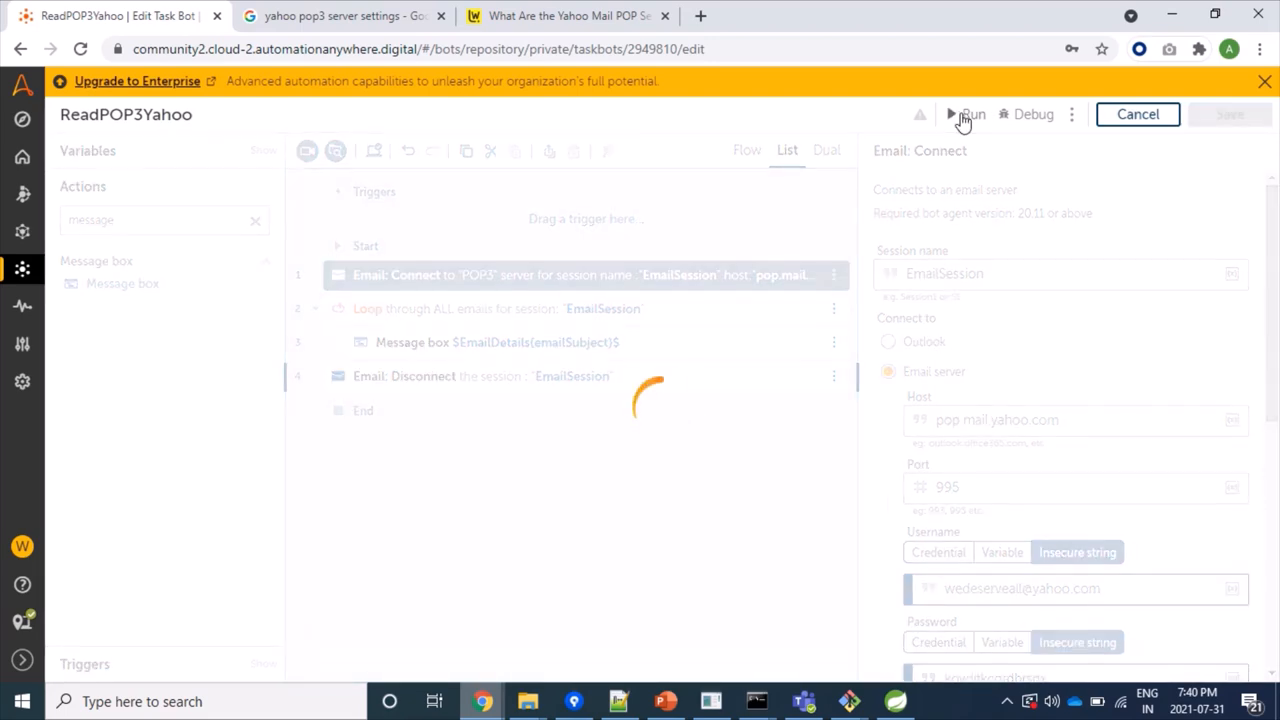
click(968, 114)
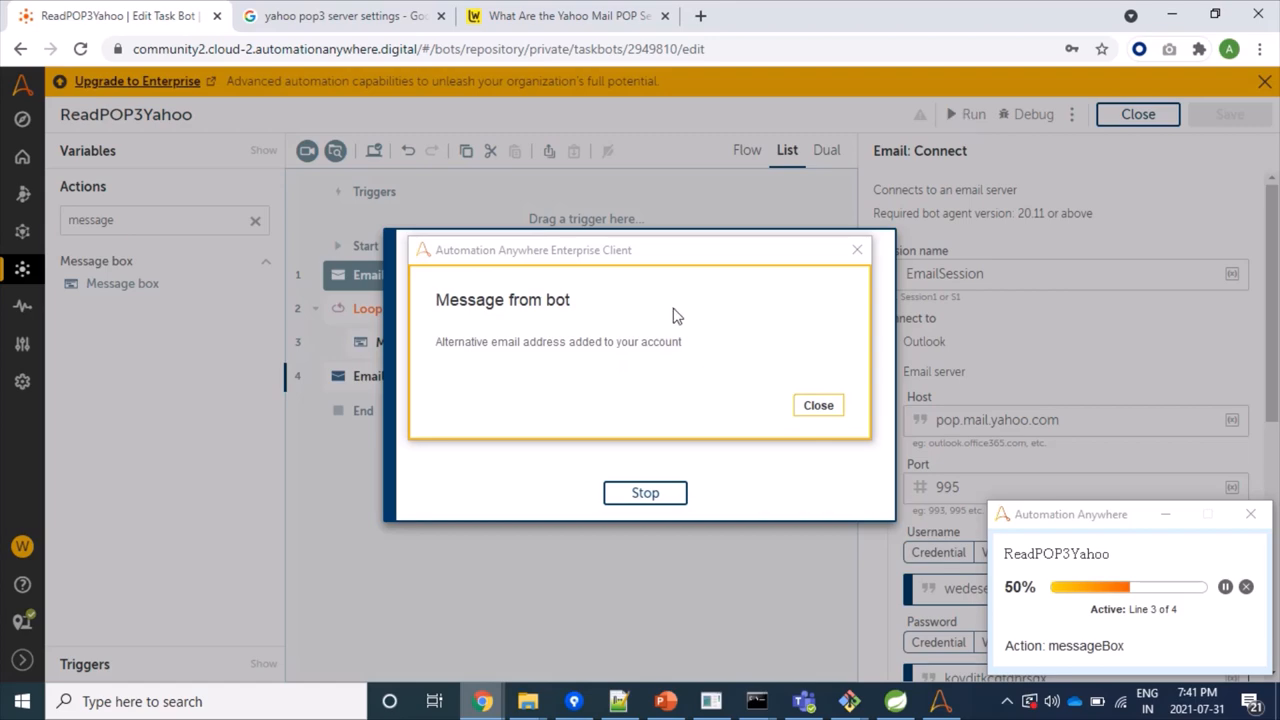
mouse_move(536, 678)
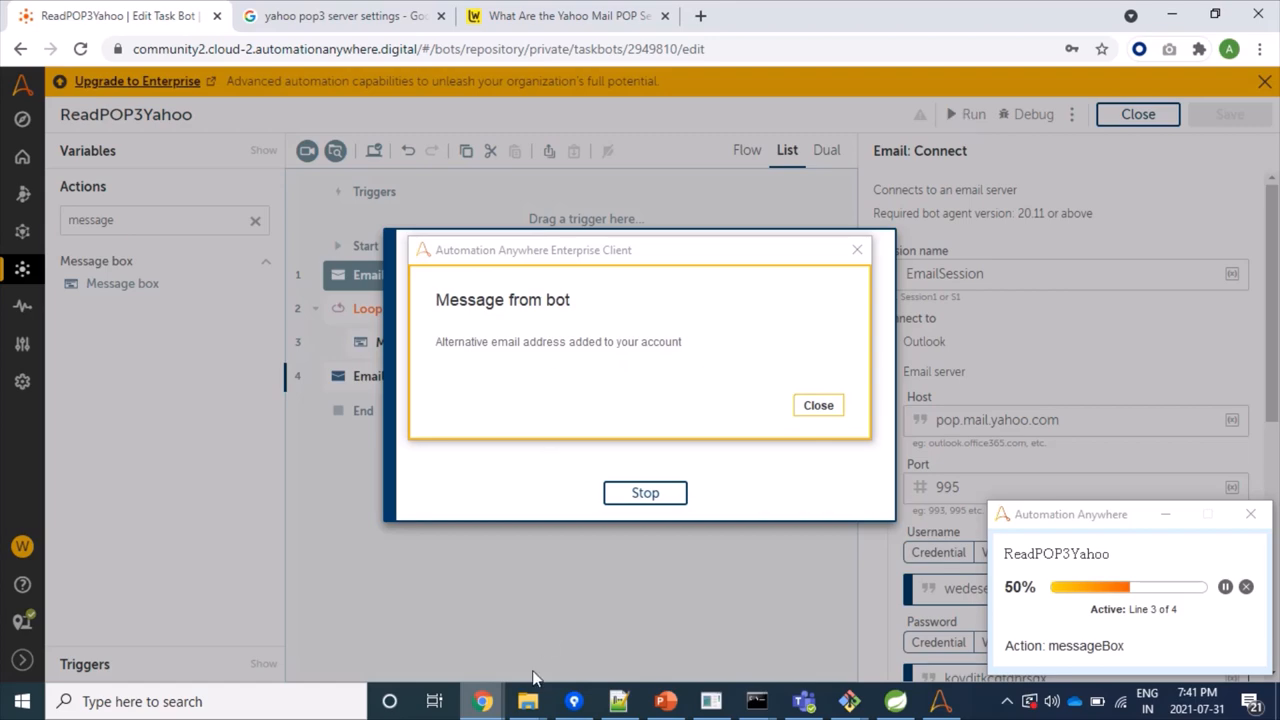
Compare the Yahoo Mail inbox subjects and dismiss each bot message box through 'Welcome to Yahoo!'.
click(344, 16)
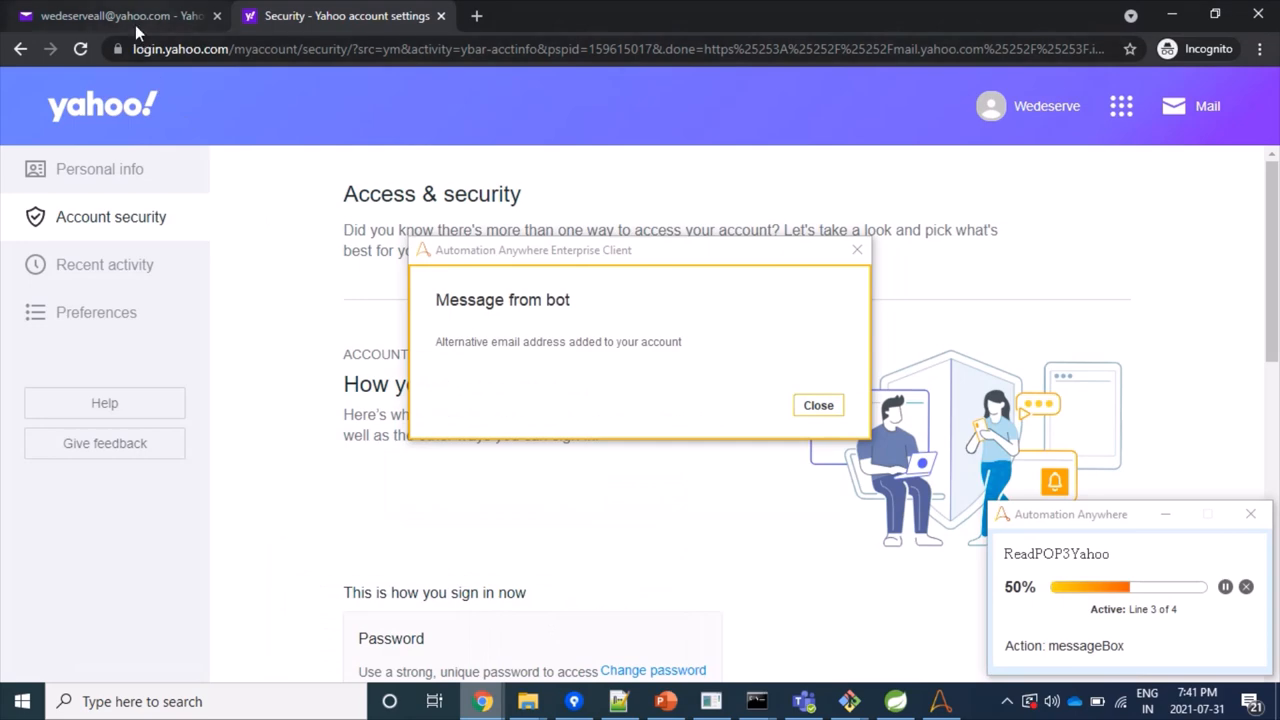
click(120, 16)
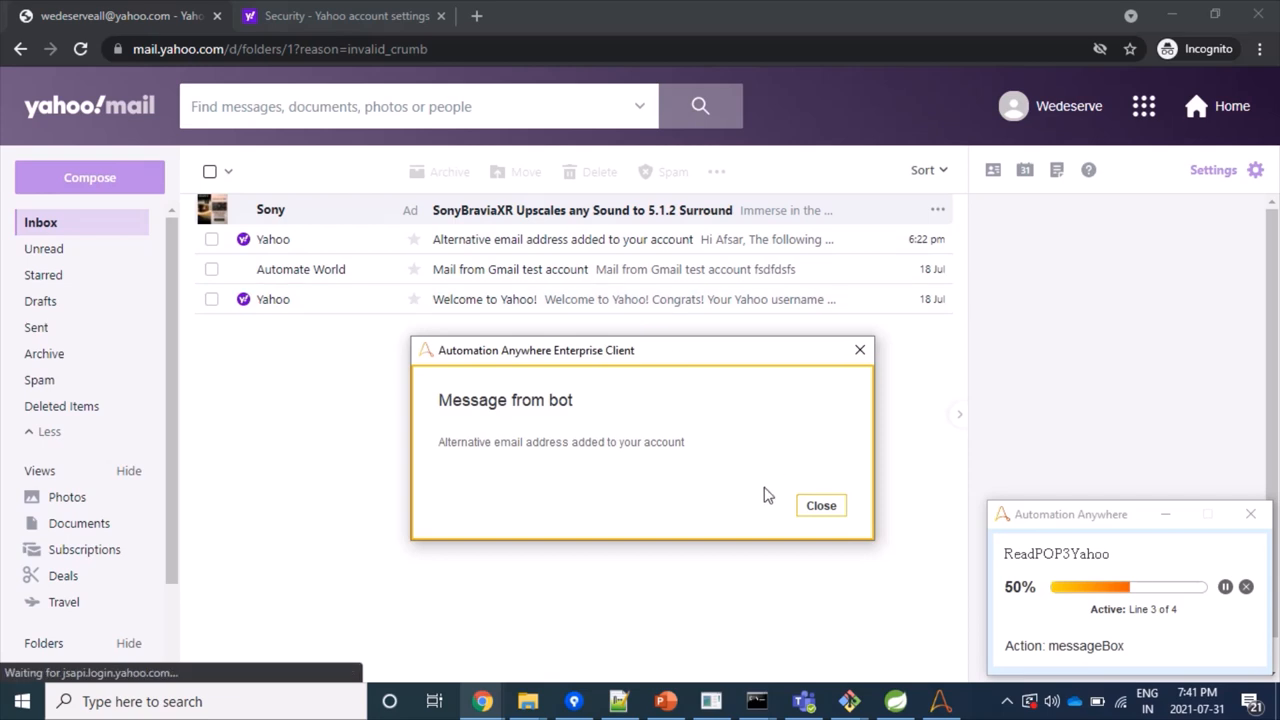
click(820, 504)
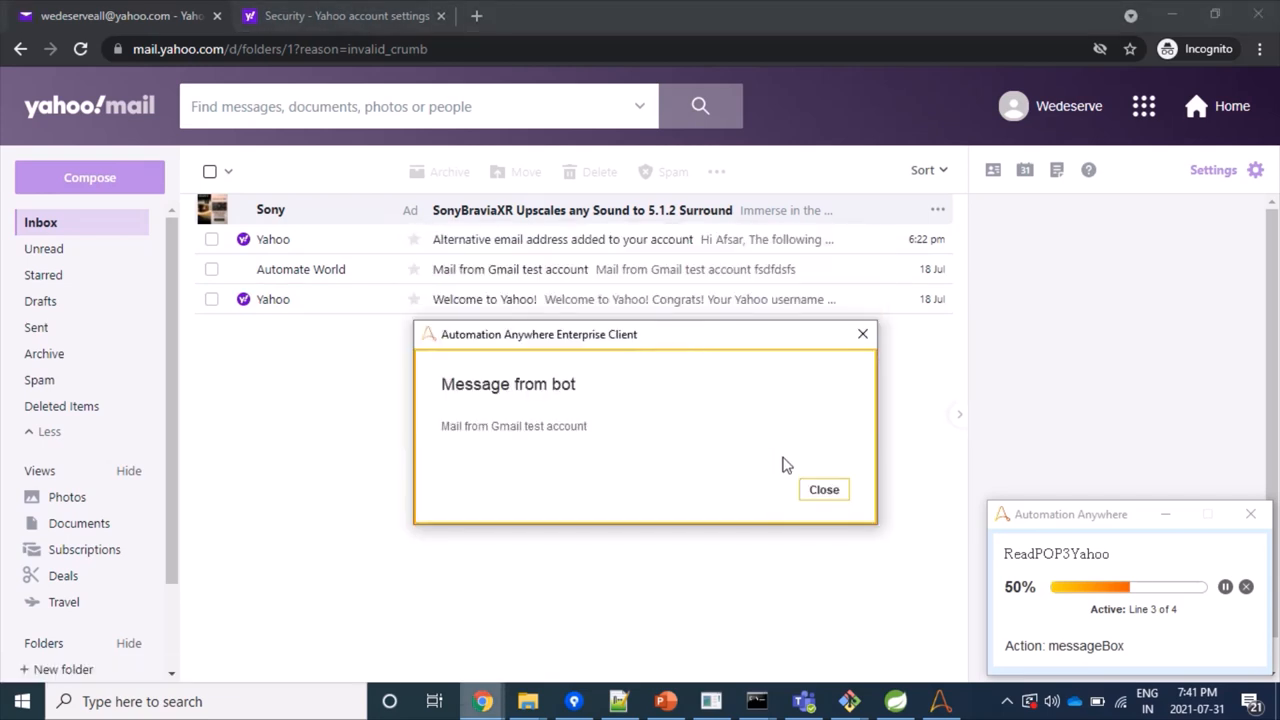
click(824, 488)
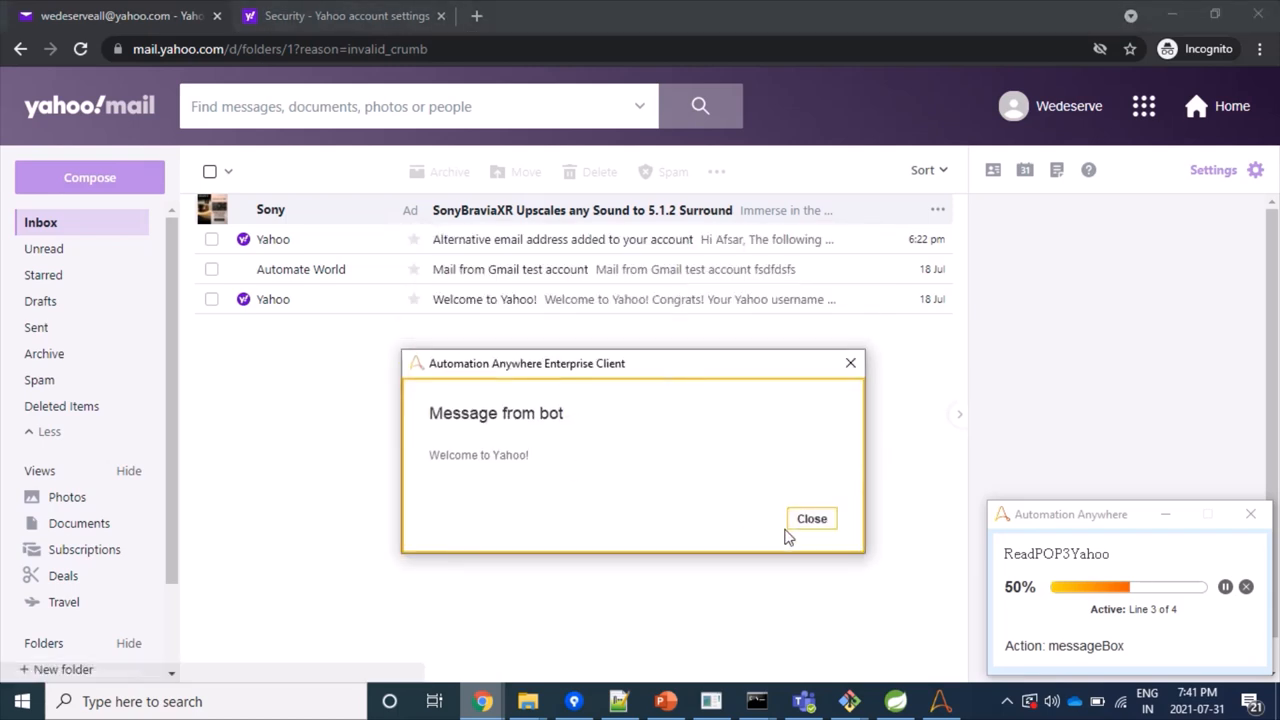
click(812, 518)
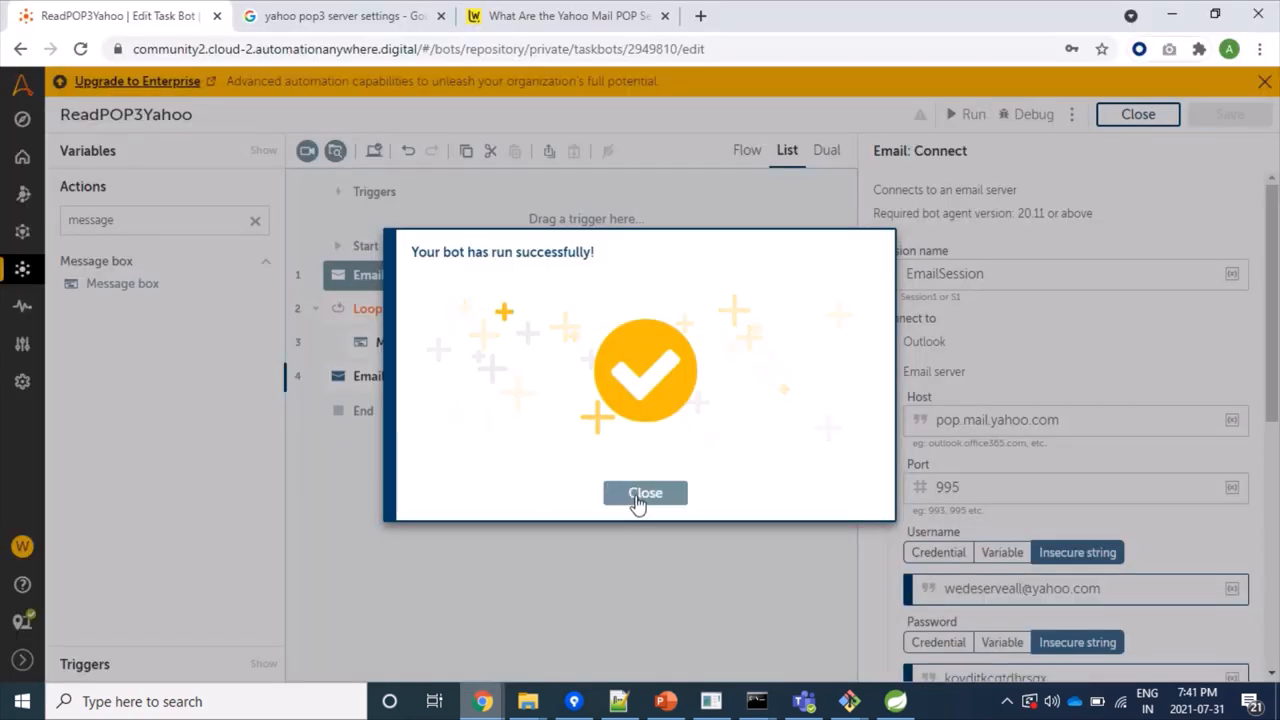
Dismiss the successful run notice and scroll to the Email: Connect password settings.
click(644, 492)
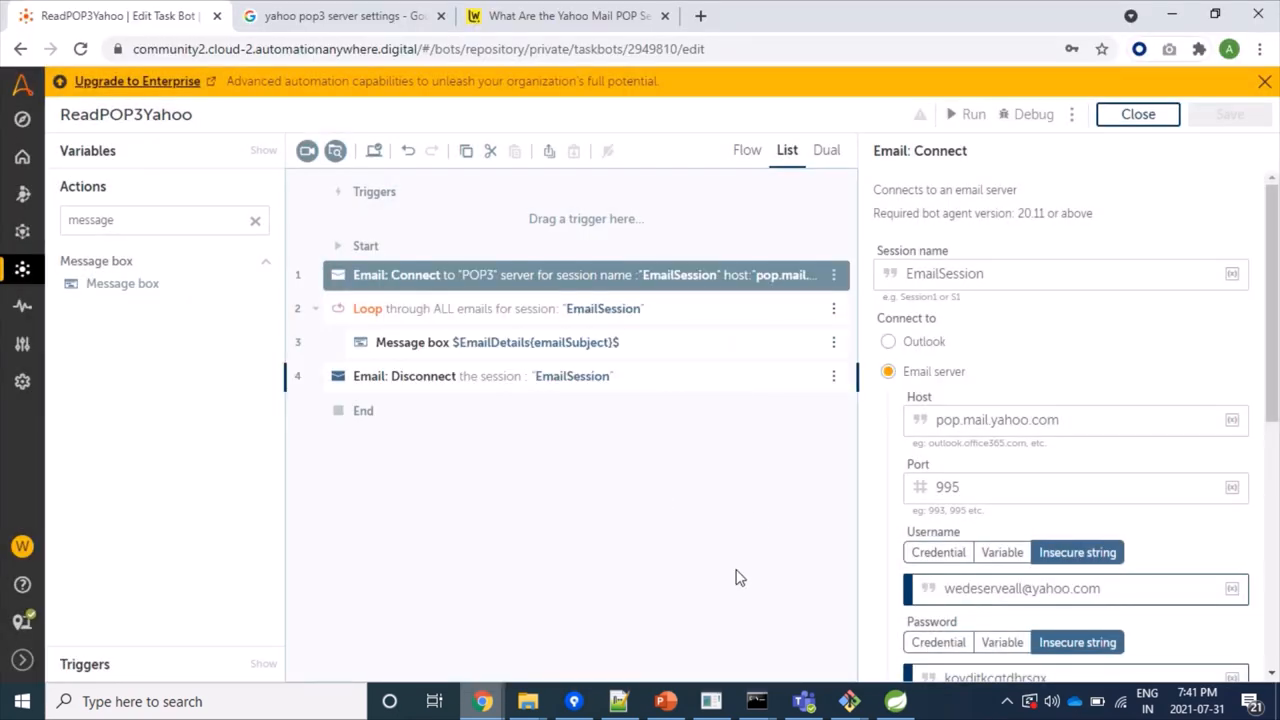
scroll(down, 3)
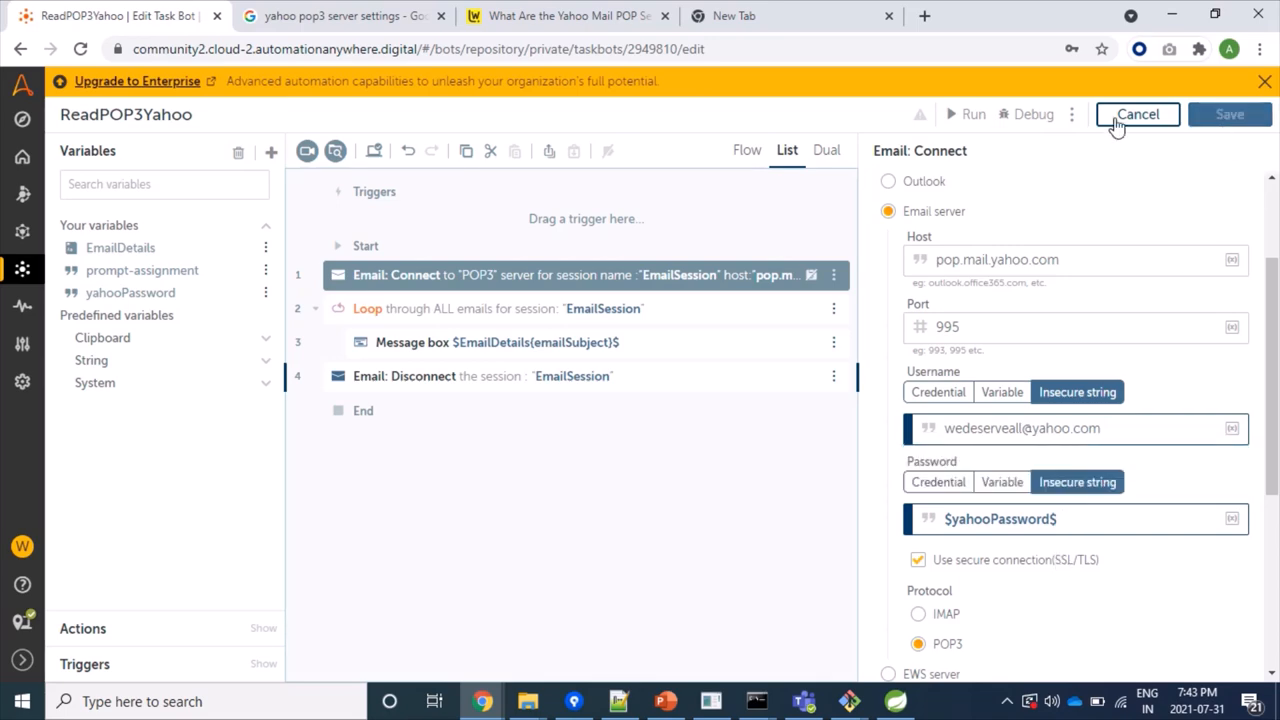
Run the bot with the $yahooPassword$ variable, failing at line 2 with invalid connection details.
click(972, 114)
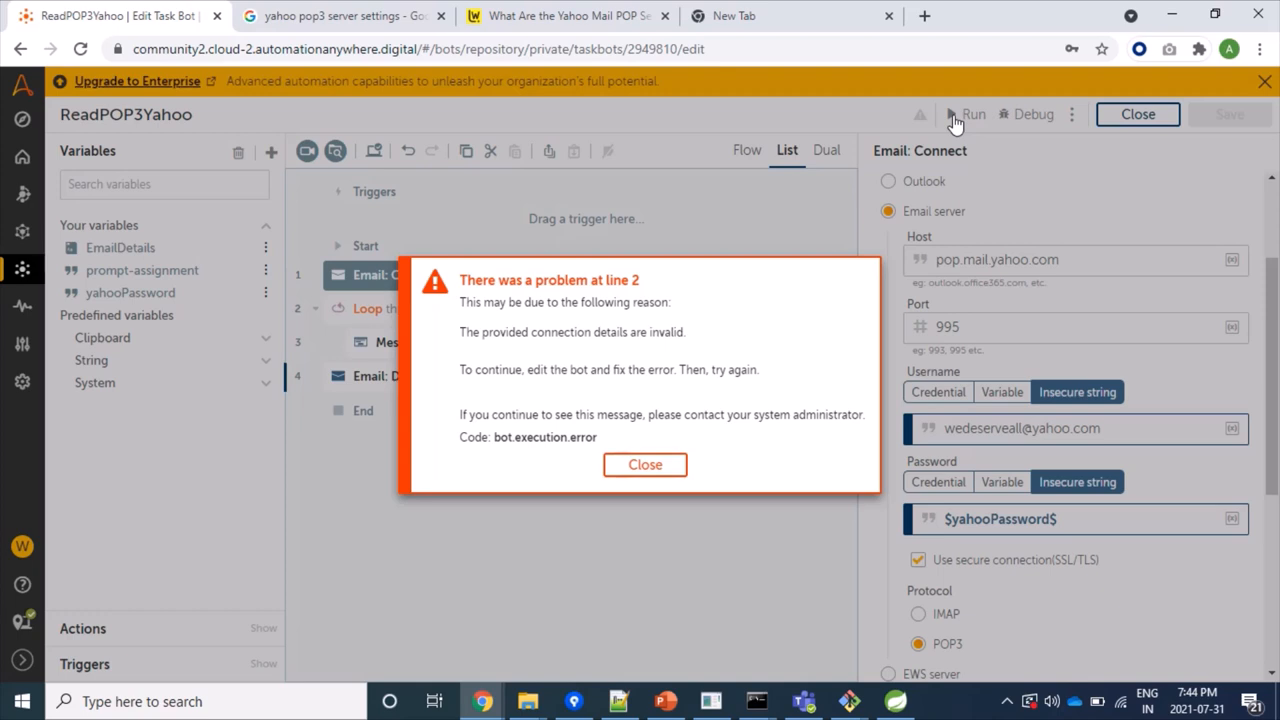
mouse_move(464, 336)
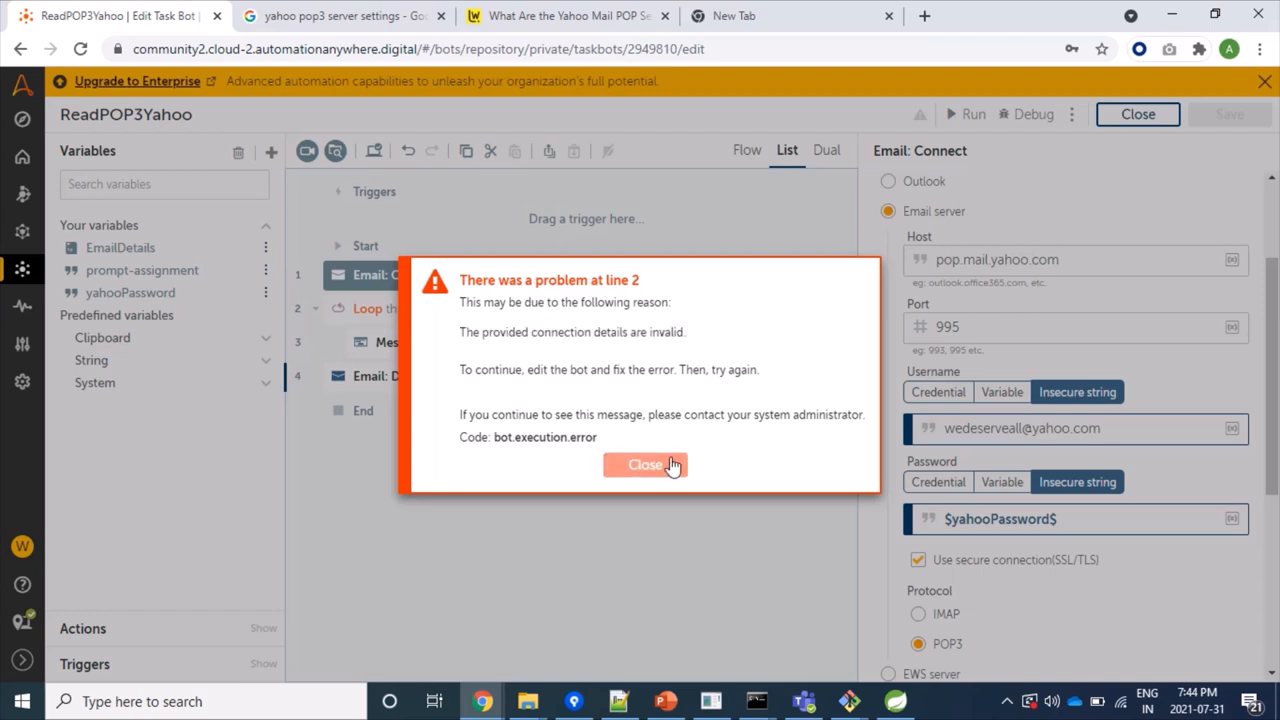
Dismiss the connection error, review the Email: Connect properties, and switch to the summary presentation.
click(644, 464)
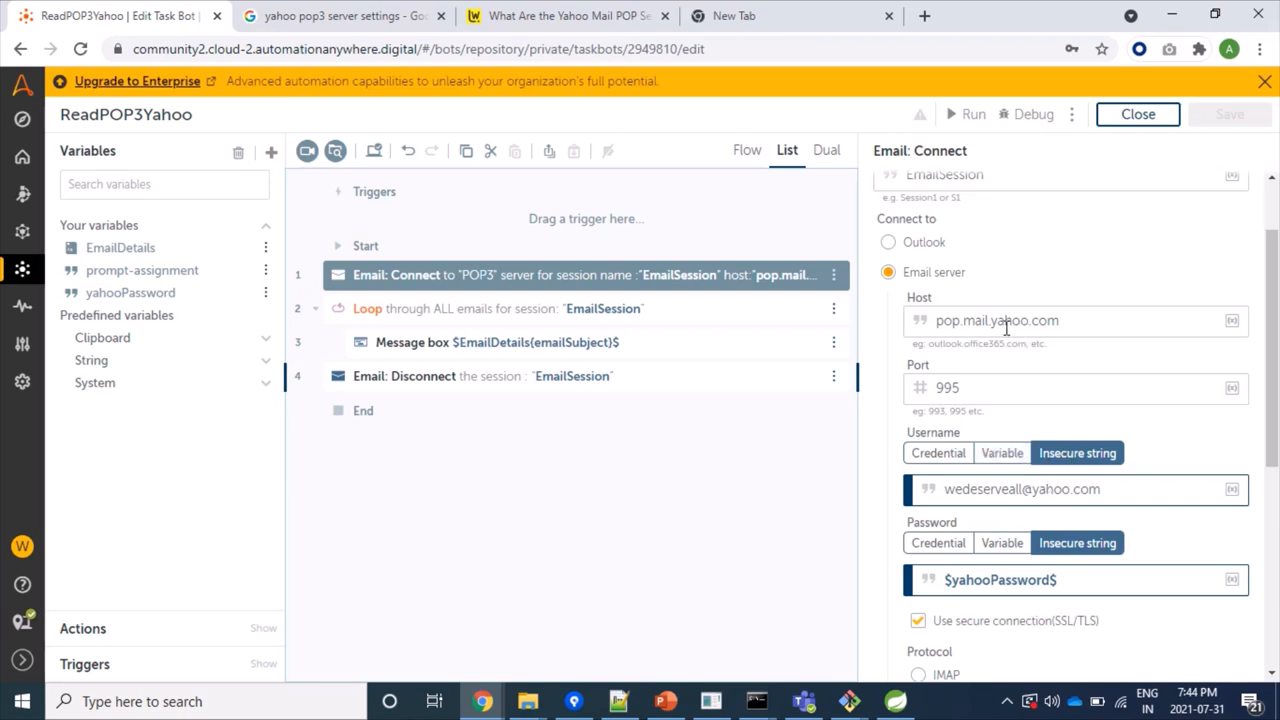
scroll(down, 3)
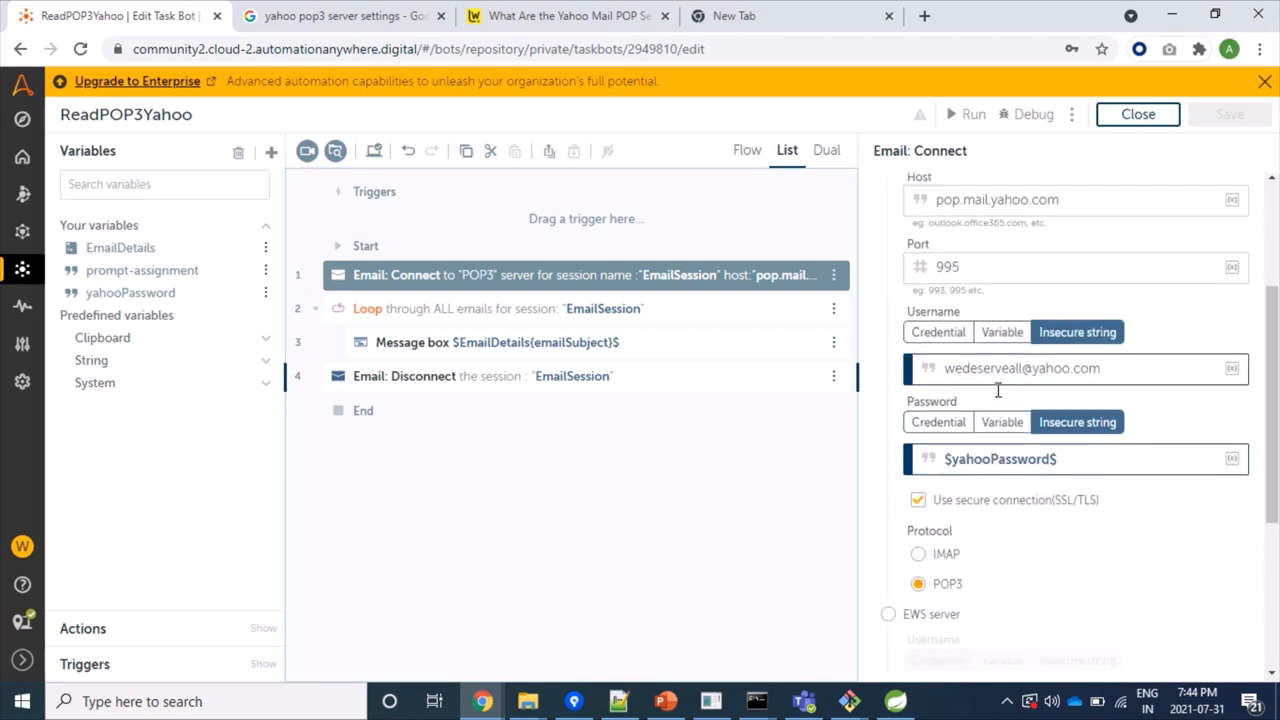
scroll(down, 3)
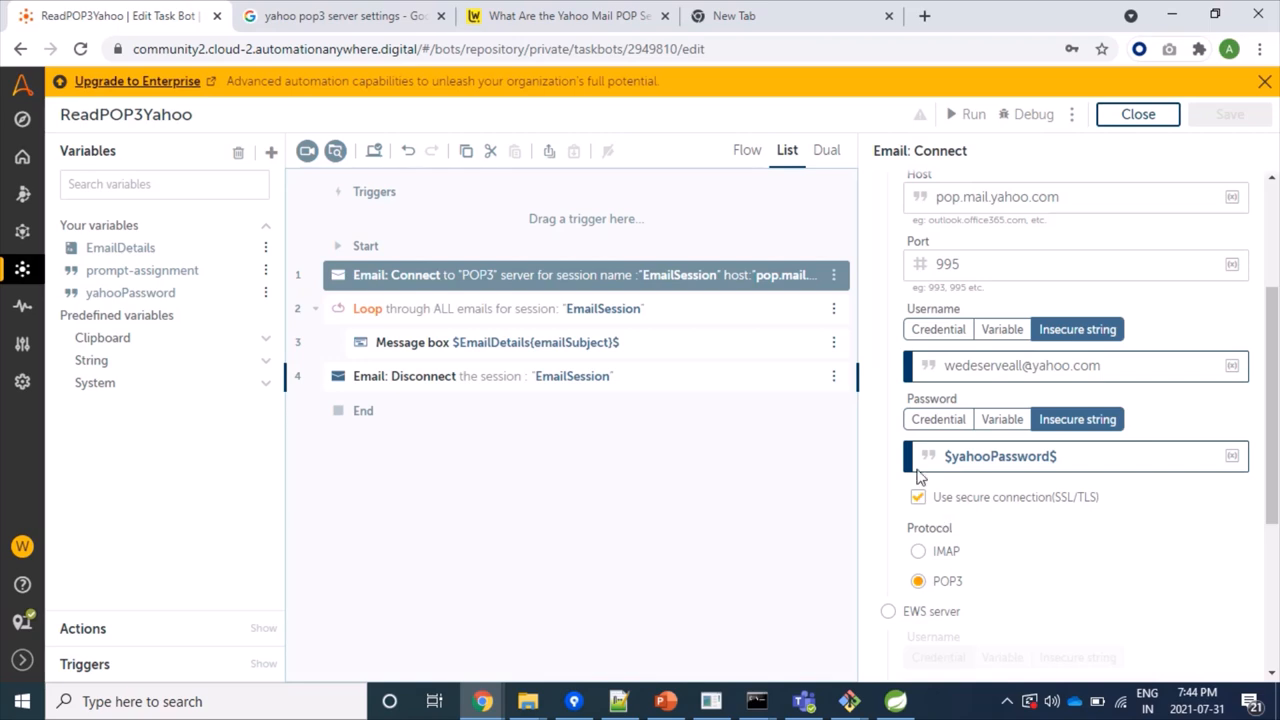
scroll(up, 3)
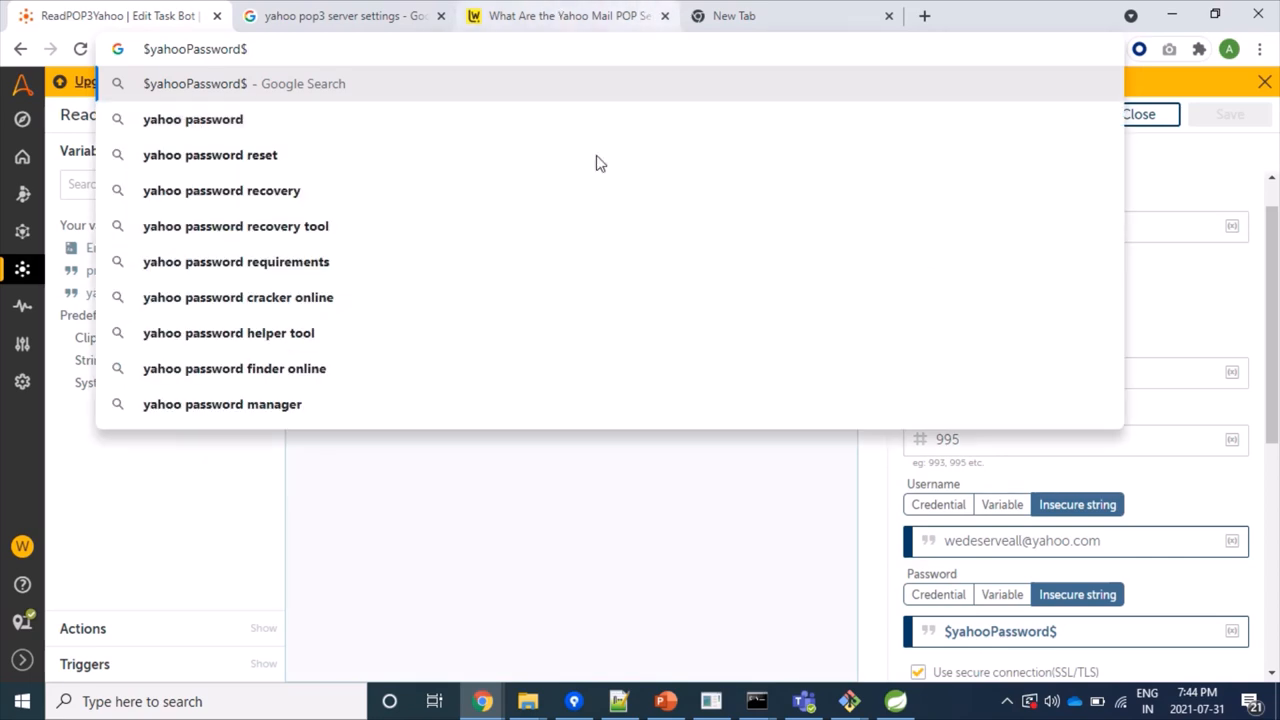
mouse_move(80, 22)
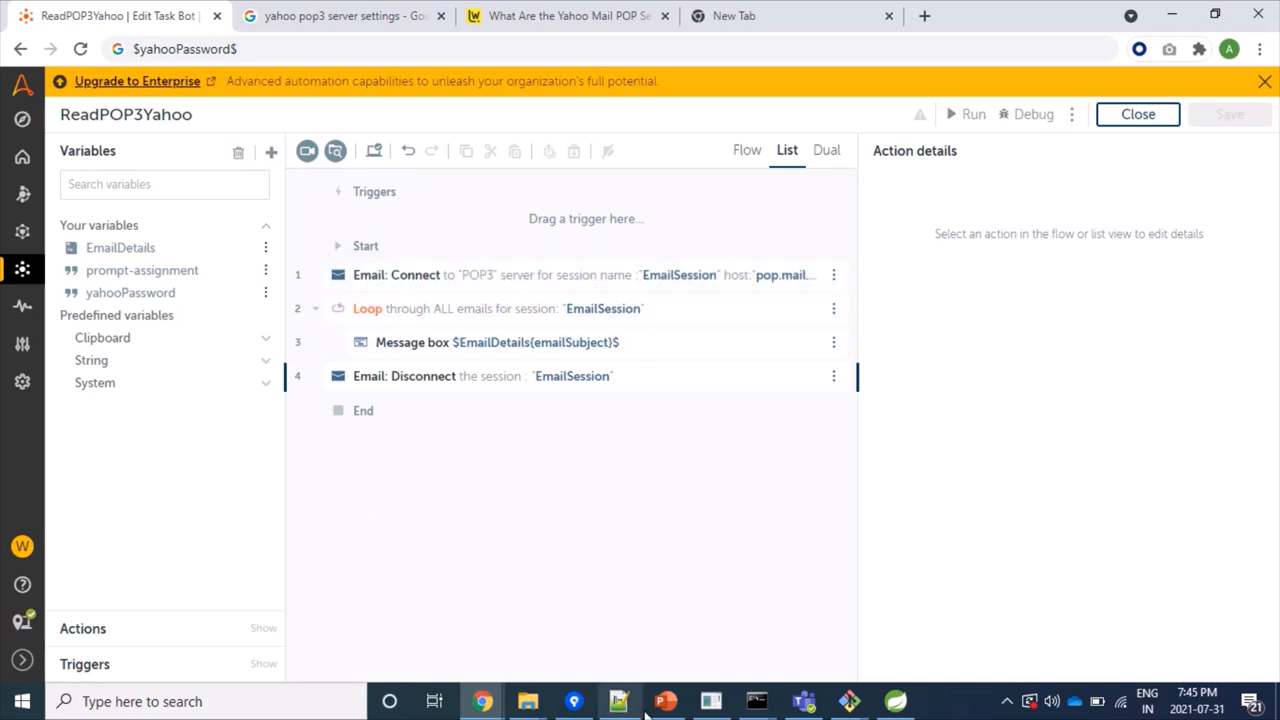
click(664, 700)
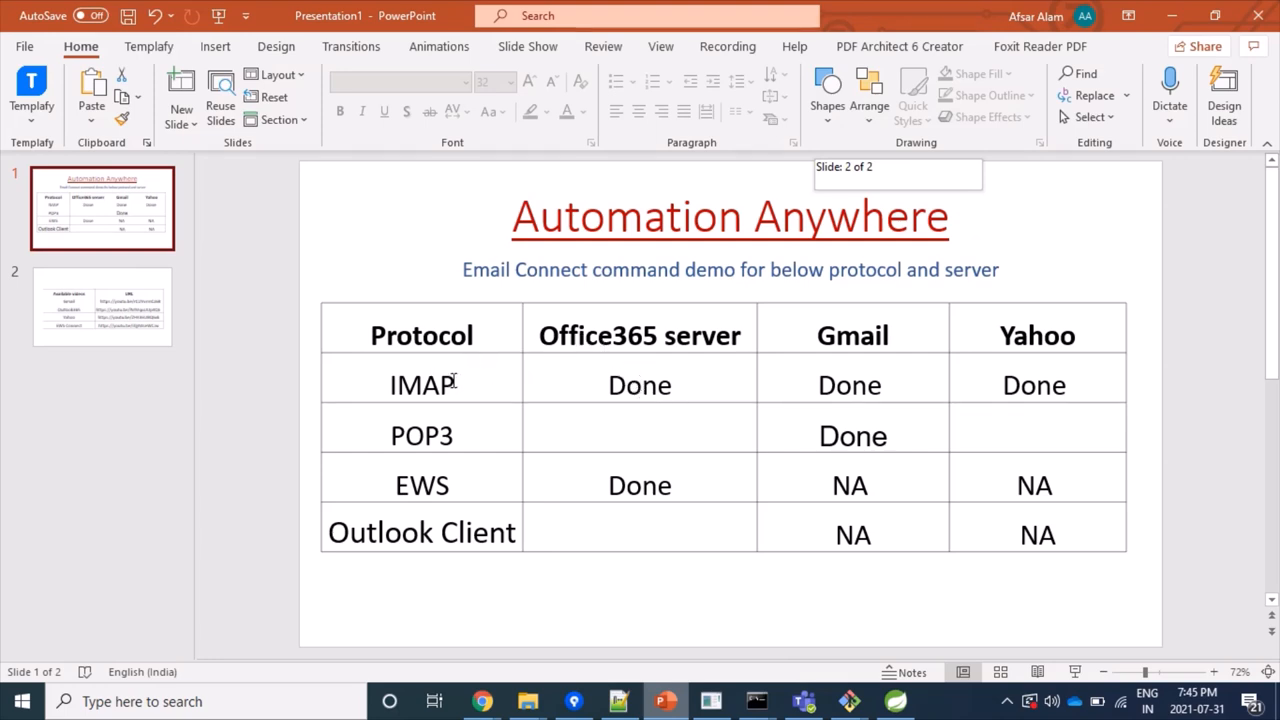
mouse_move(590, 354)
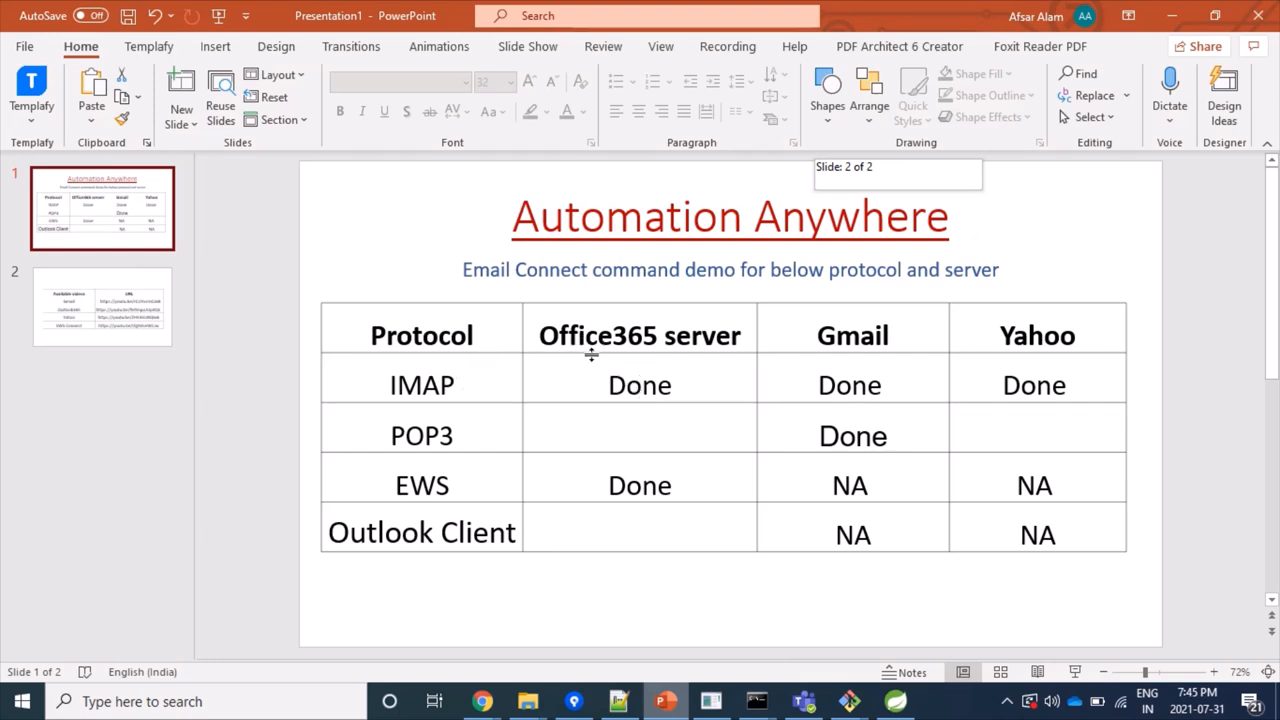
mouse_move(840, 340)
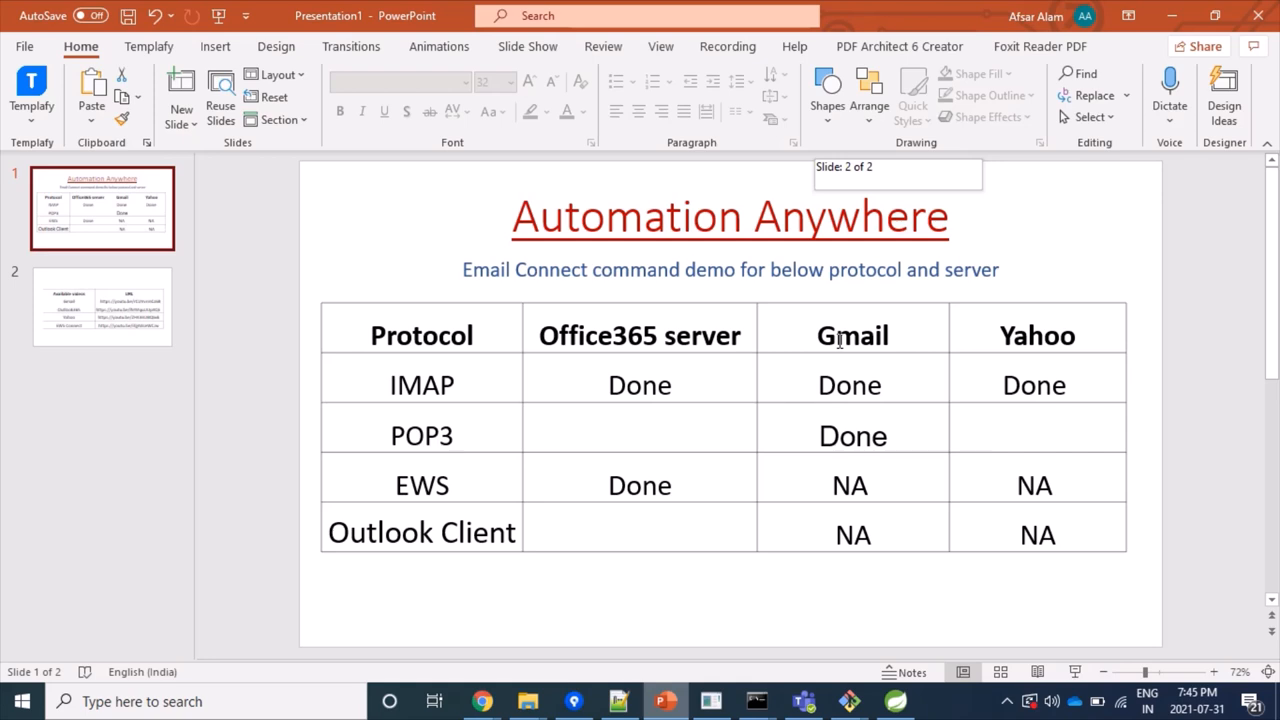
mouse_move(764, 568)
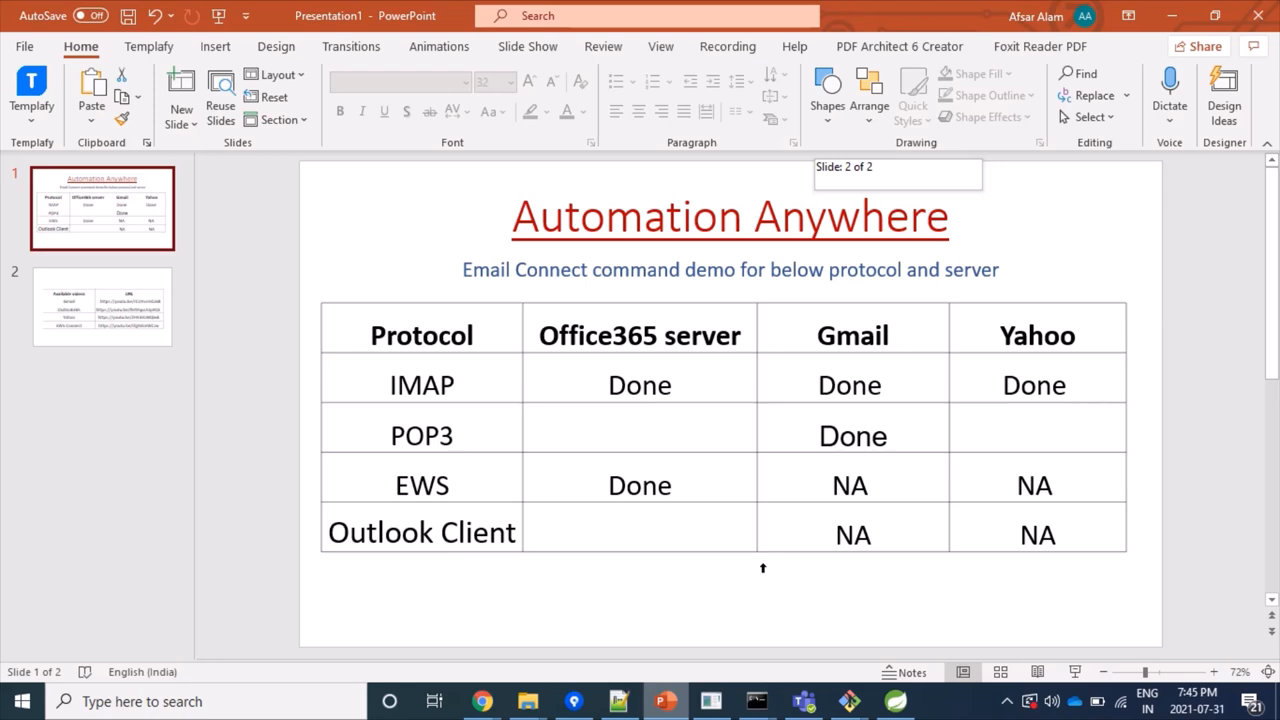